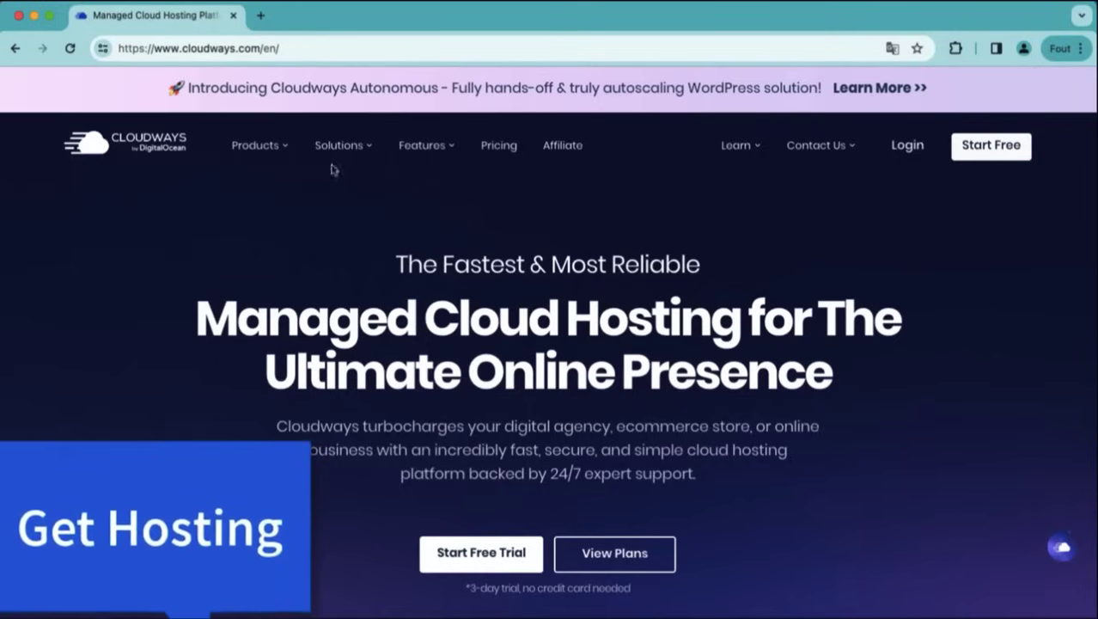
- Open Cloudways pricing and show Standard DigitalOcean plan prices, starting at $11/month
scroll(down, 3)
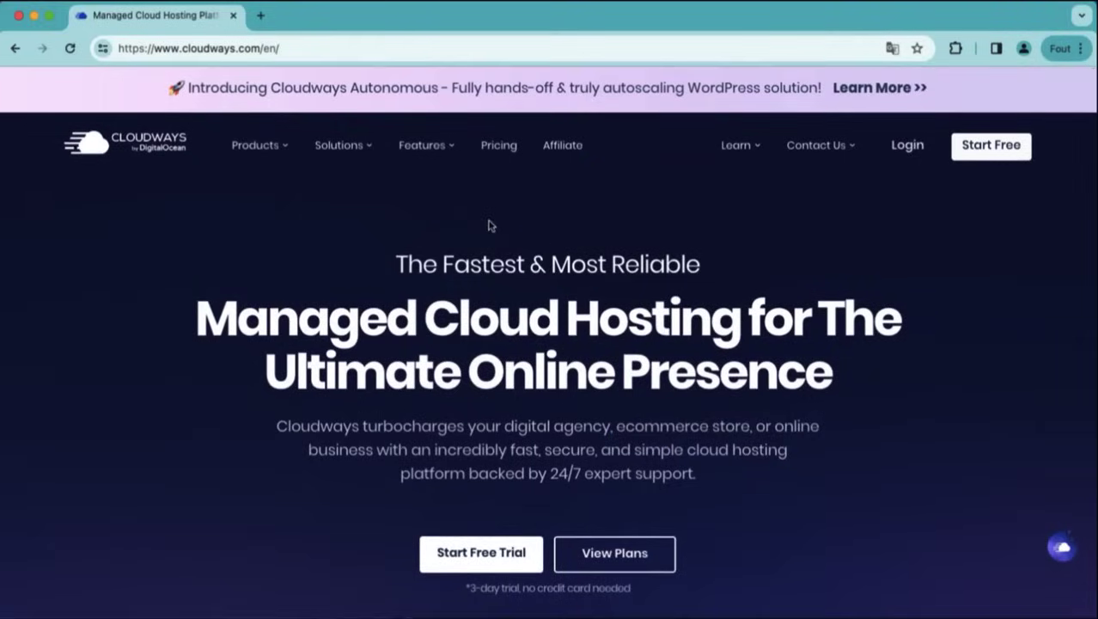
mouse_move(494, 181)
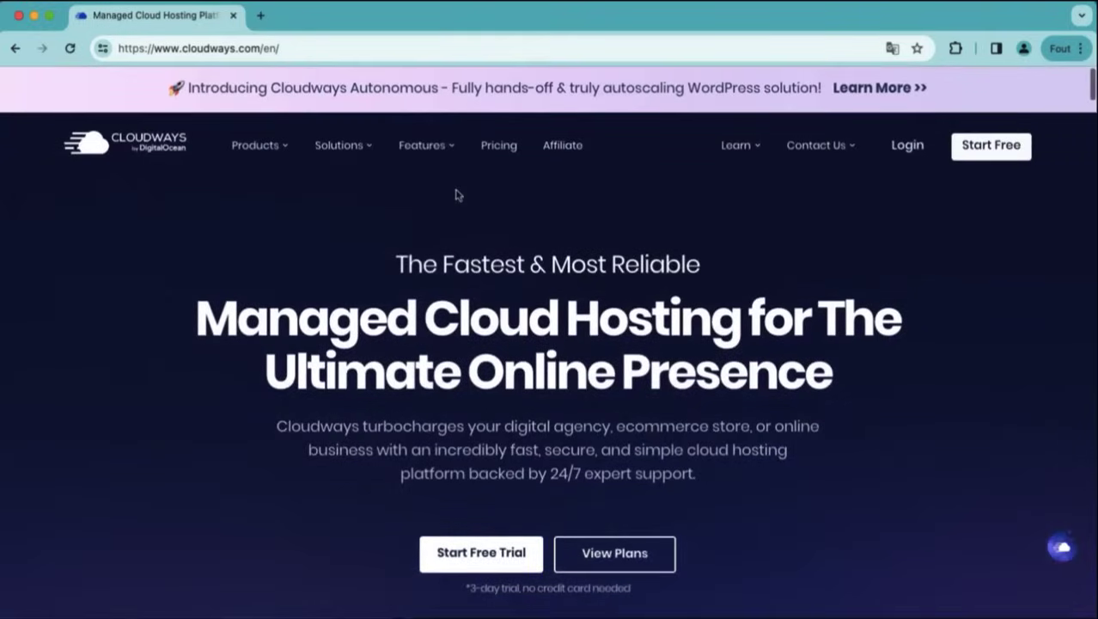
mouse_move(498, 145)
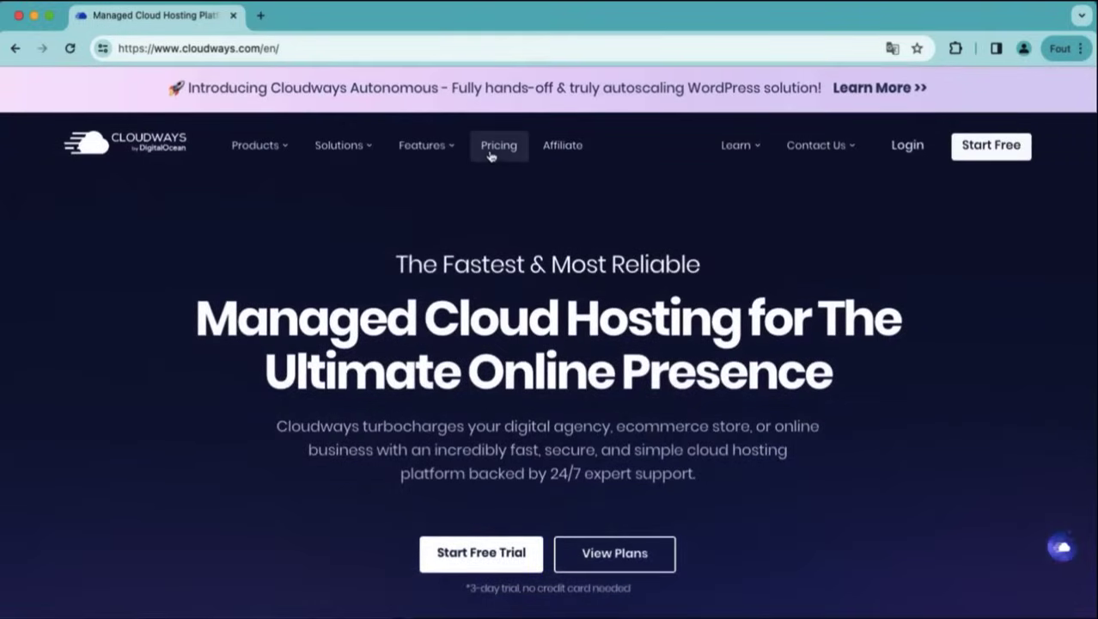
click(498, 144)
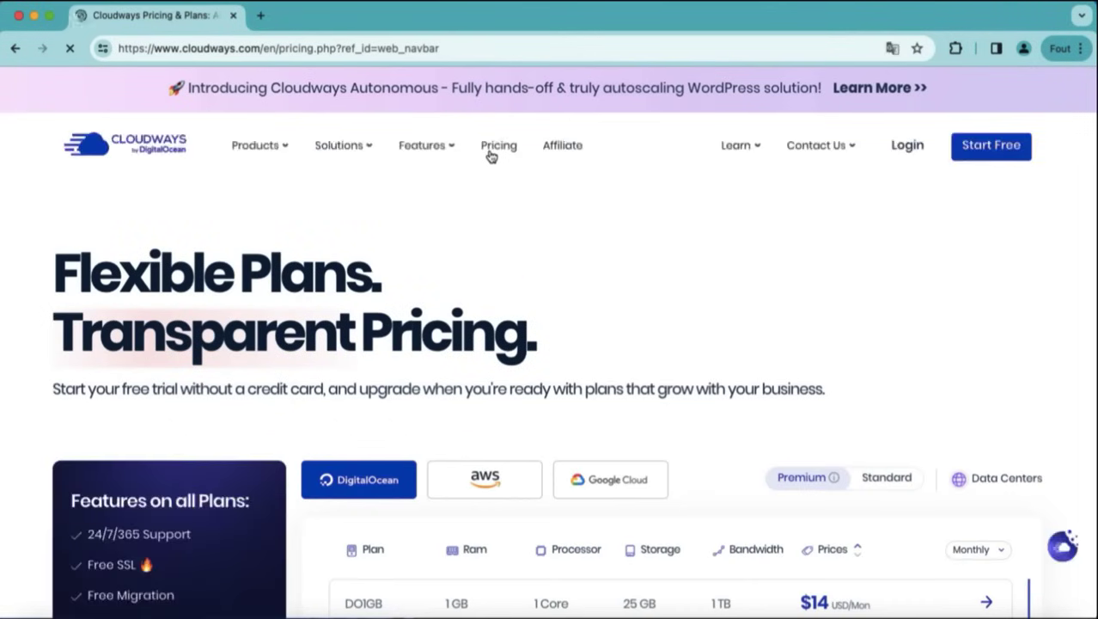
scroll(down, 3)
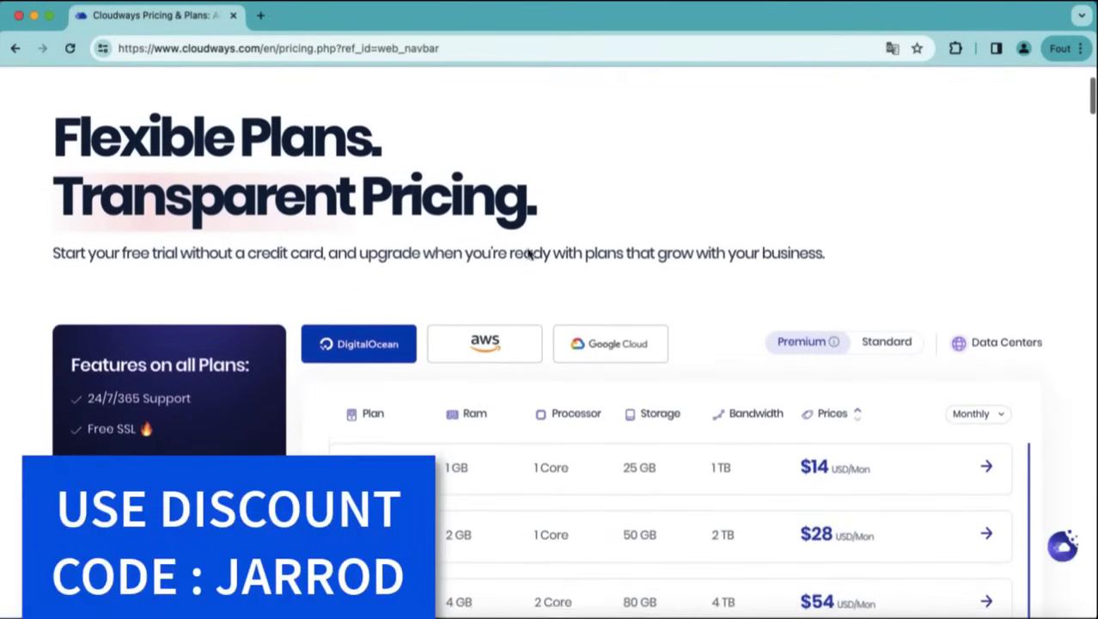
scroll(down, 3)
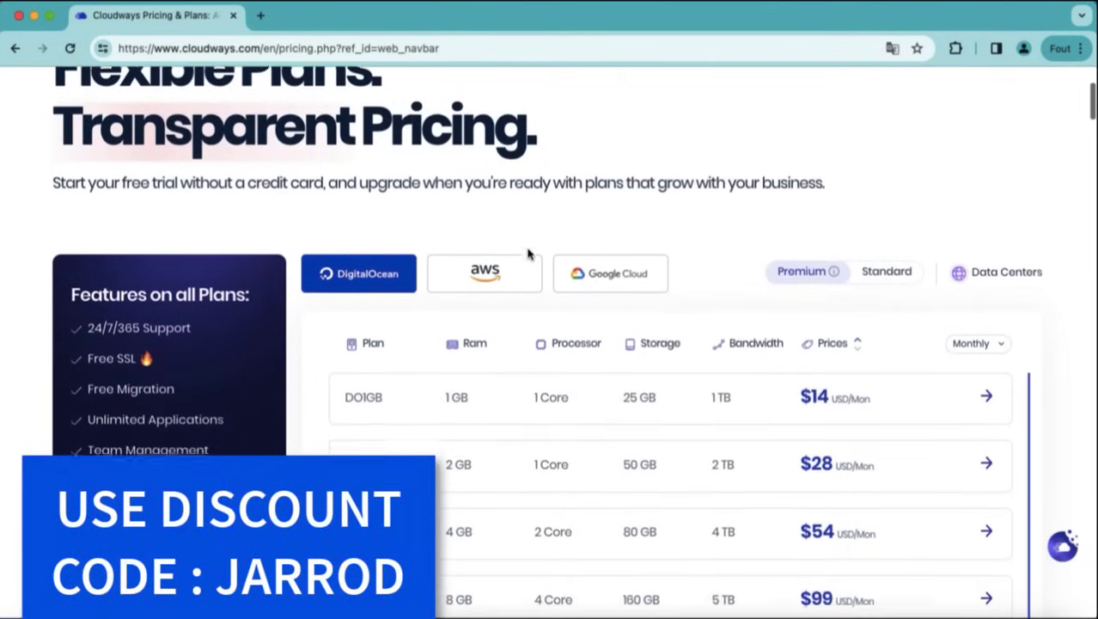
scroll(down, 3)
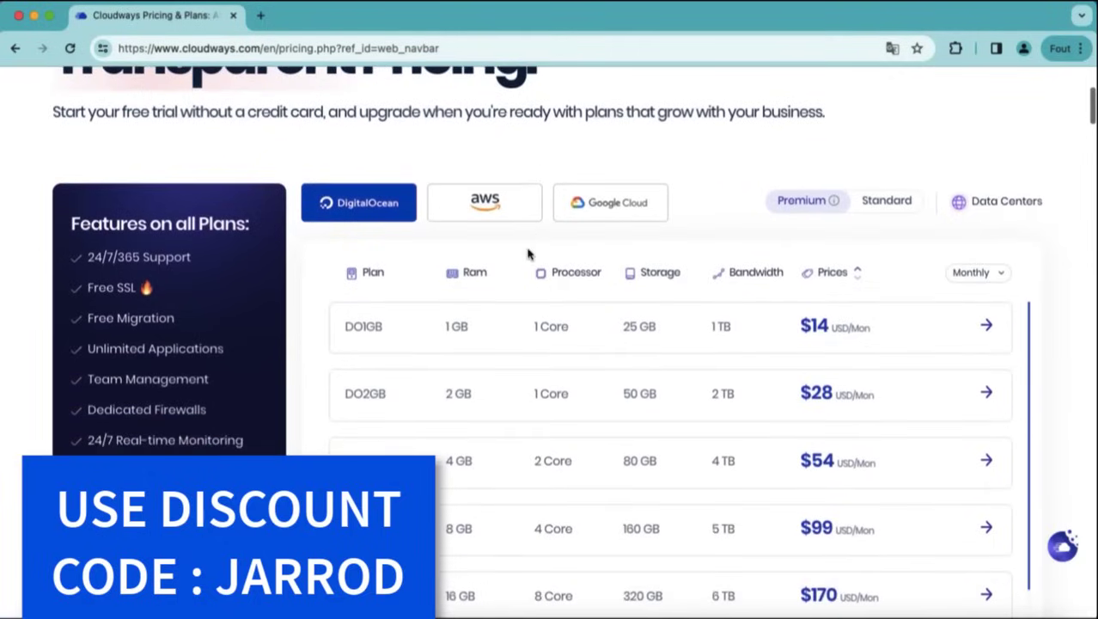
scroll(down, 3)
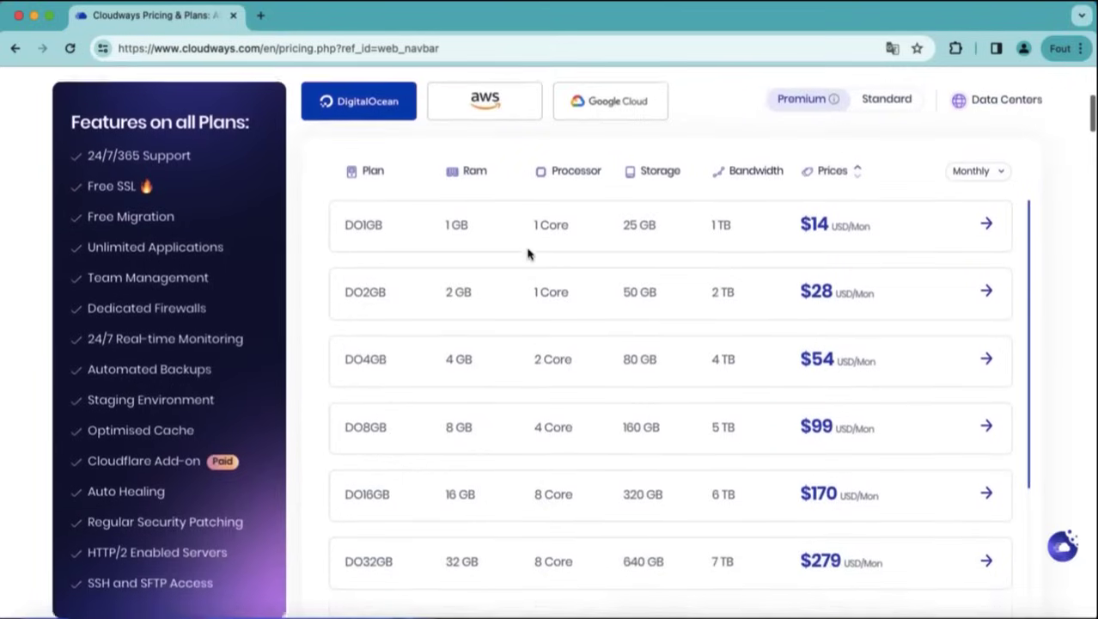
scroll(down, 3)
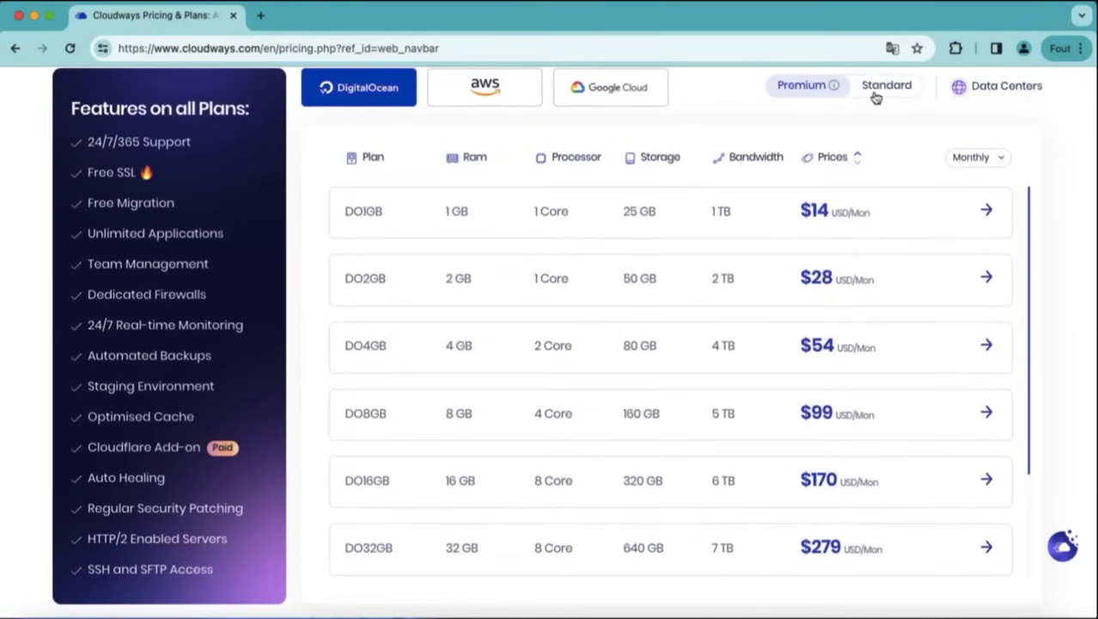
click(886, 85)
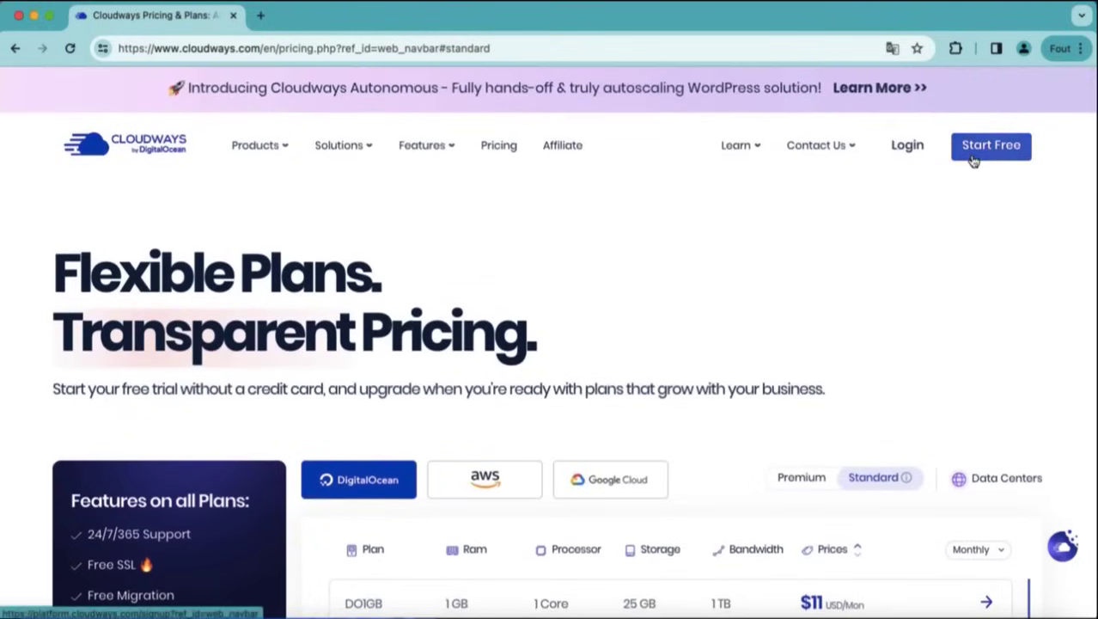
- Sign up for a free Cloudways account to reach the deploy application form
click(991, 145)
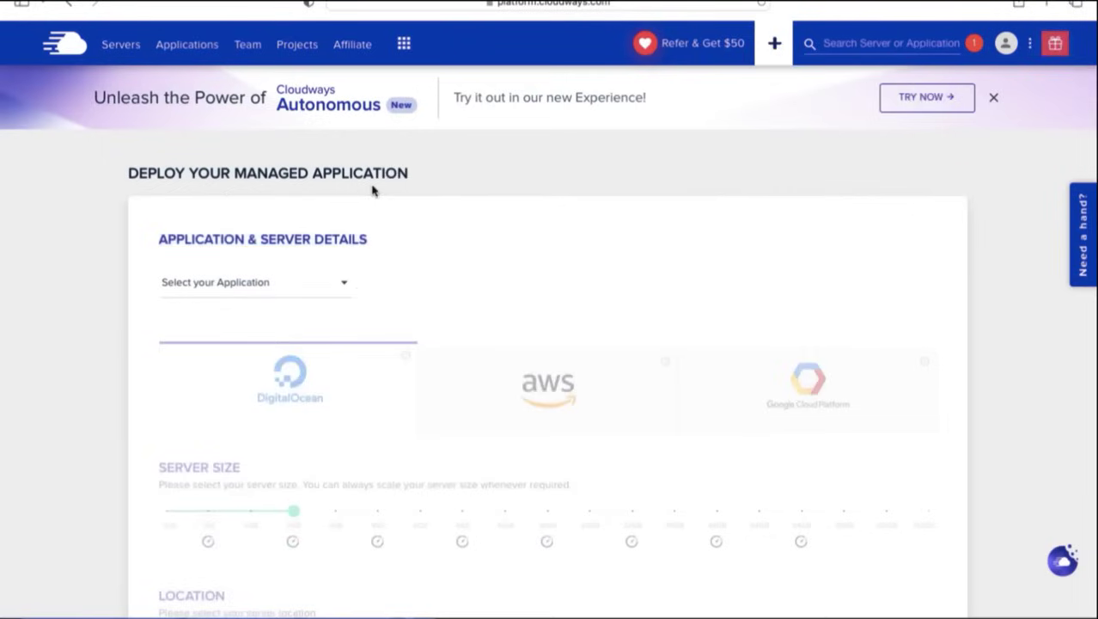
mouse_move(519, 254)
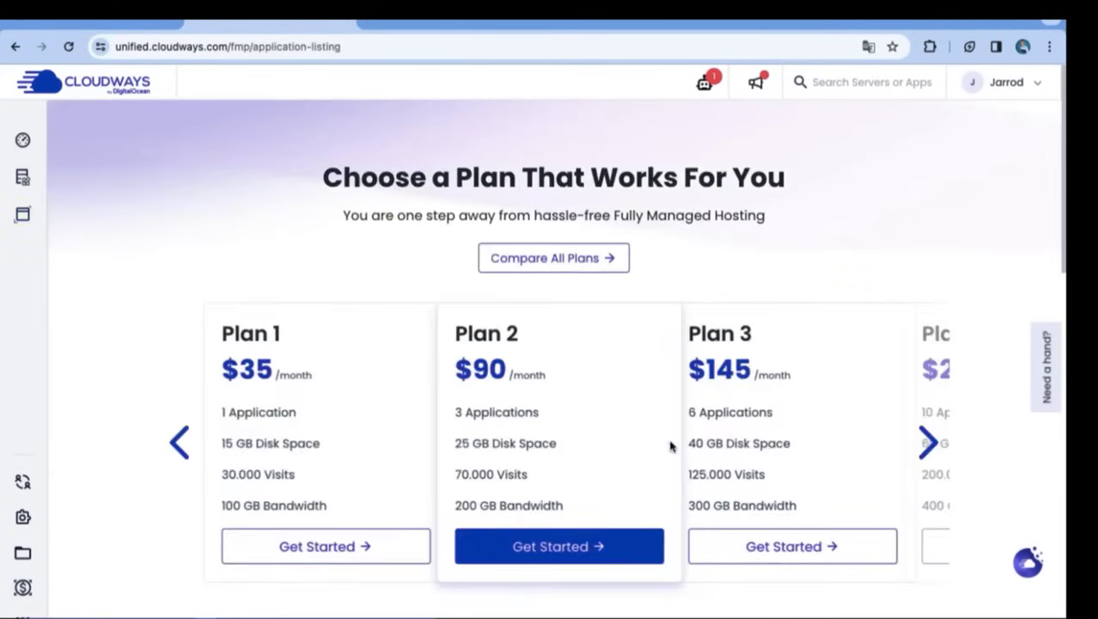
mouse_move(492, 351)
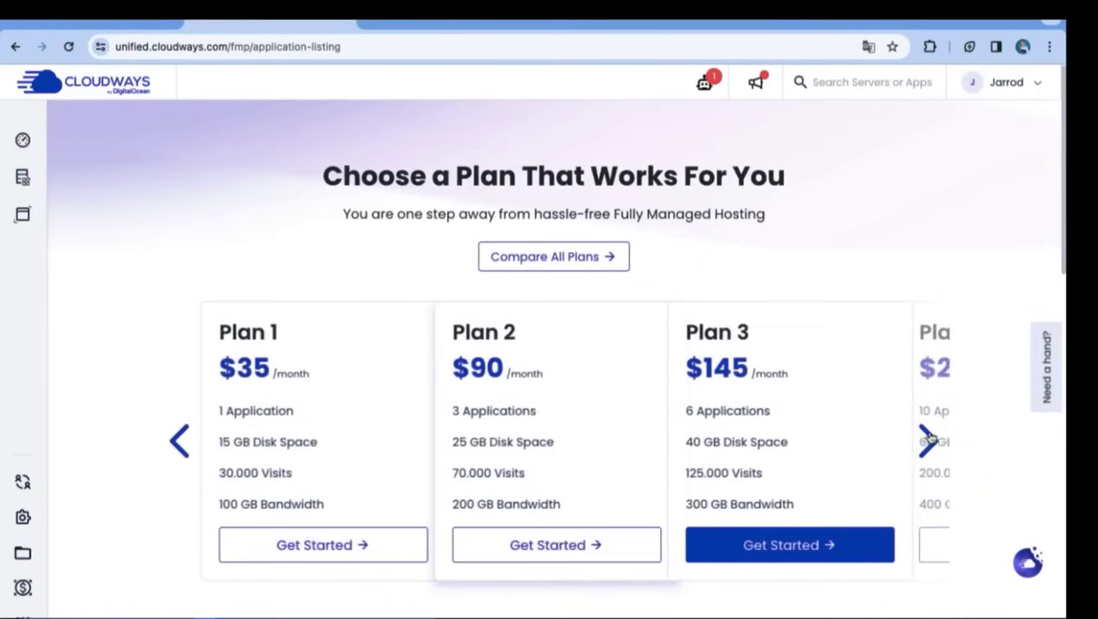
- Browse the plan carousel, then select and confirm Plan 1 at $35 per month
click(928, 440)
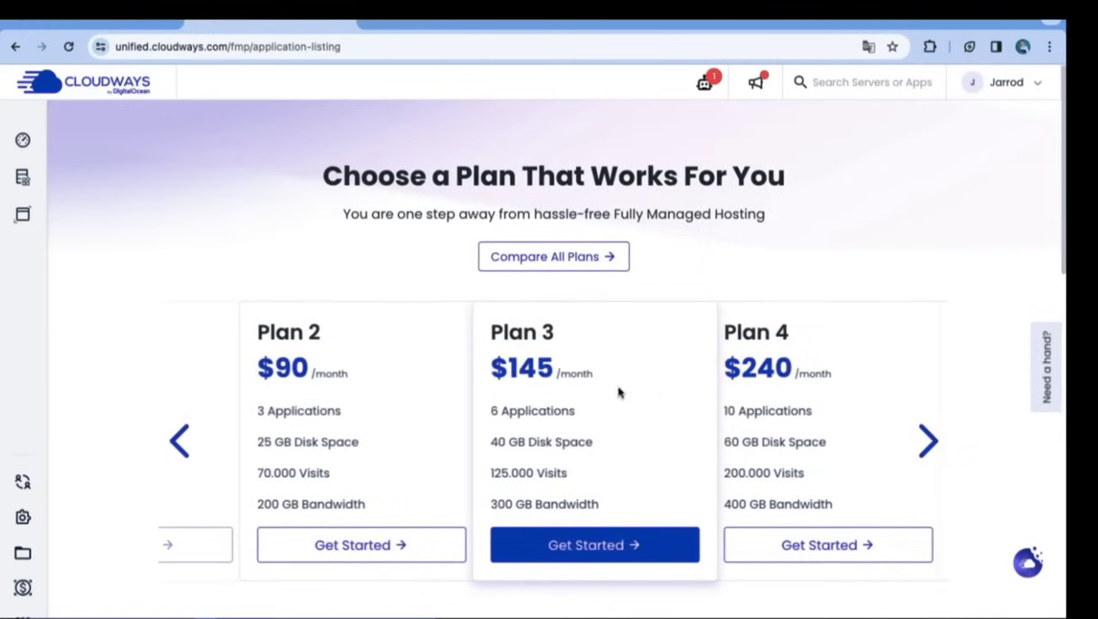
scroll(down, 3)
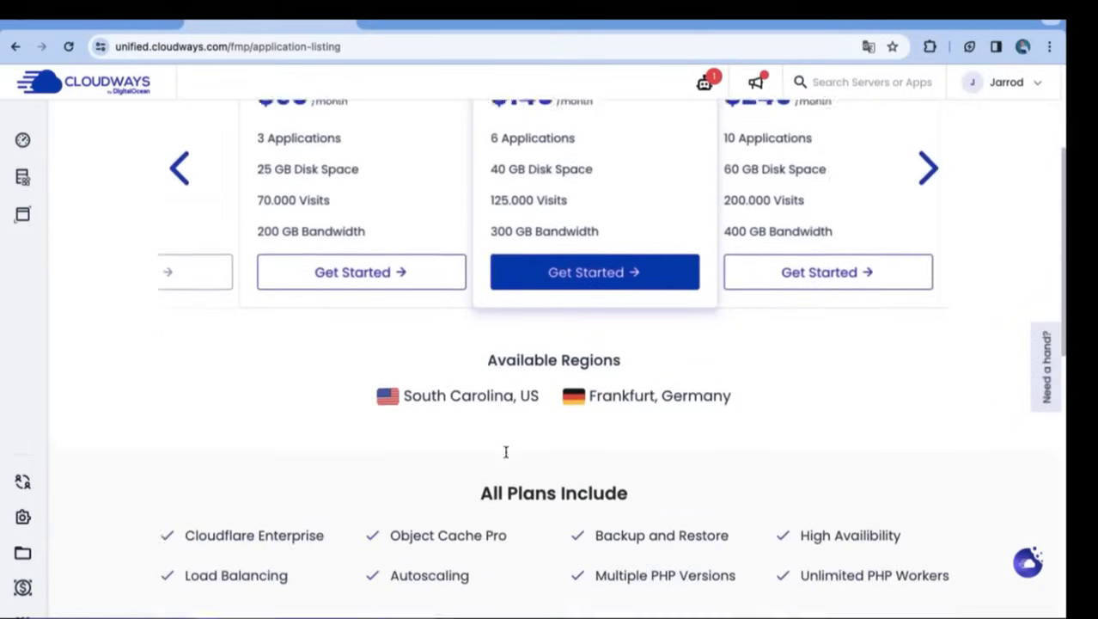
scroll(down, 3)
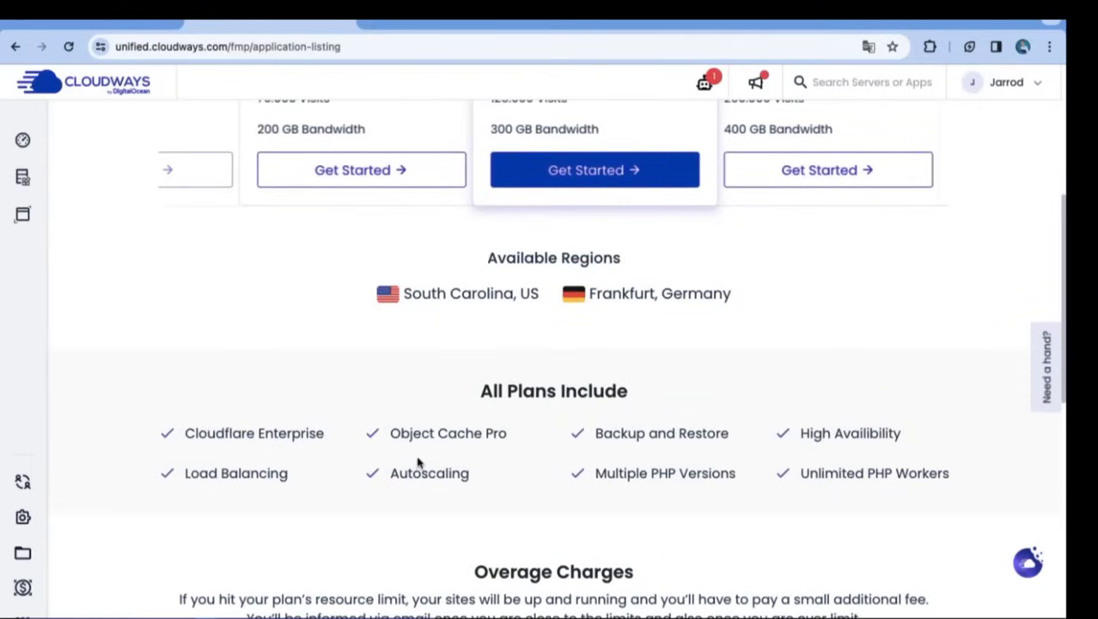
scroll(up, 3)
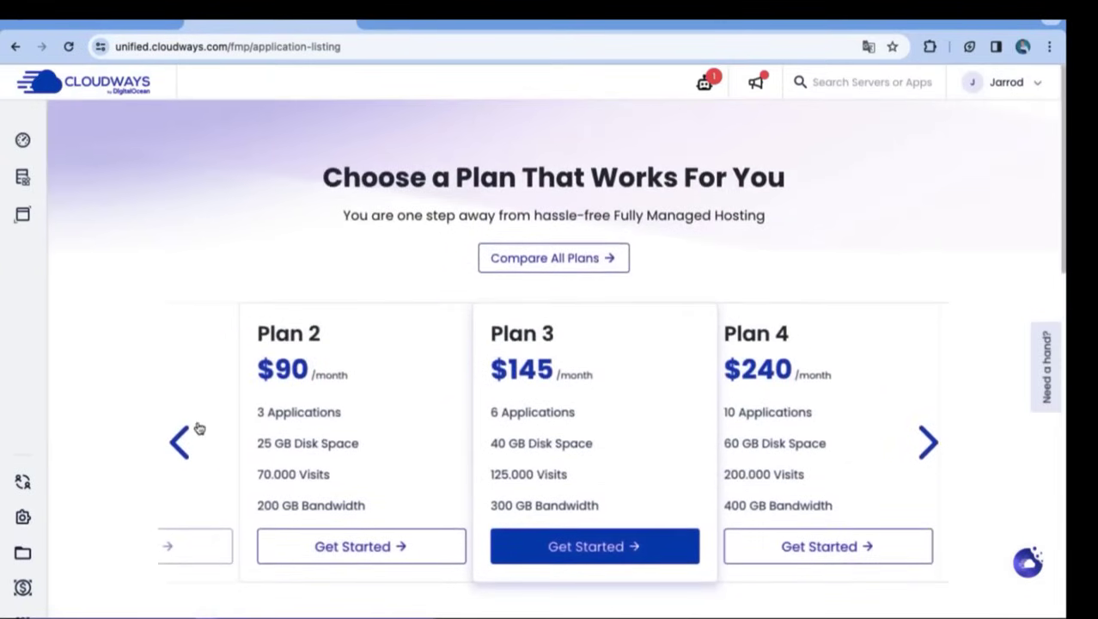
click(180, 442)
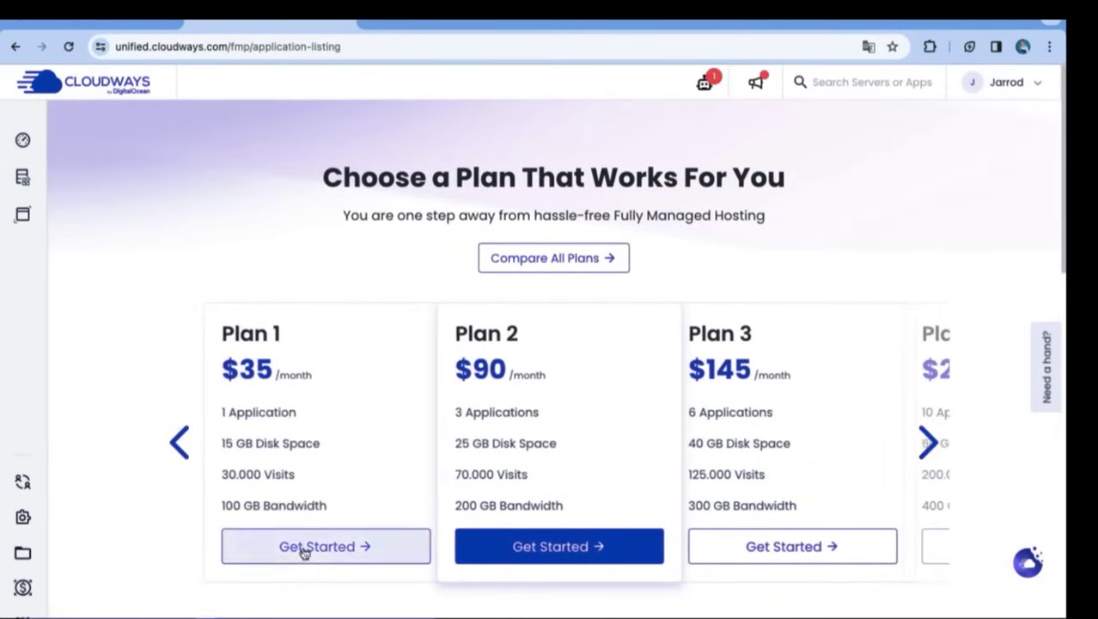
click(326, 545)
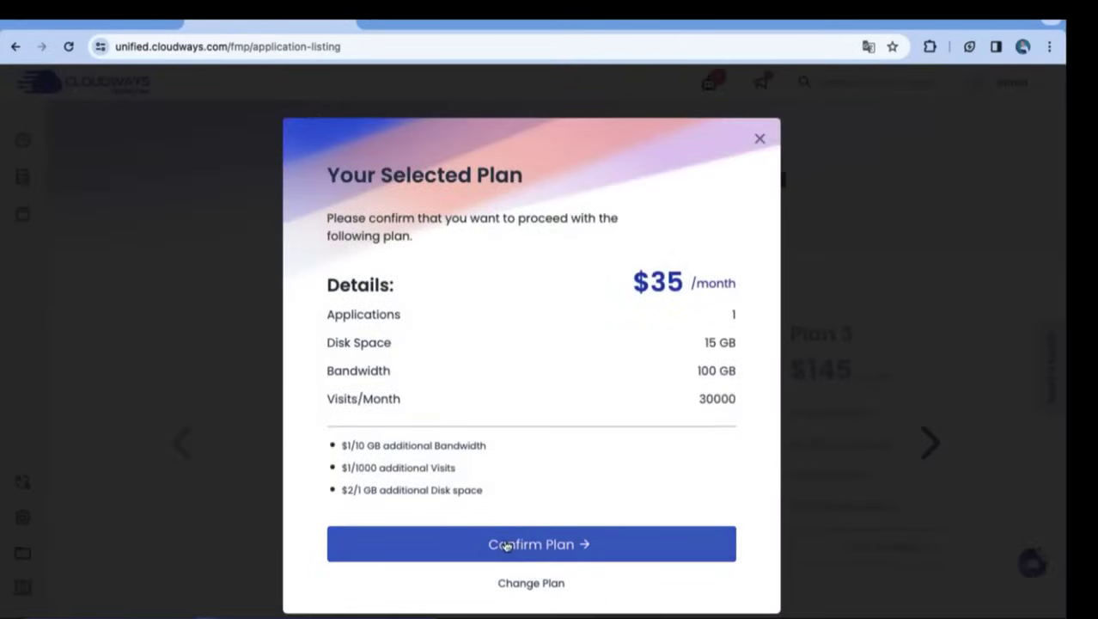
click(531, 543)
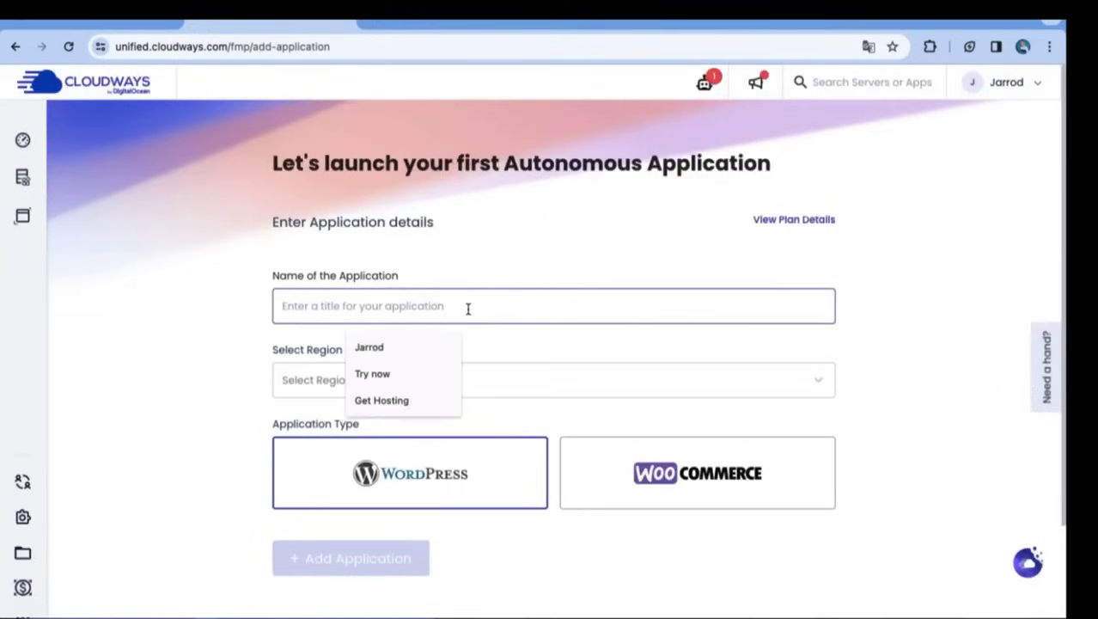
- Create the WordPress application 'Meriablog' hosted in the London region
click(554, 305)
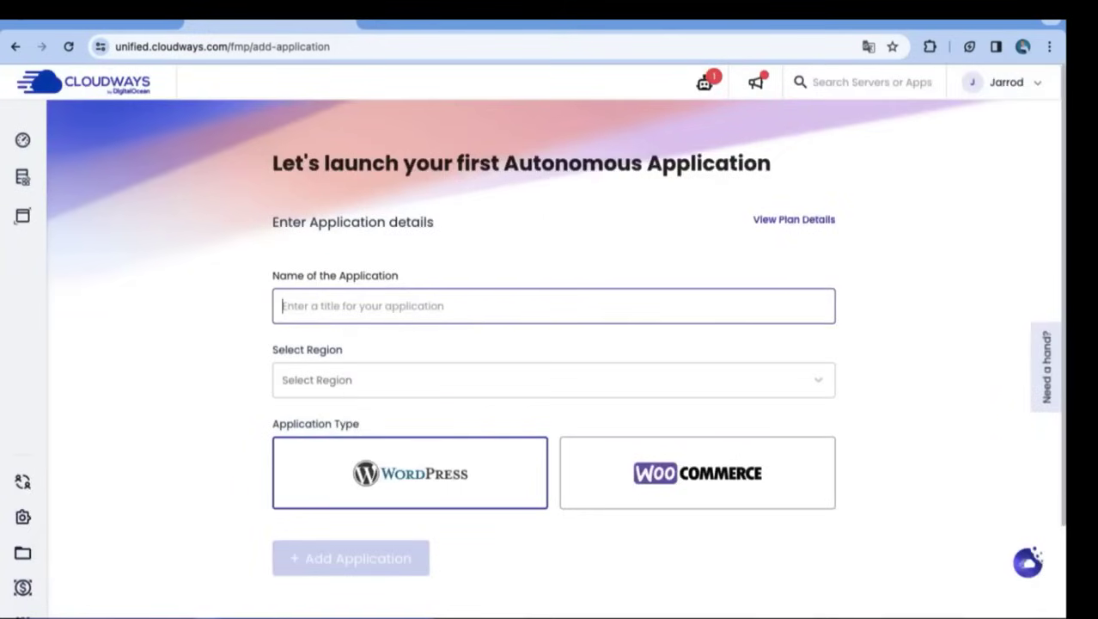
text(Meriabl)
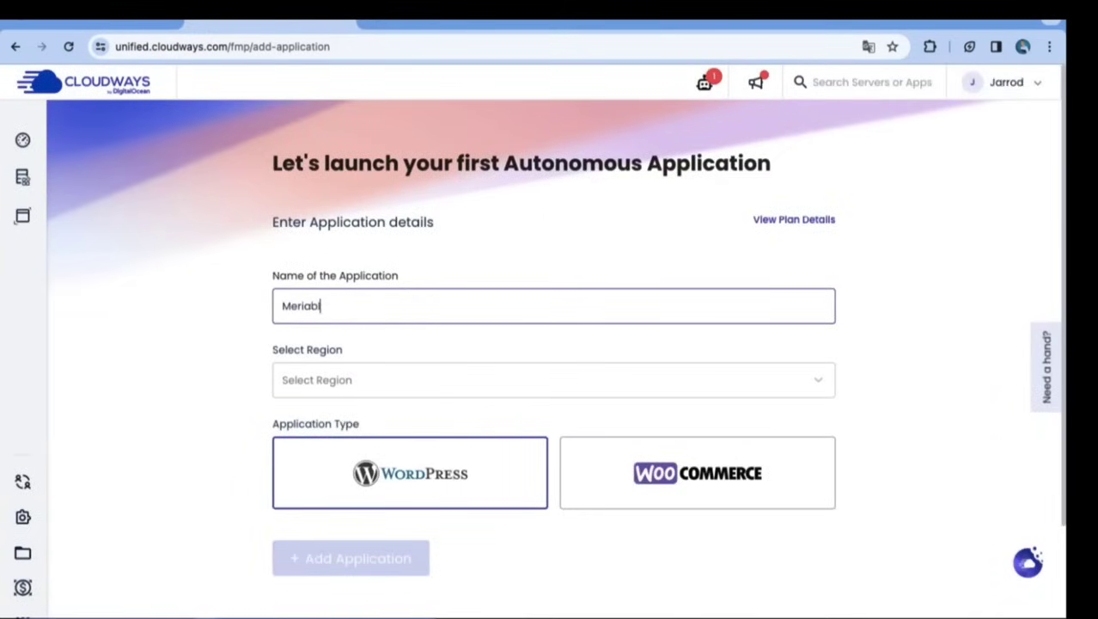
click(553, 379)
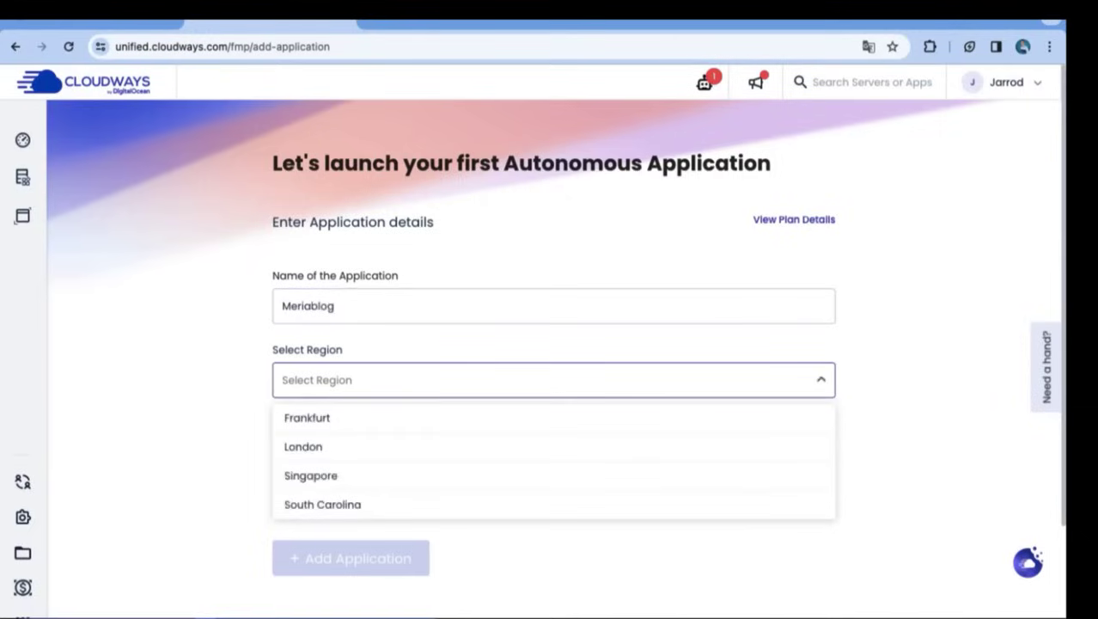
mouse_move(473, 456)
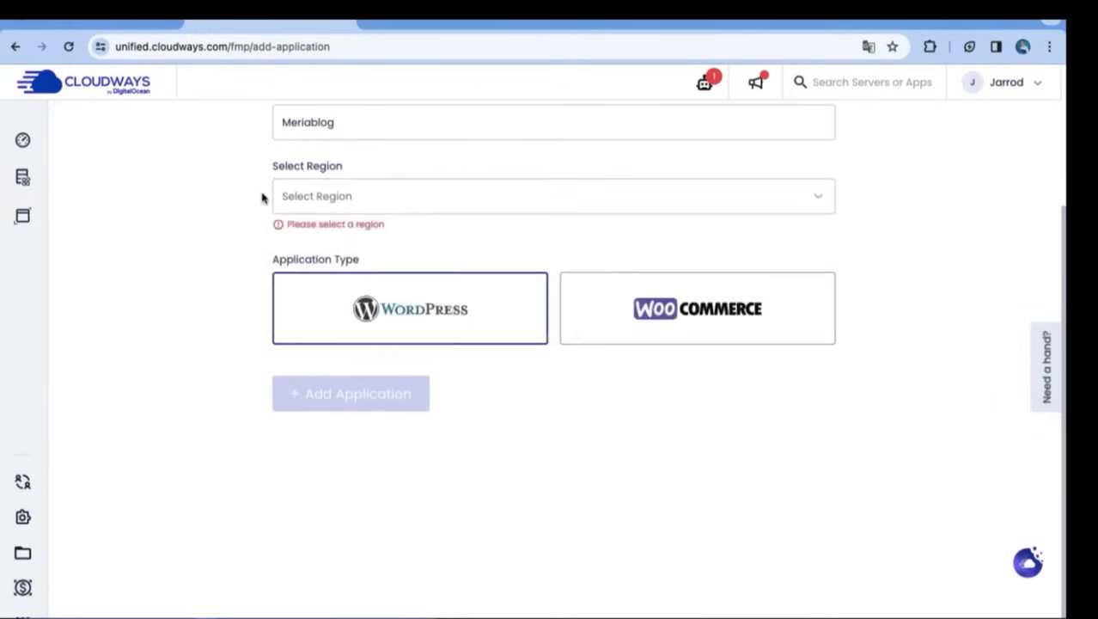
click(554, 195)
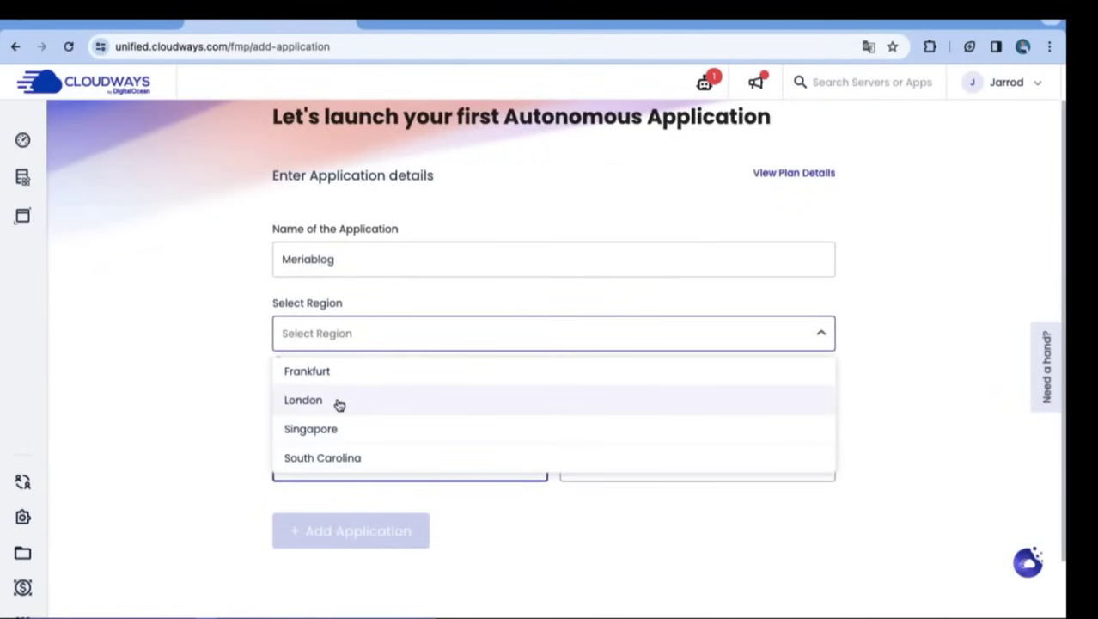
click(303, 400)
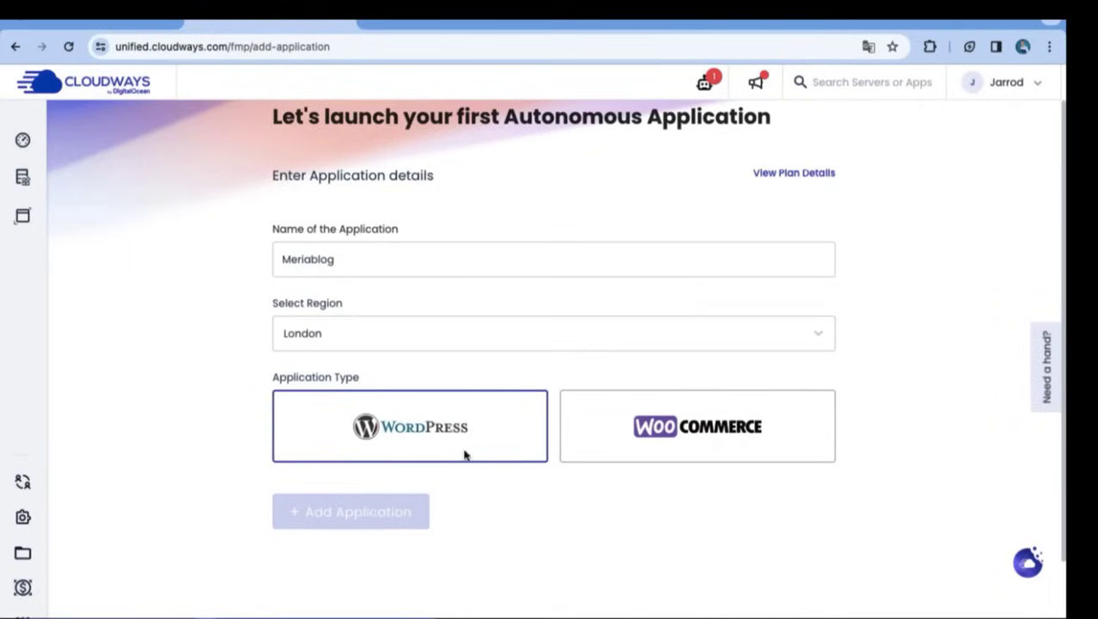
click(351, 511)
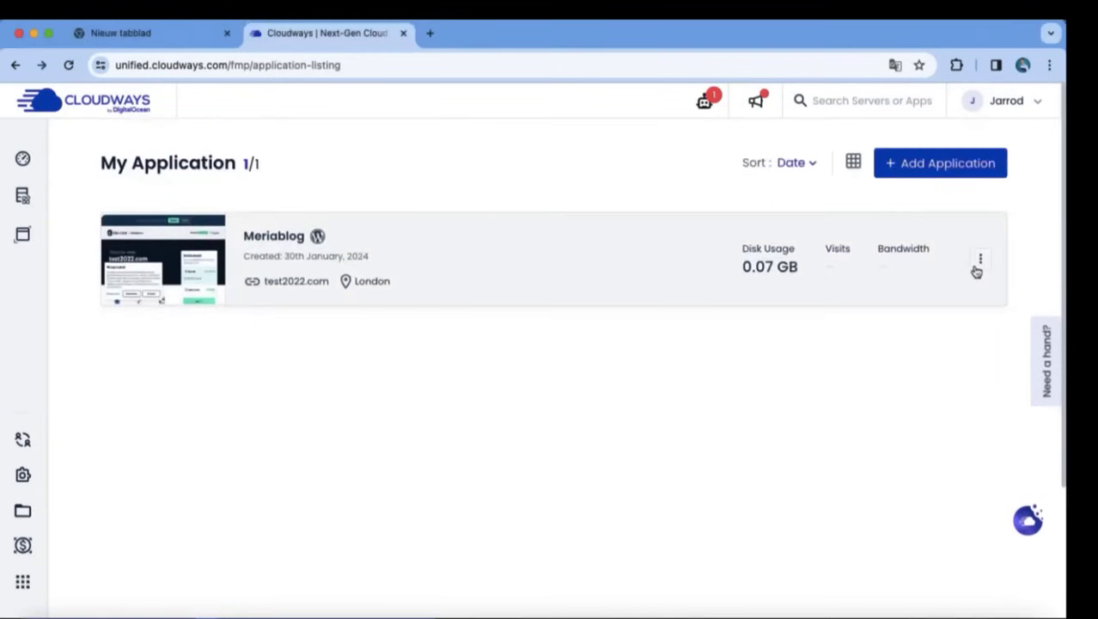
- Add 'New Application Server' as a WordPress app in London and view its overview
click(940, 163)
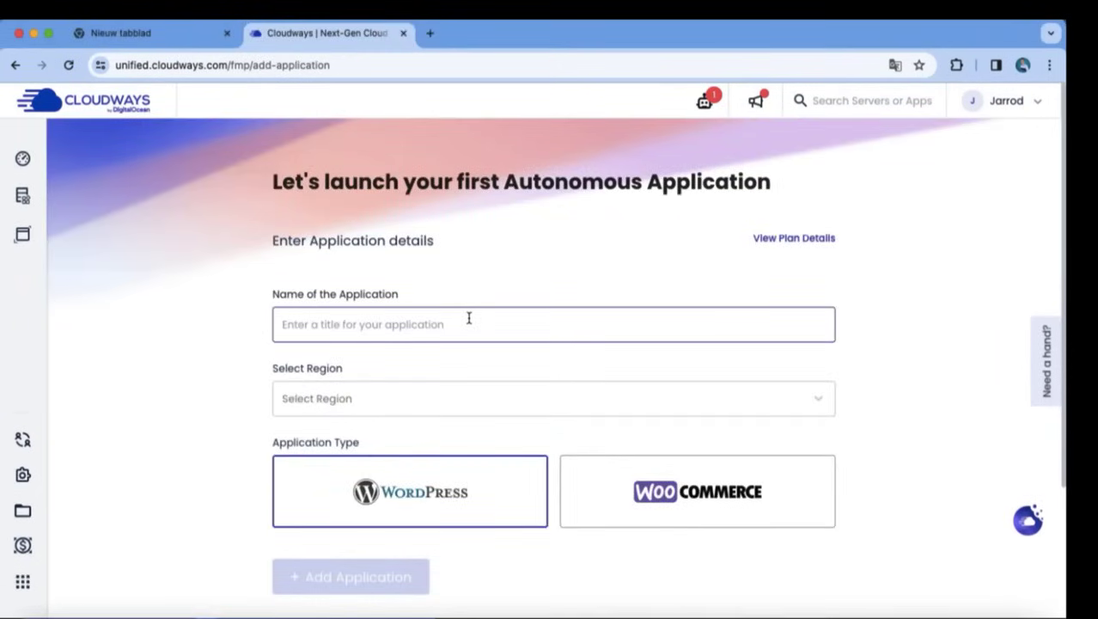
click(554, 324)
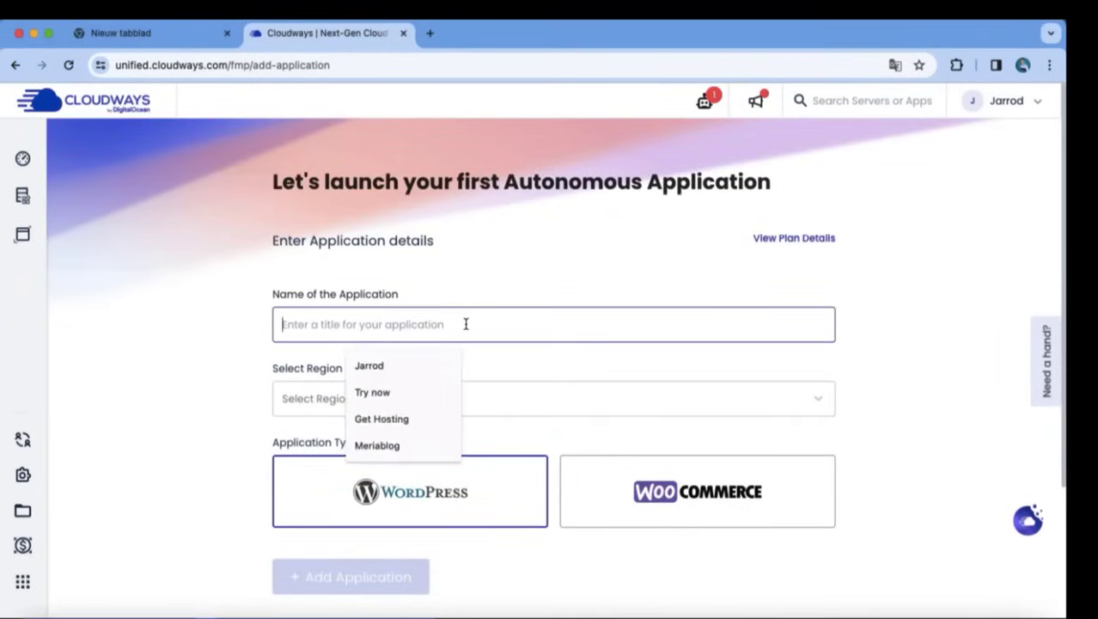
text(New Application Server)
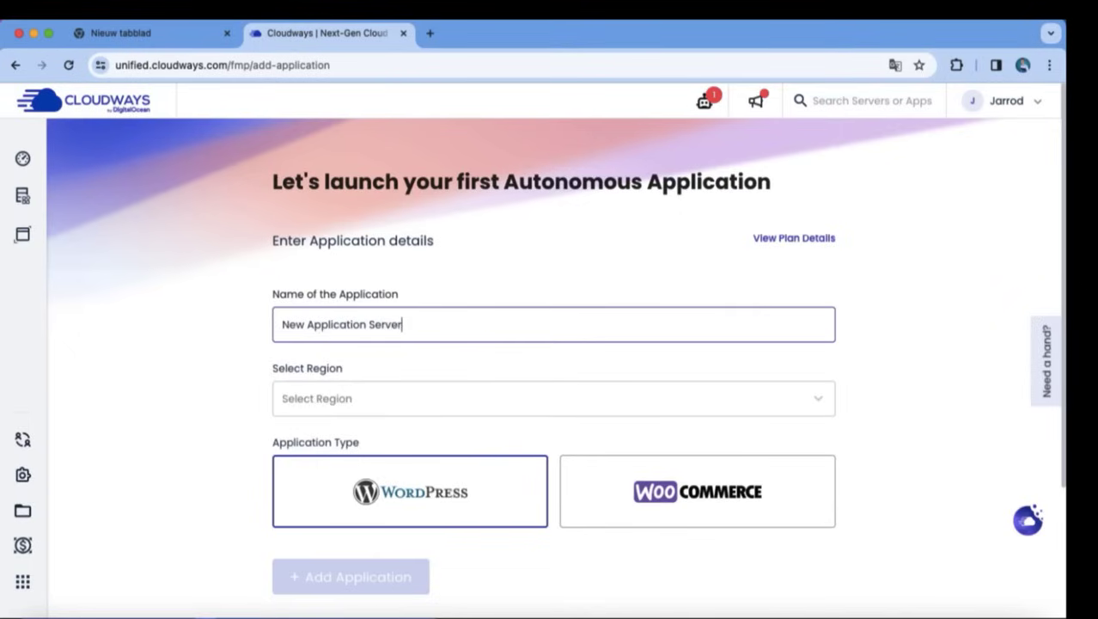
click(554, 398)
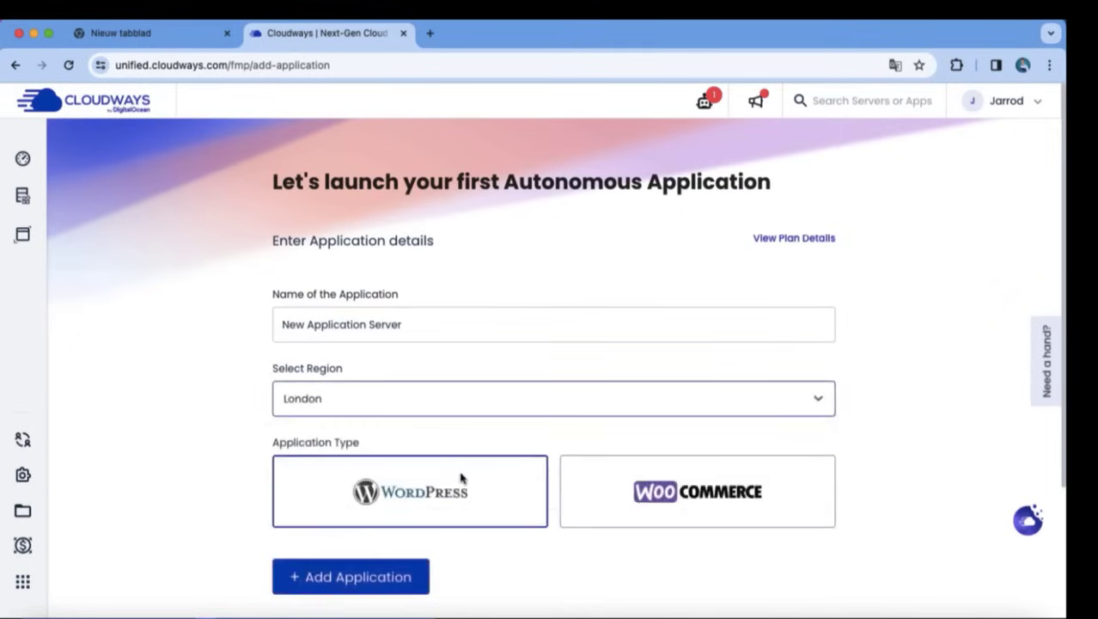
click(350, 576)
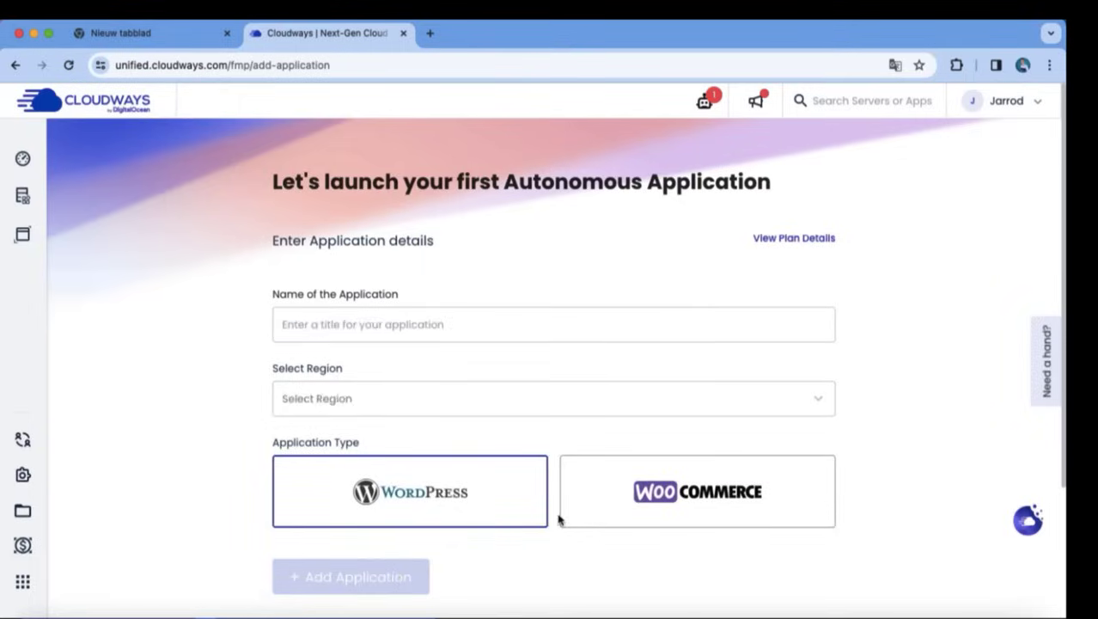
click(351, 576)
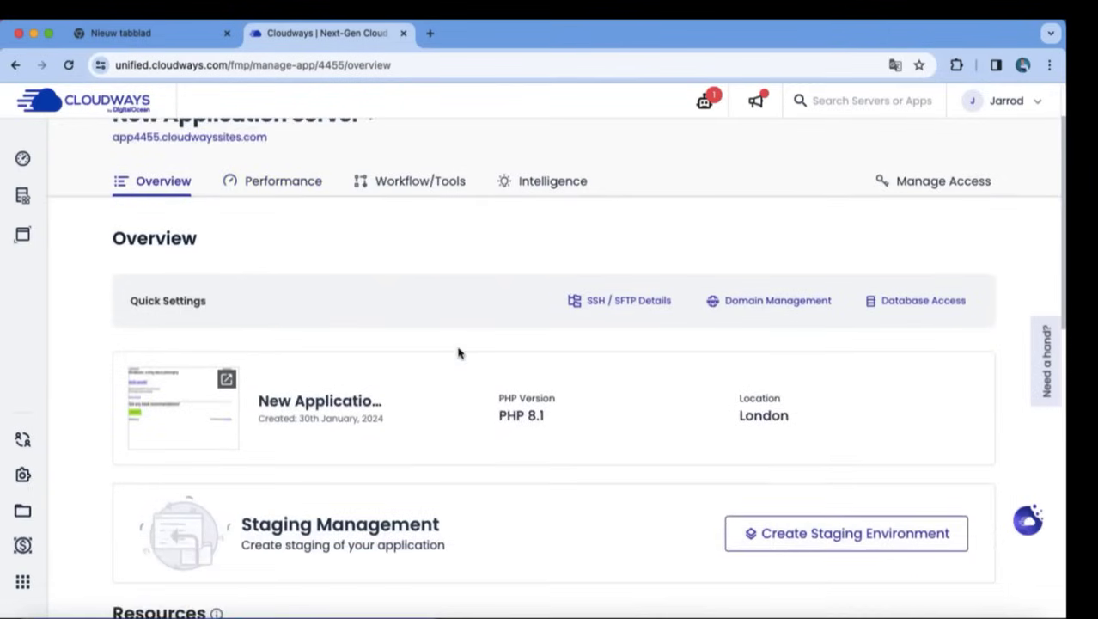
- Create a staging environment from New Application Server's Staging Management section
scroll(down, 3)
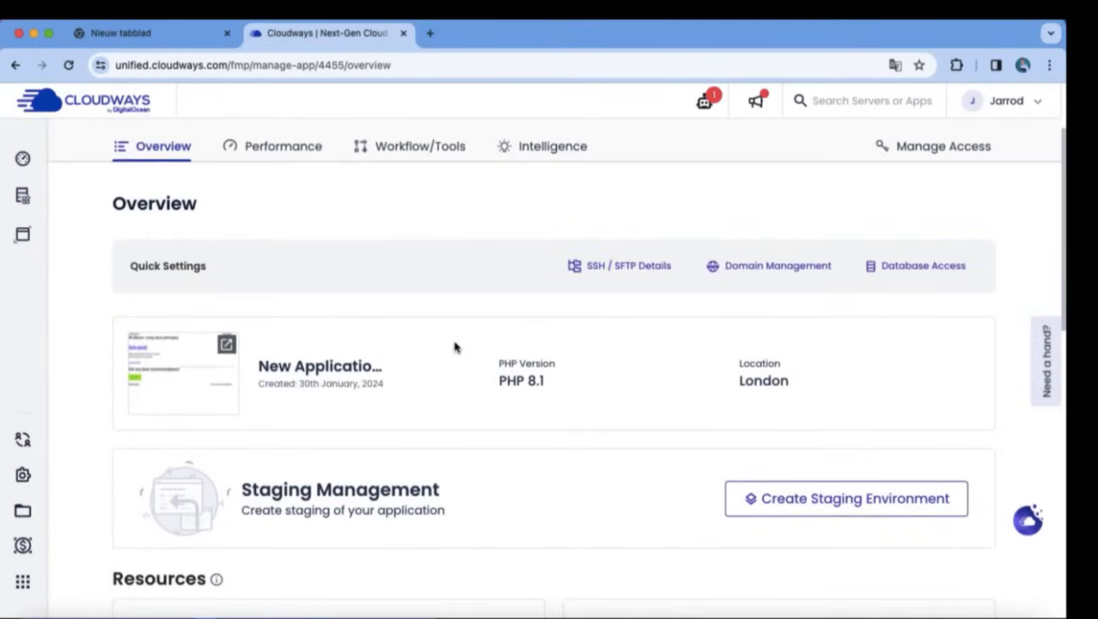
mouse_move(625, 291)
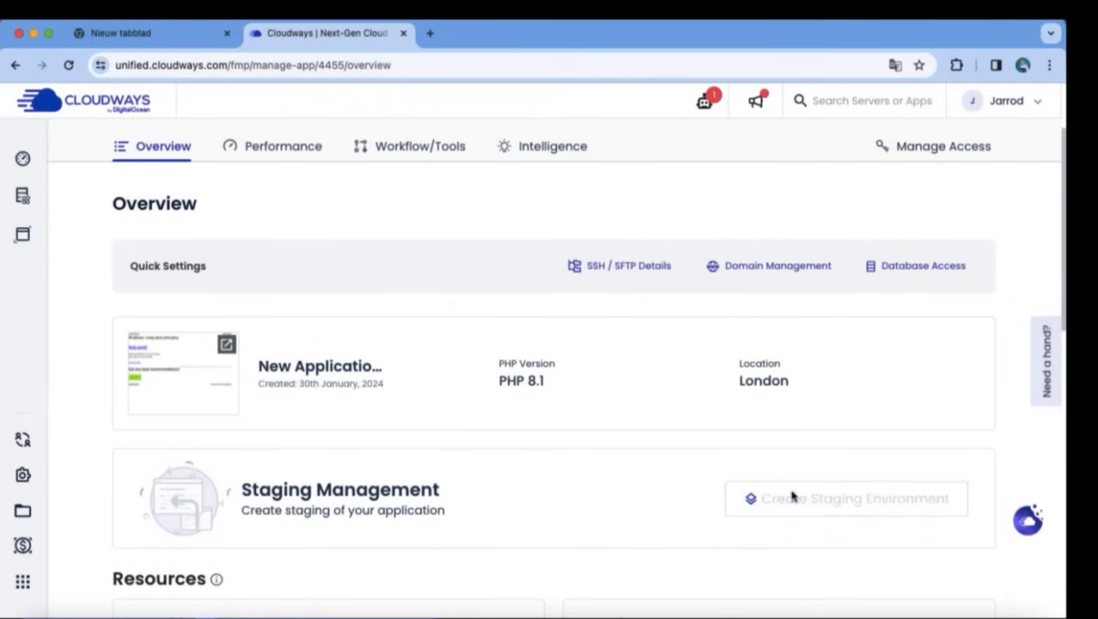
click(846, 498)
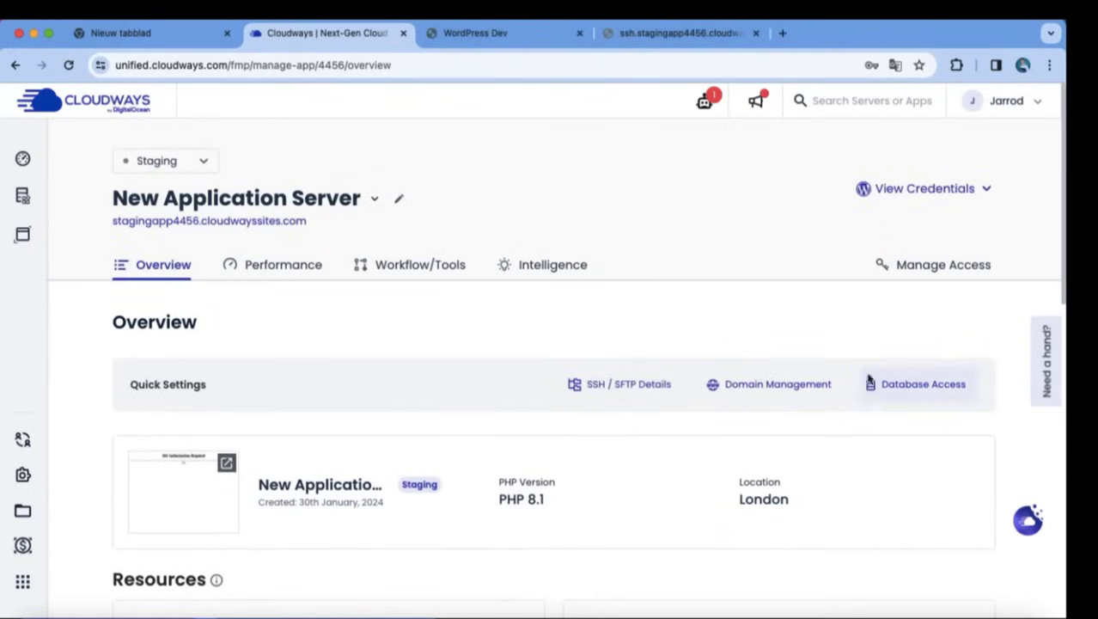
- Review the staging app's domain management and SSH/SFTP credentials
click(942, 264)
text(www.test2022.com)
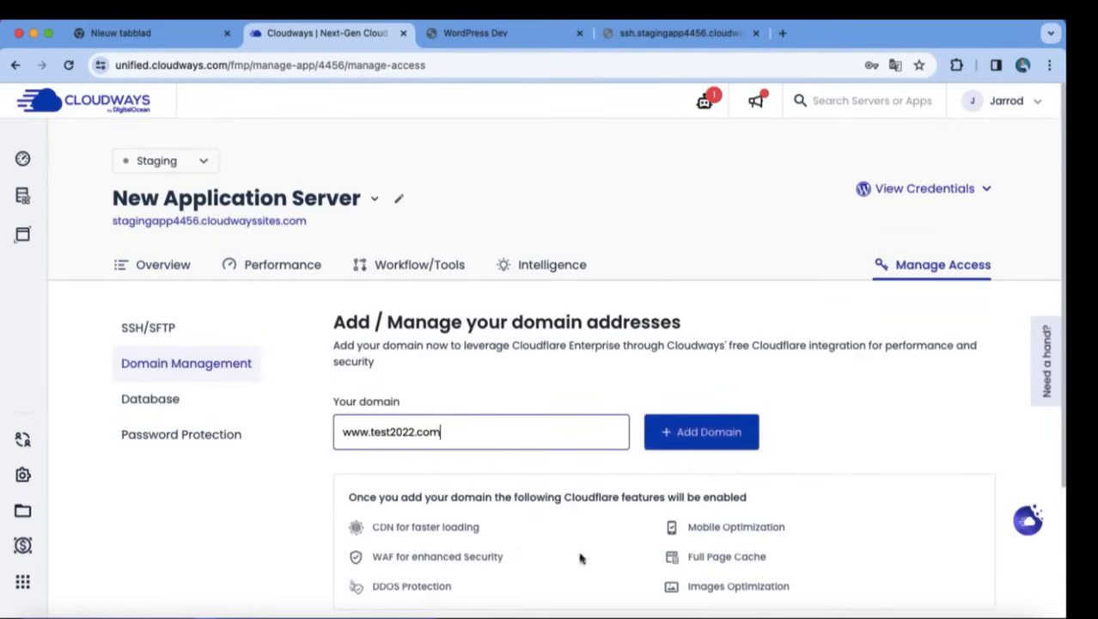
scroll(down, 3)
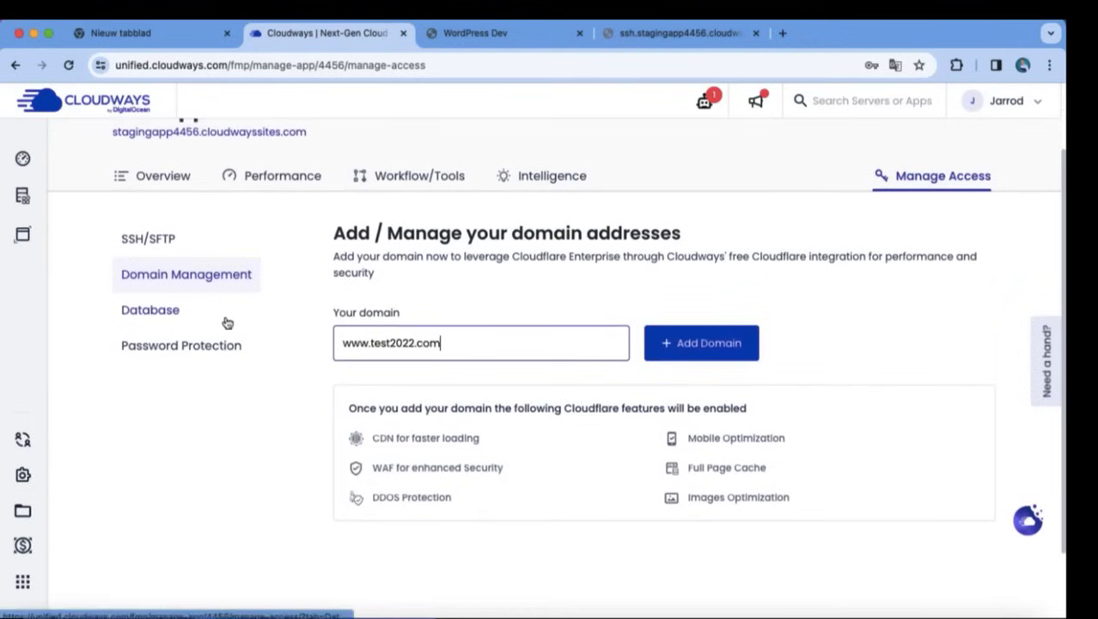
click(147, 238)
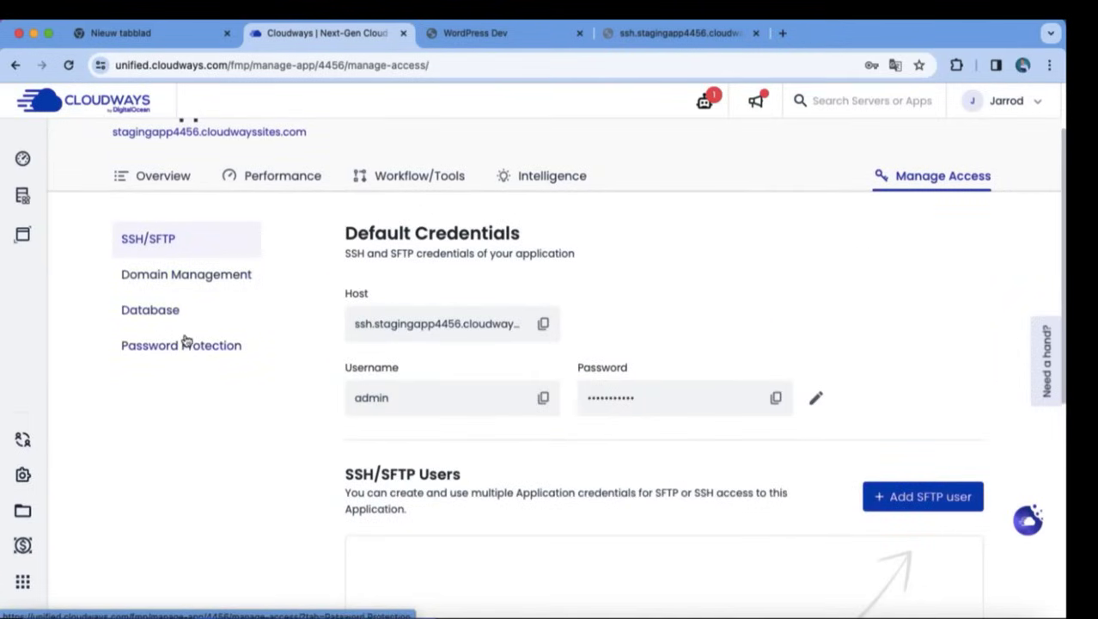
mouse_move(294, 338)
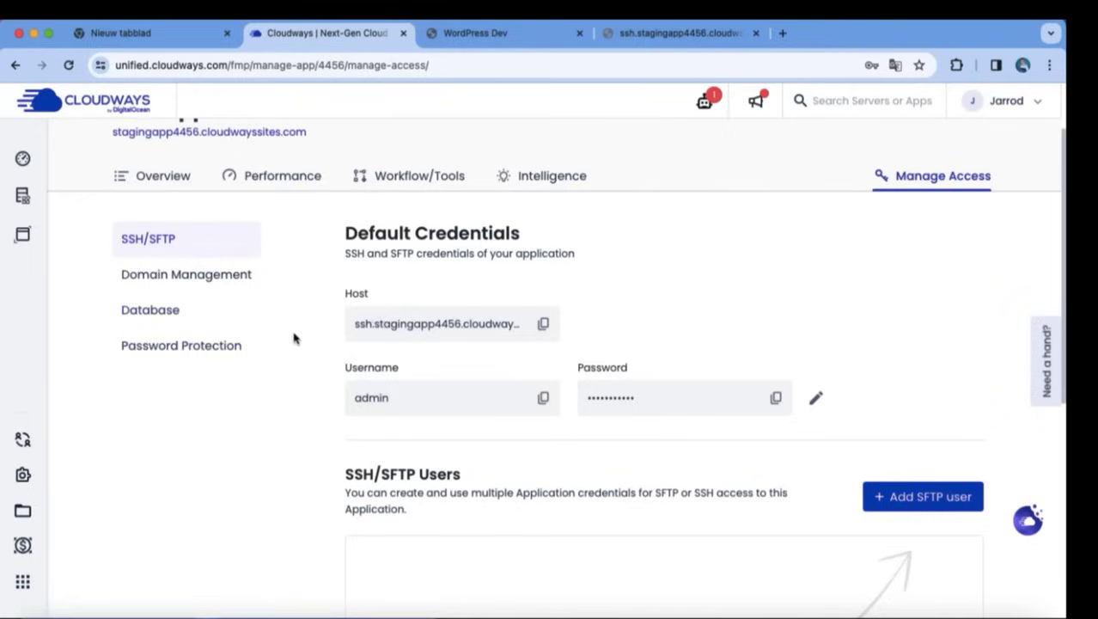
mouse_move(434, 334)
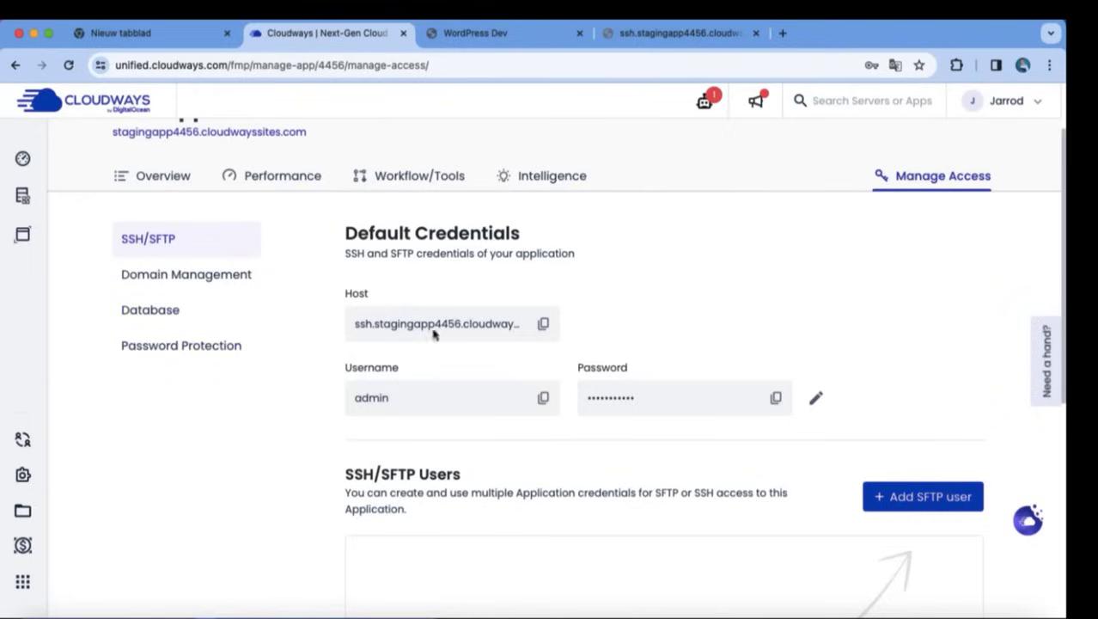
- Glance at the staging front page, then open its Password Protection settings
click(477, 32)
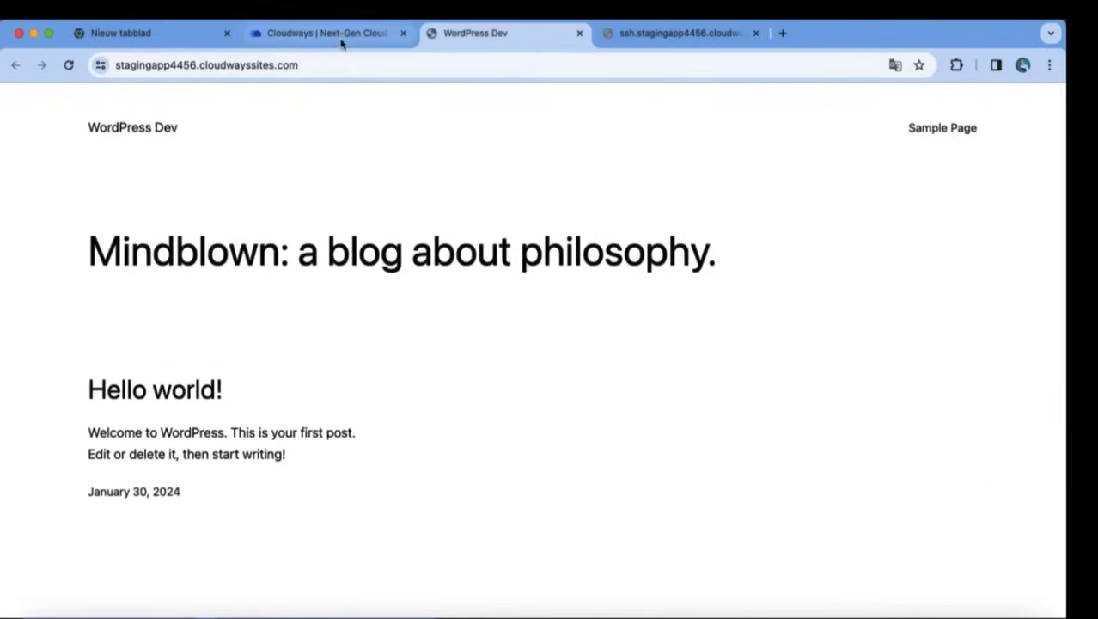
click(327, 32)
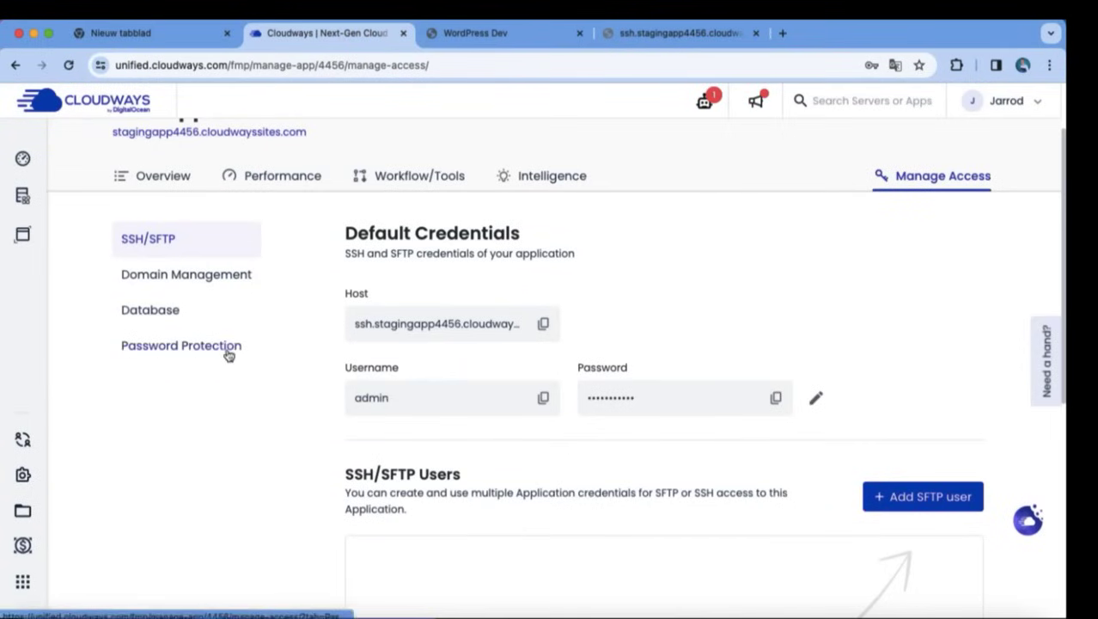
click(181, 345)
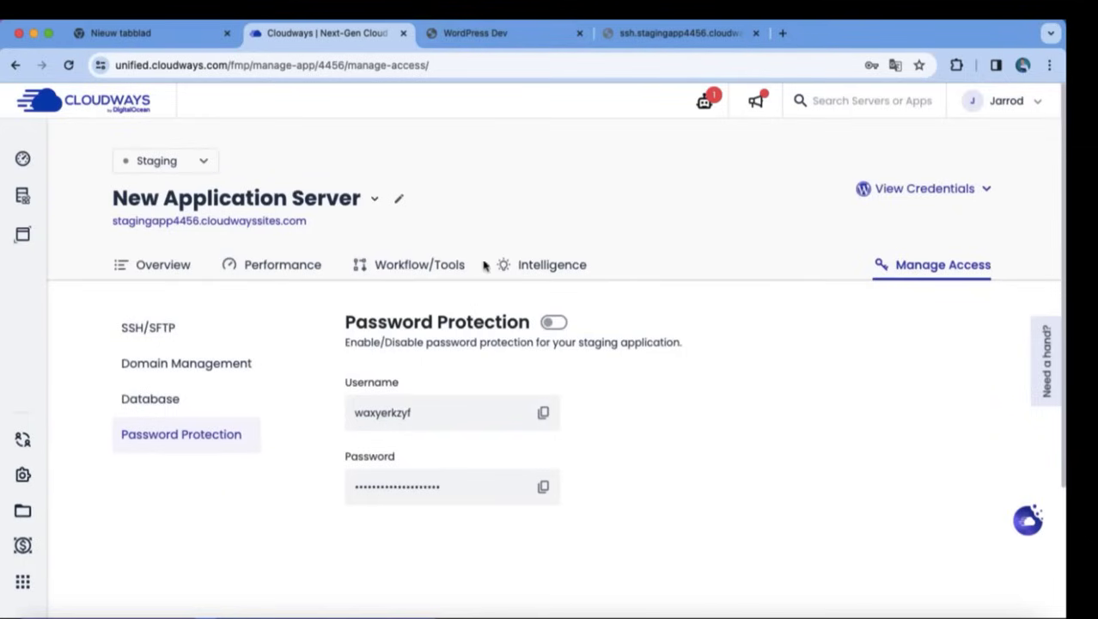
mouse_move(293, 200)
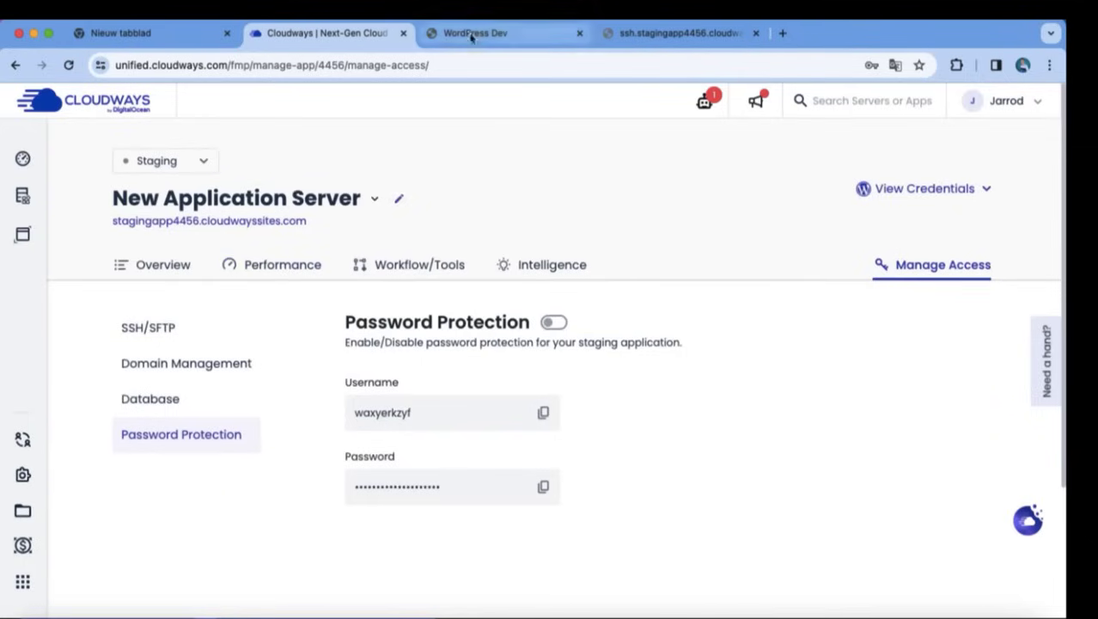
- Retrieve the staging site's WordPress admin credentials and log in to the dashboard
click(475, 32)
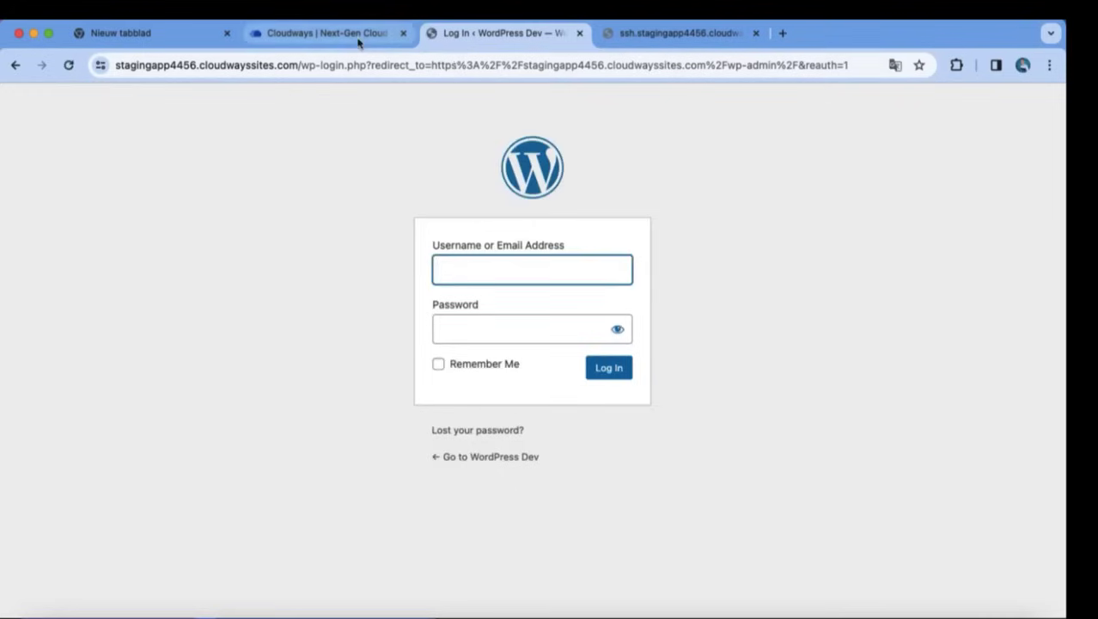
click(326, 32)
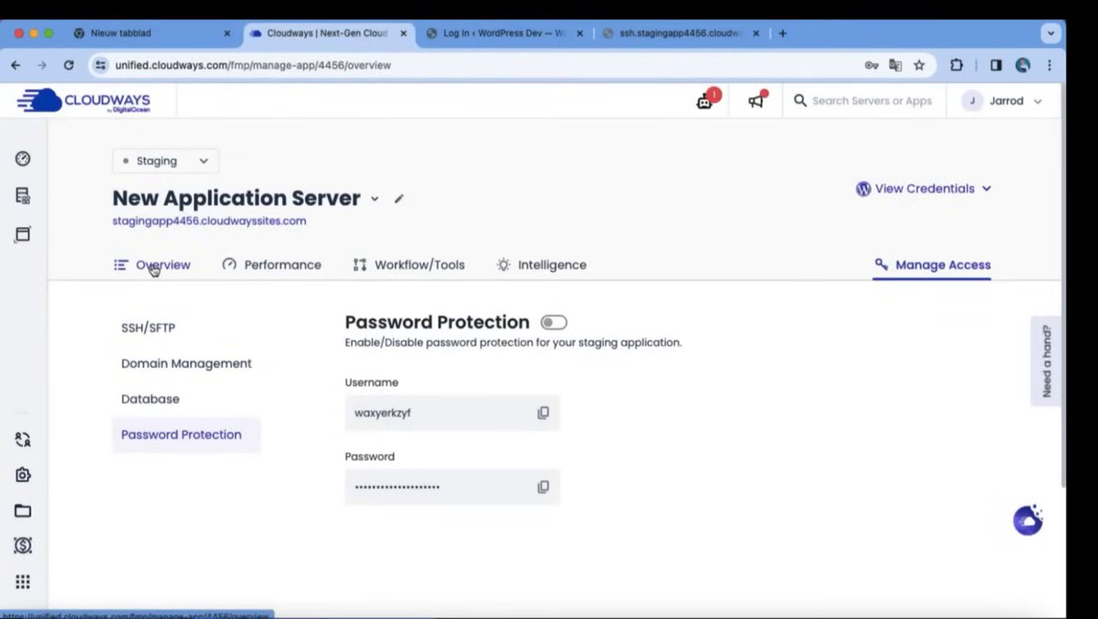
click(163, 264)
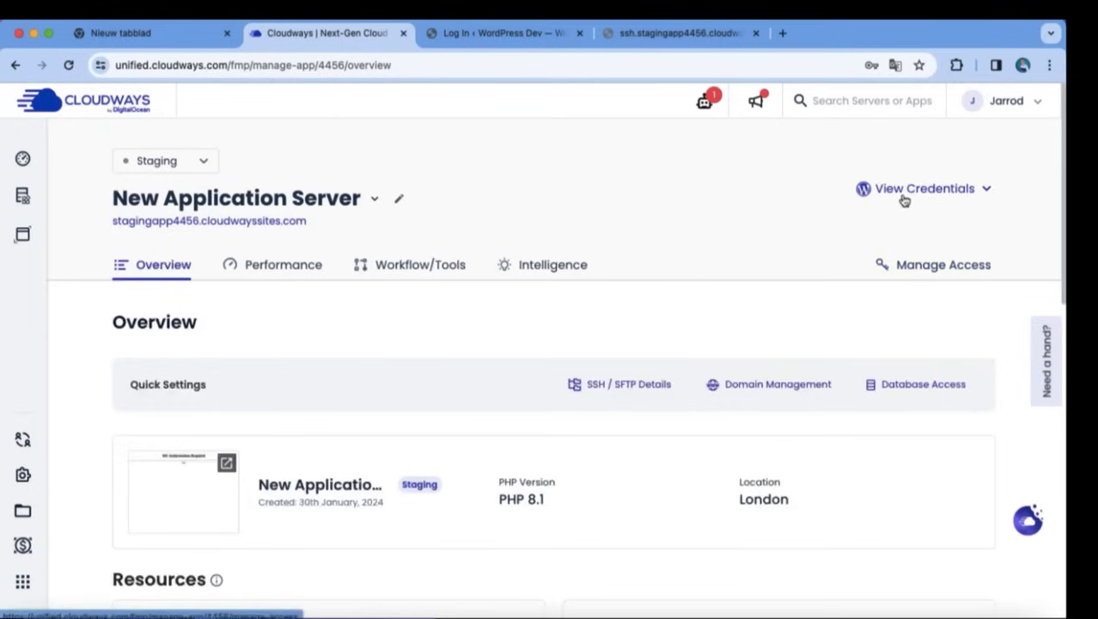
click(925, 188)
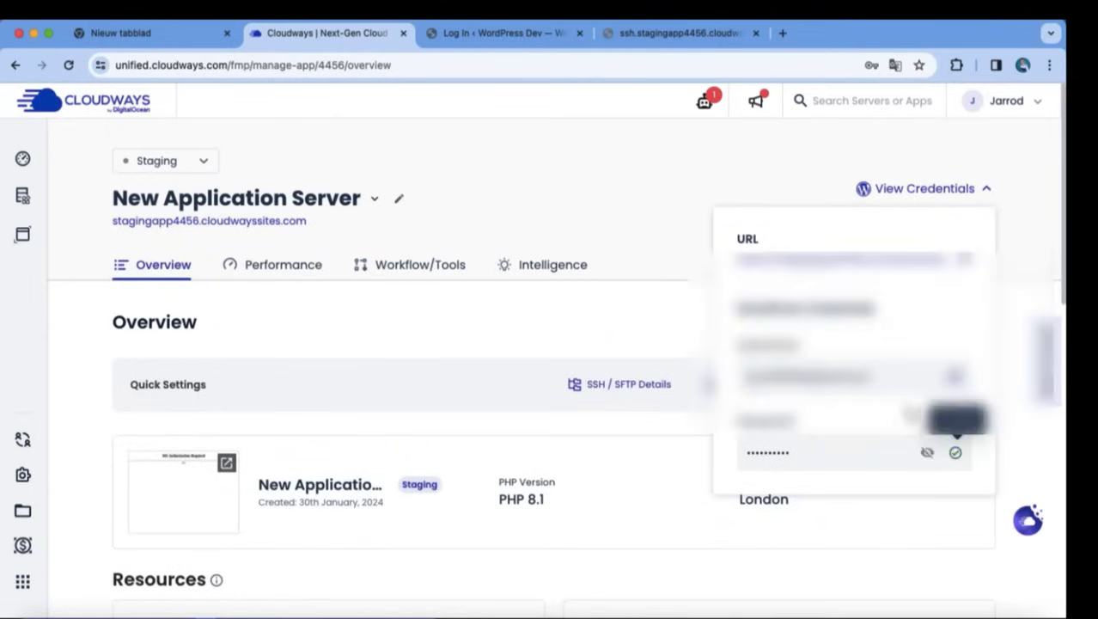
click(498, 32)
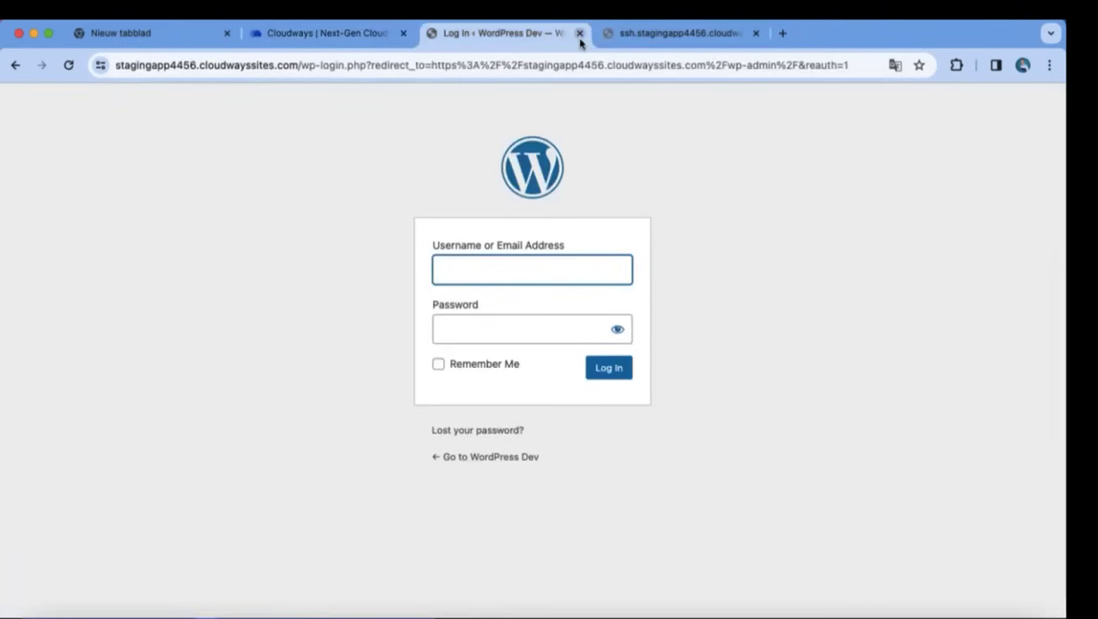
click(609, 367)
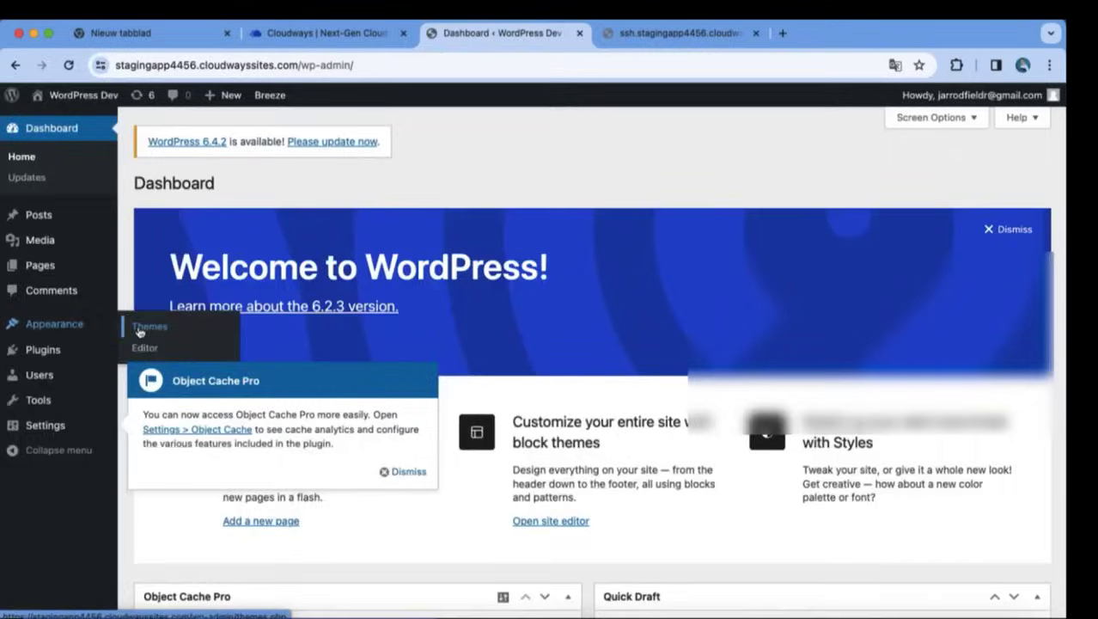
- Search for the Astra theme, preview its details and install it
click(150, 325)
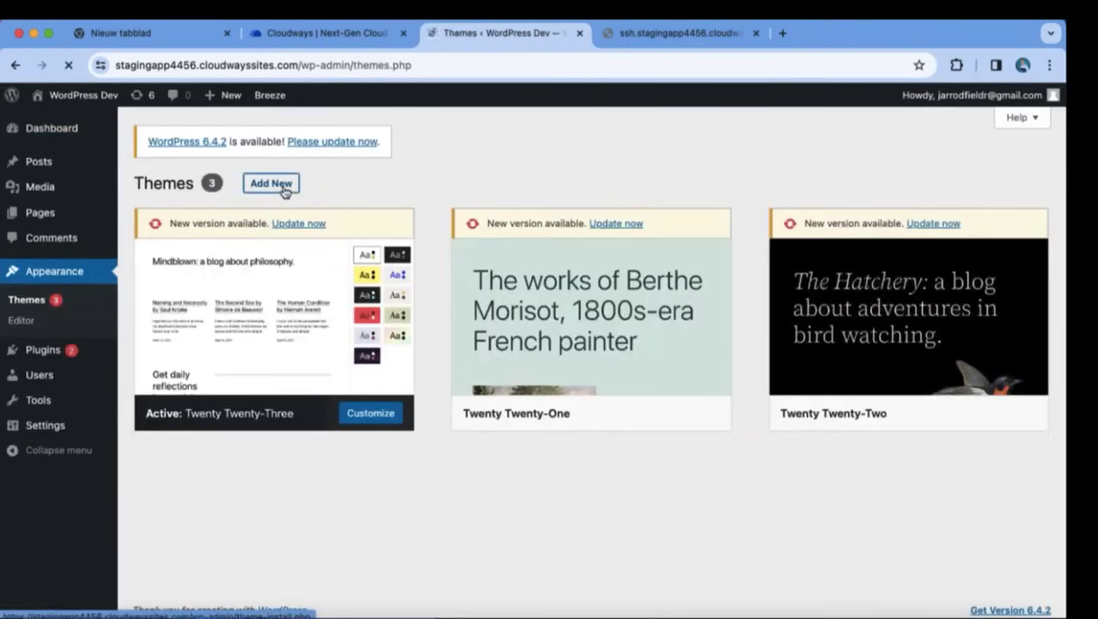
click(271, 183)
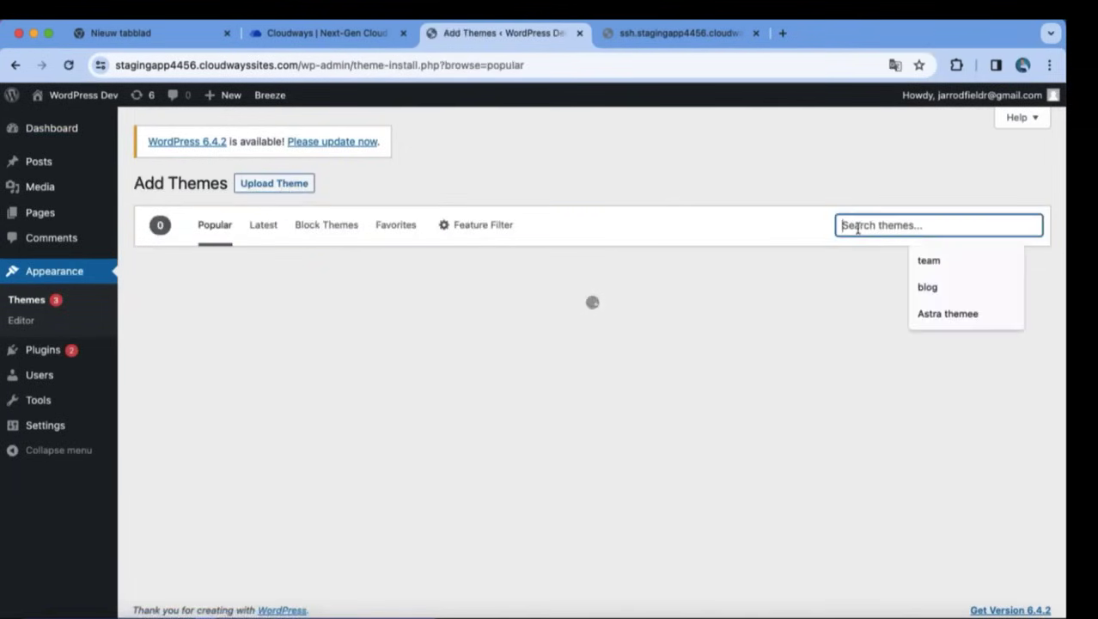
text(Astra)
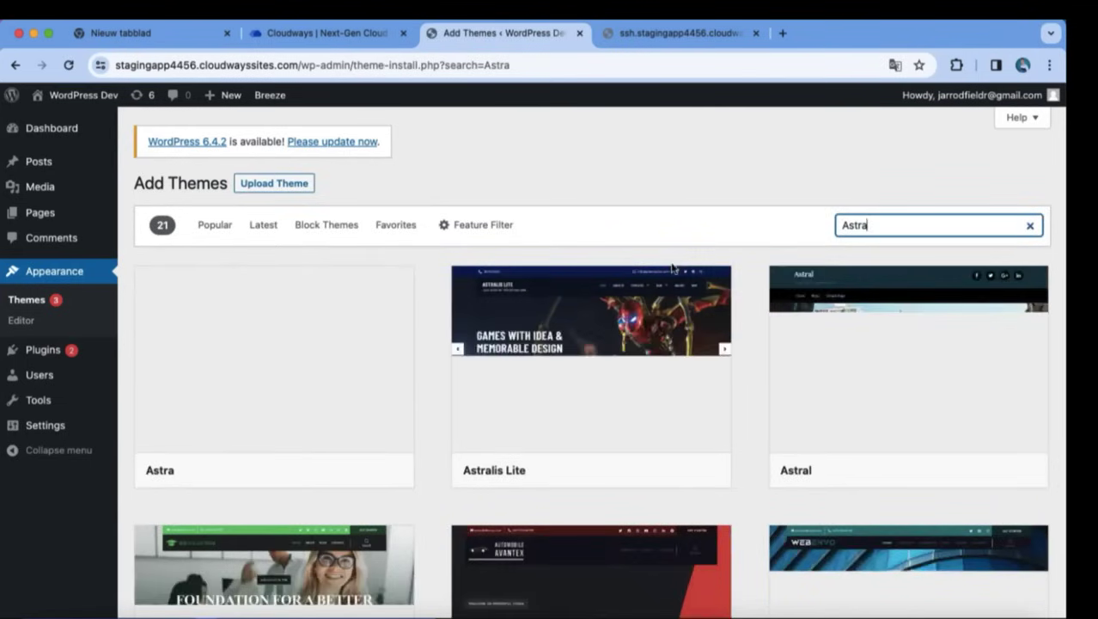
scroll(down, 3)
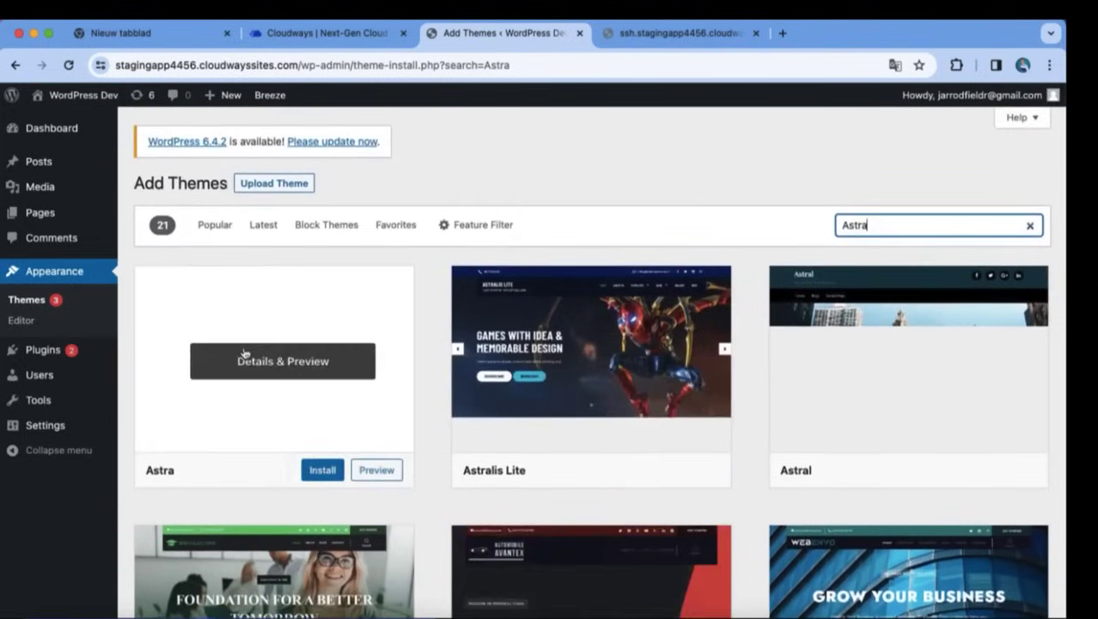
click(322, 469)
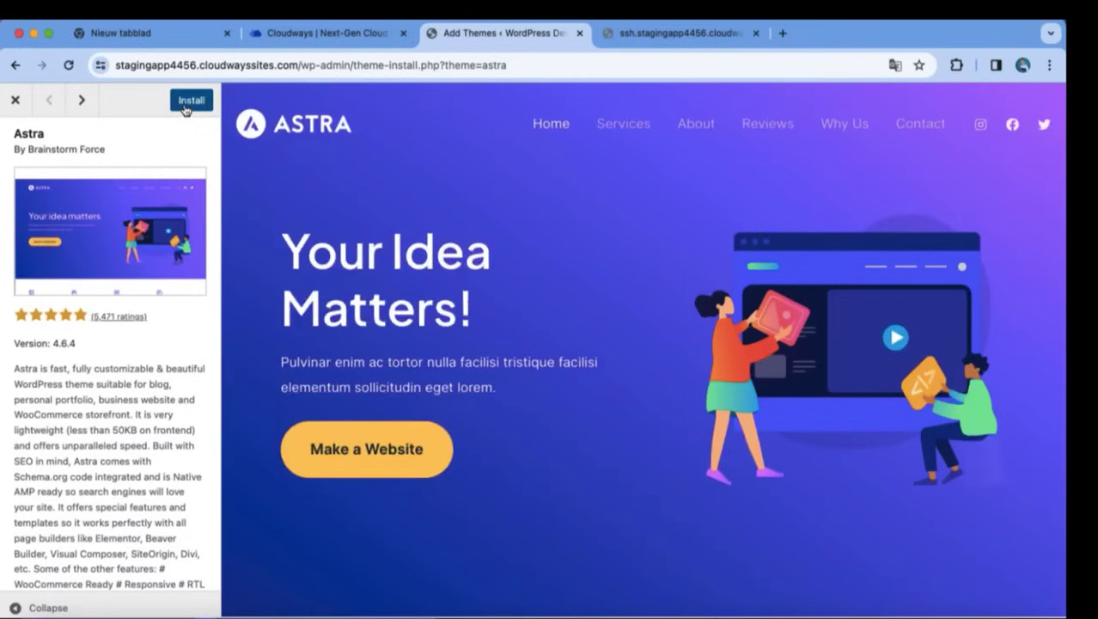
click(191, 99)
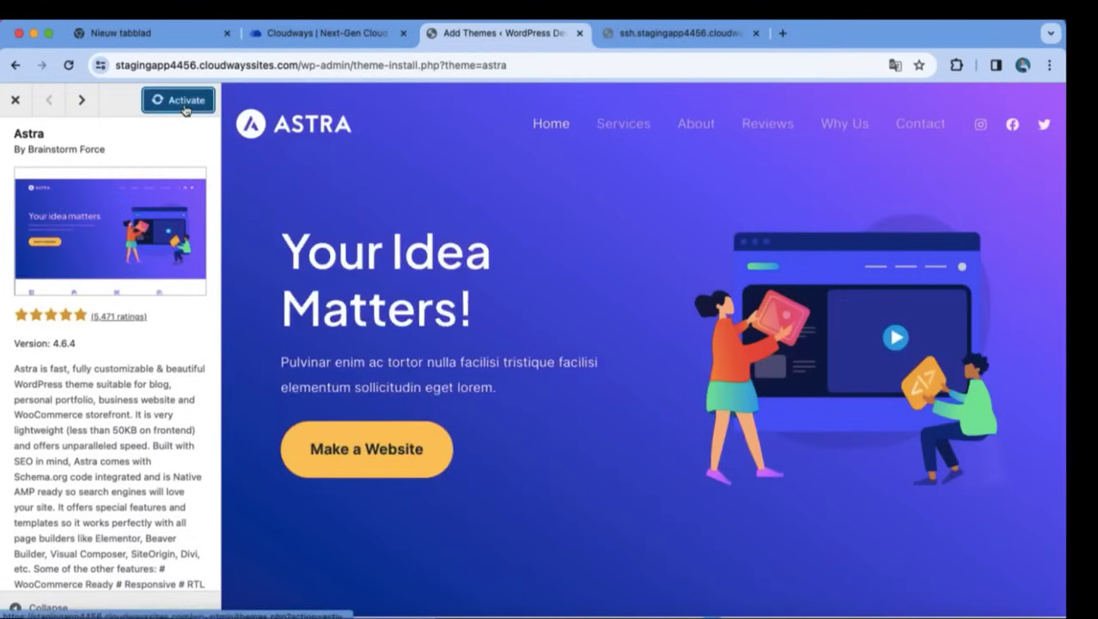
- Activate the Astra theme, confirming leaving the page
click(178, 100)
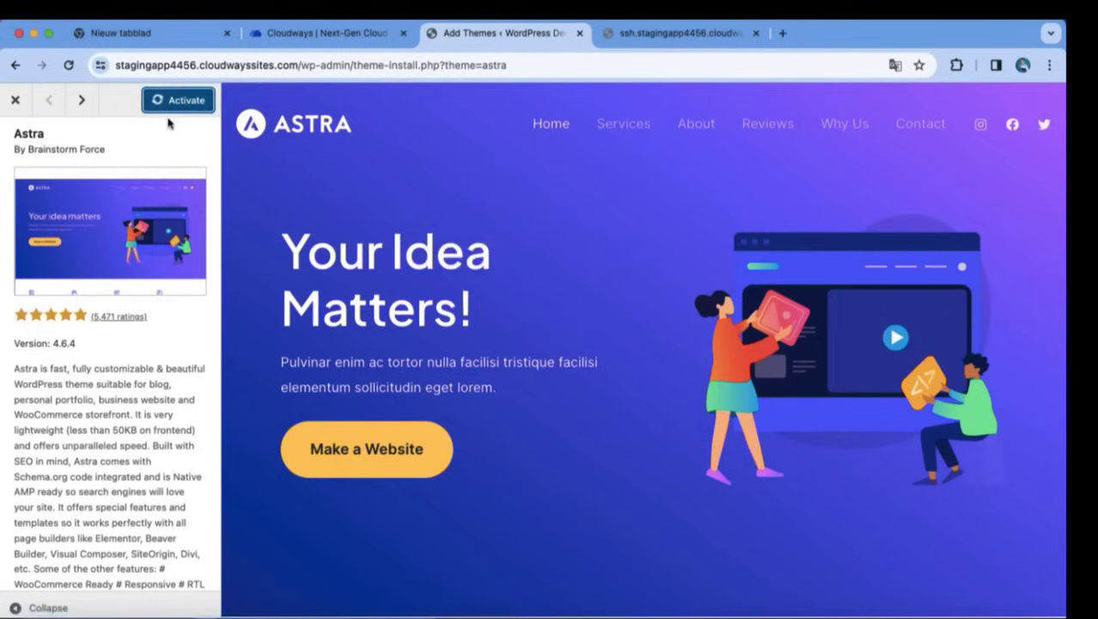
click(178, 99)
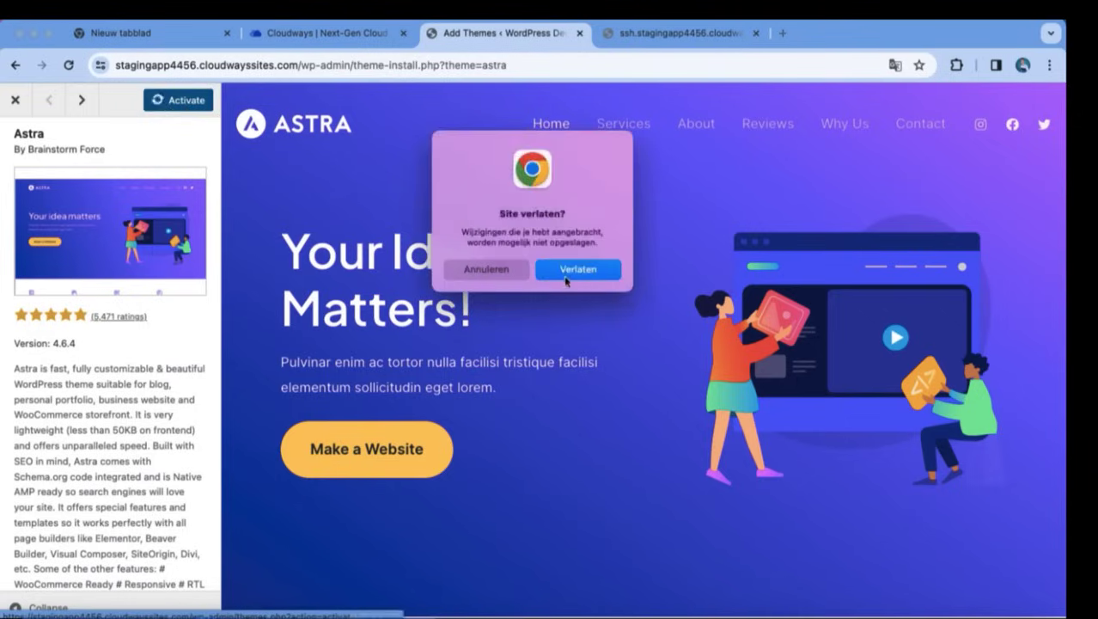
click(578, 269)
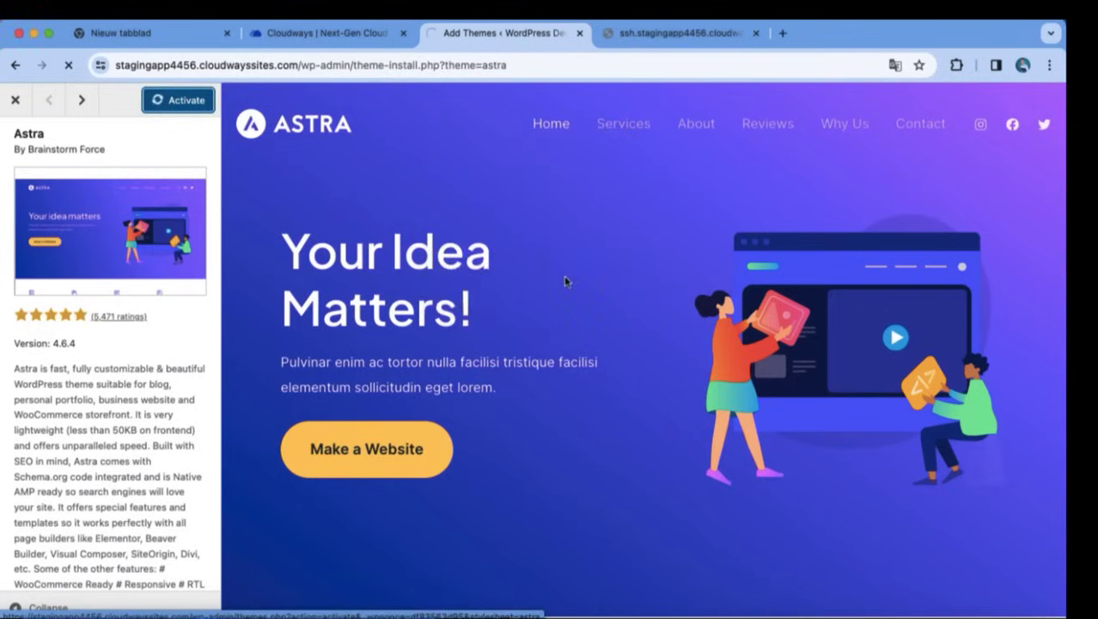
click(178, 100)
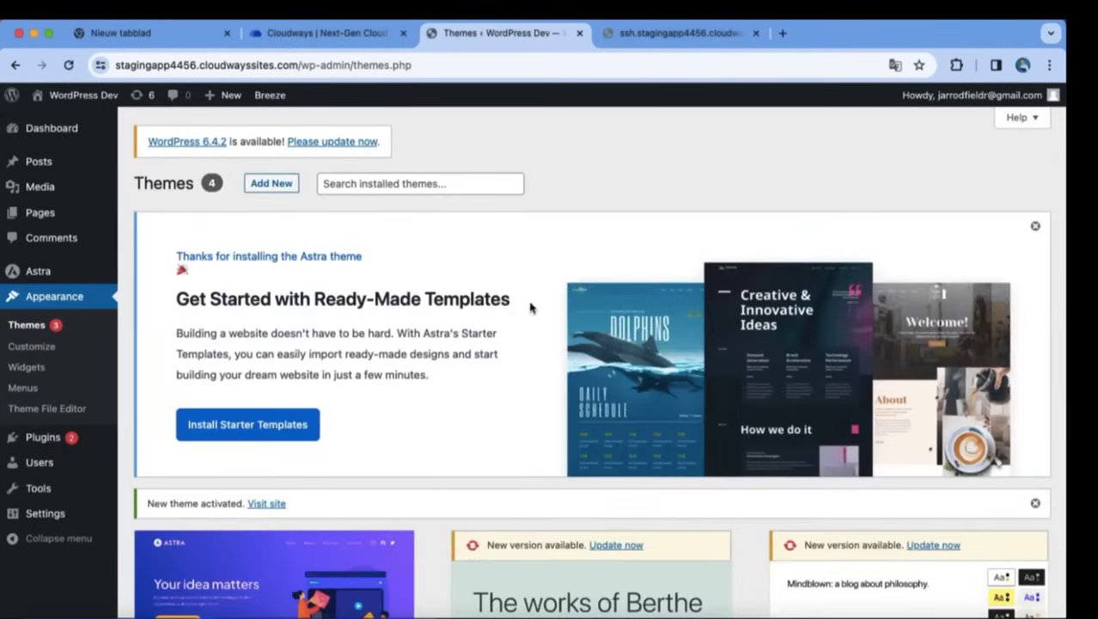
- Install Astra's Starter Templates and choose Build with Templates under Classic Starter Templates
click(248, 424)
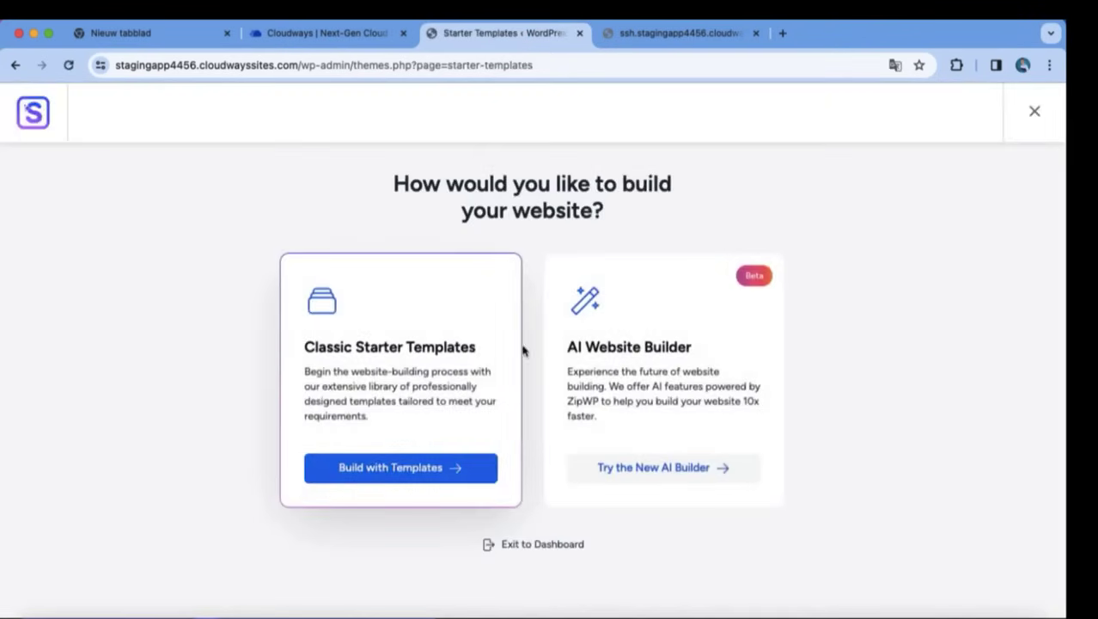
click(400, 467)
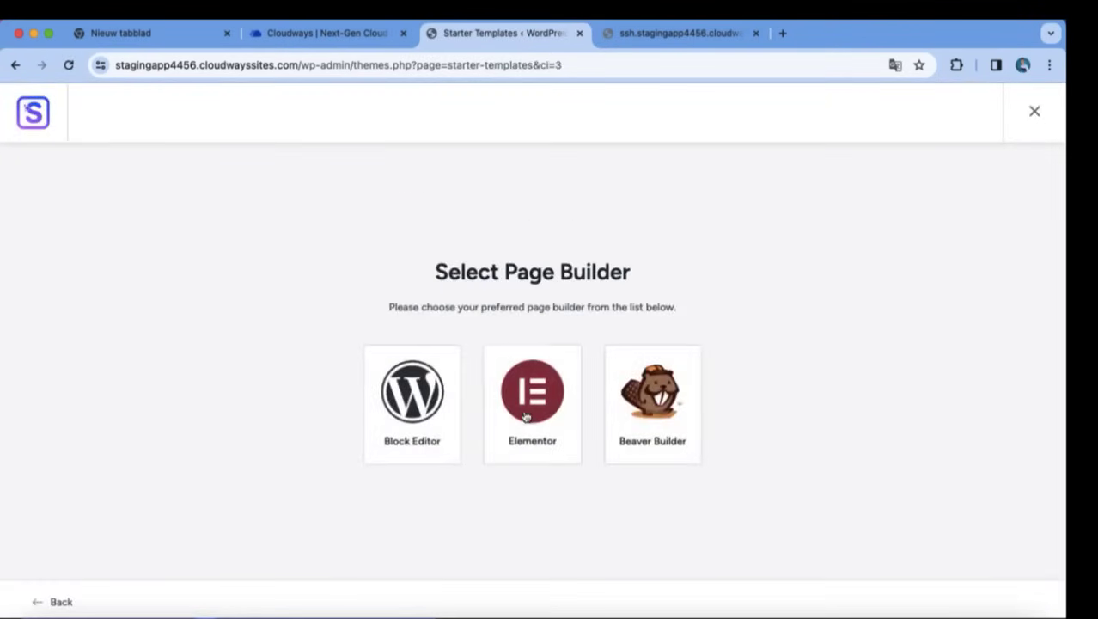
- Pick Elementor as the page builder and scroll the gallery to the Outdoor Adventure template
click(532, 391)
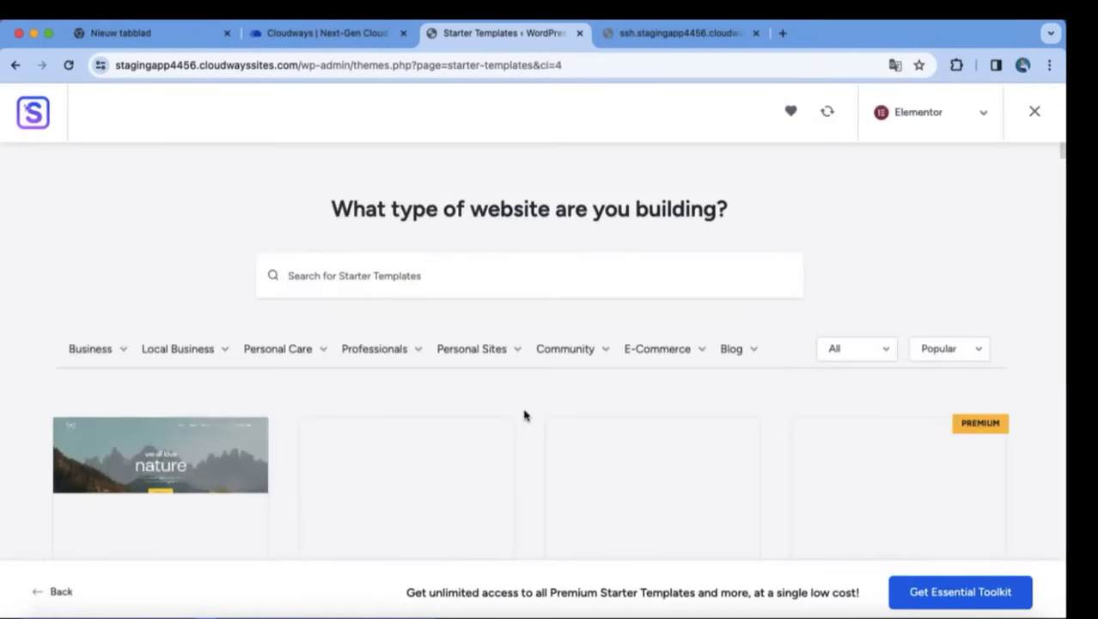
scroll(down, 3)
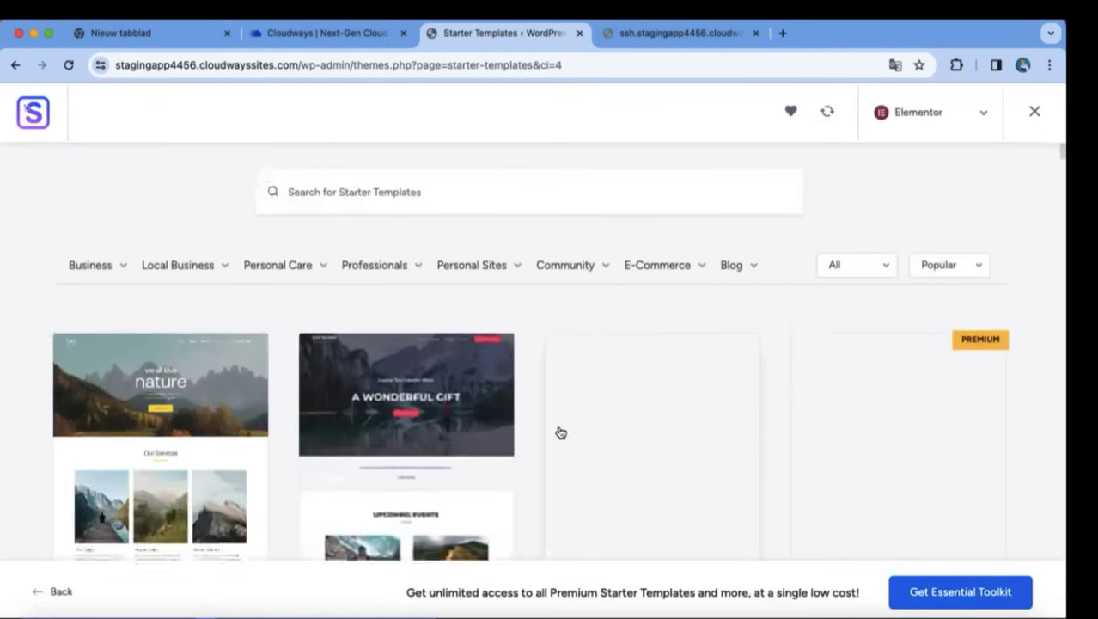
scroll(down, 3)
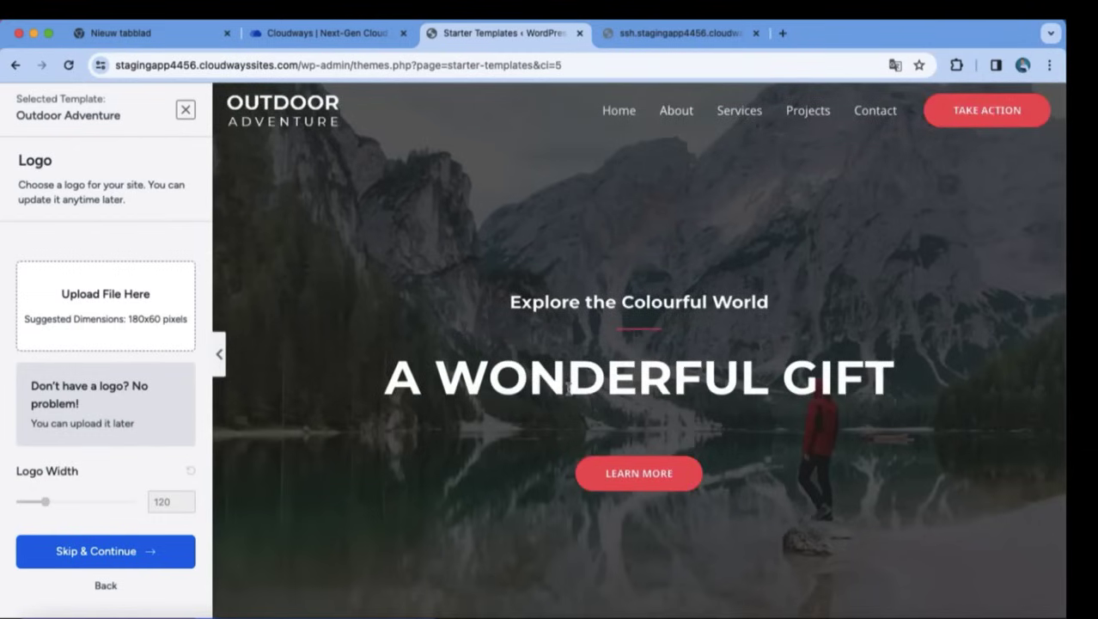
- Skip the logo, apply the blue colour palette, preview the template, and continue
click(105, 551)
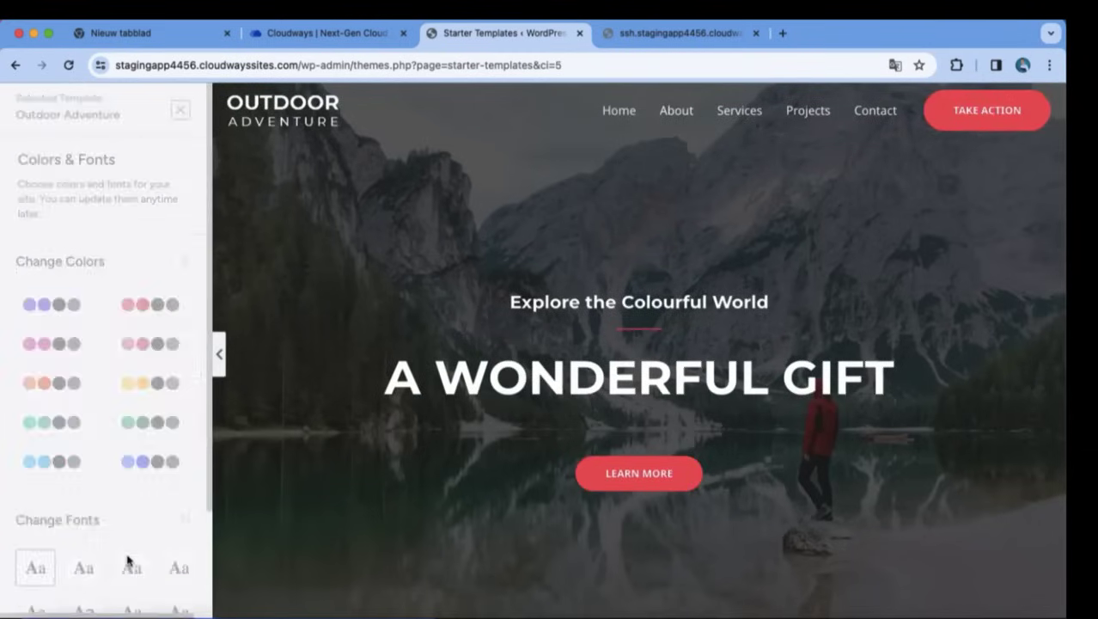
click(156, 521)
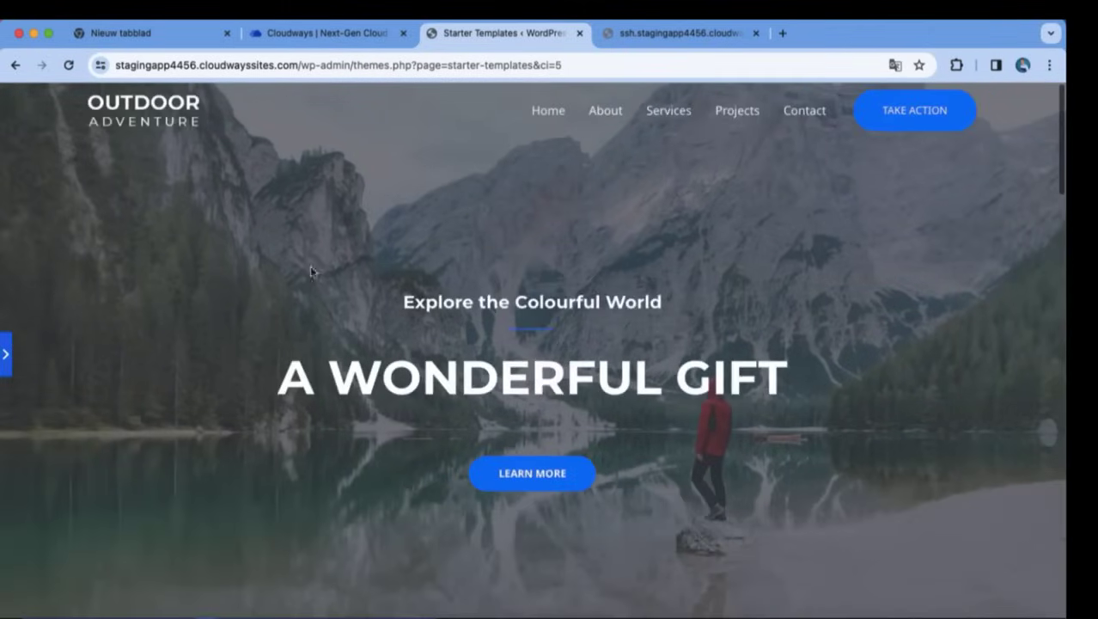
click(6, 353)
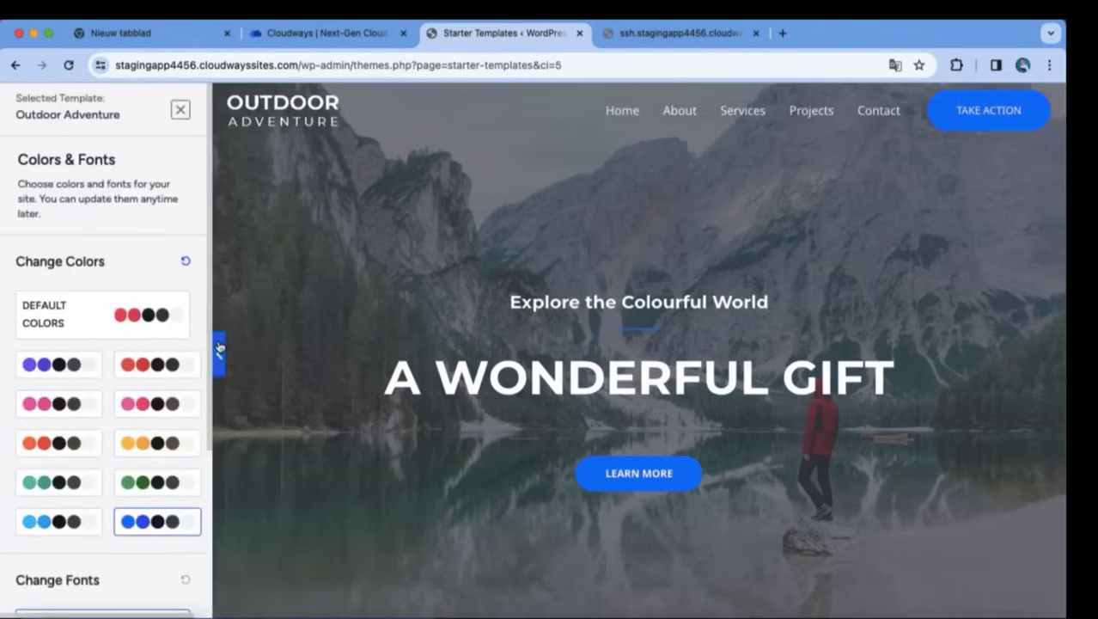
click(219, 351)
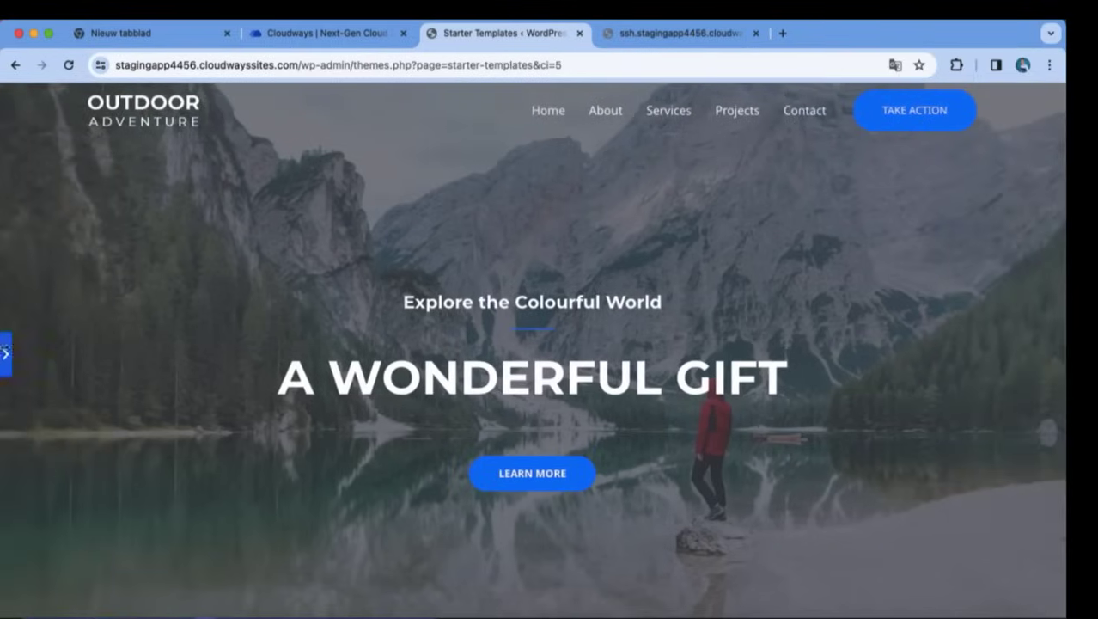
click(6, 353)
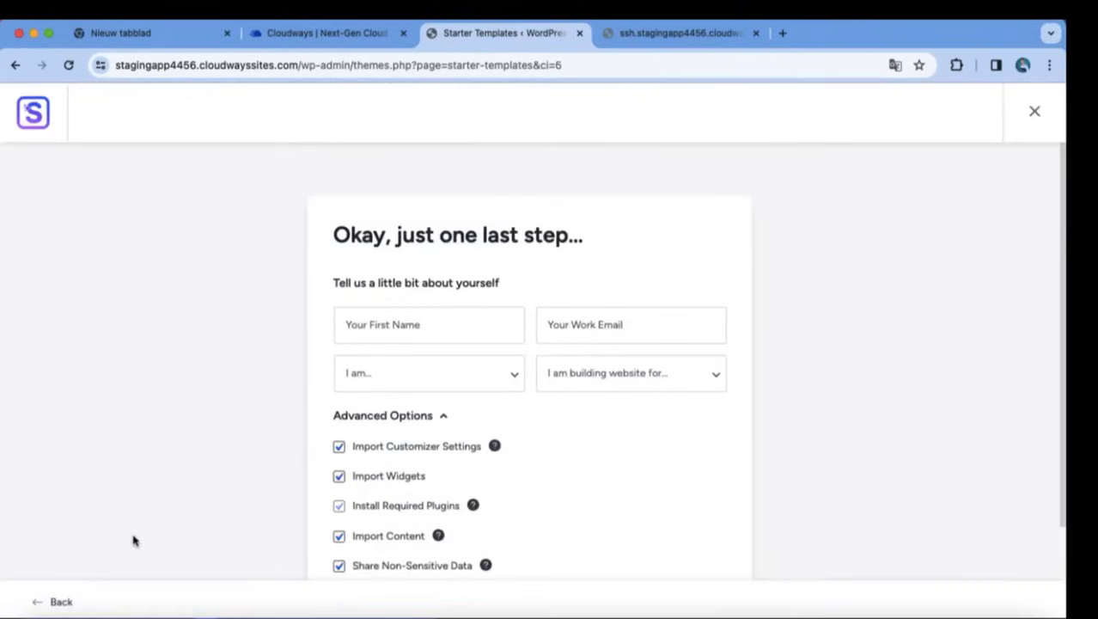
- Submit the wizard to build the Outdoor Adventure site and view it
scroll(down, 3)
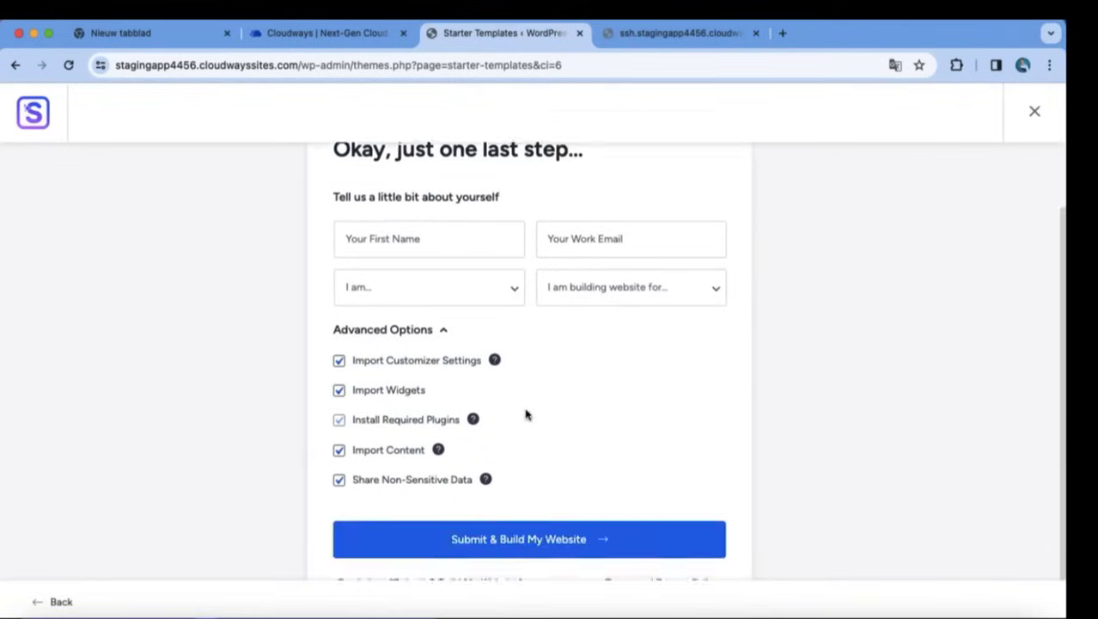
click(528, 539)
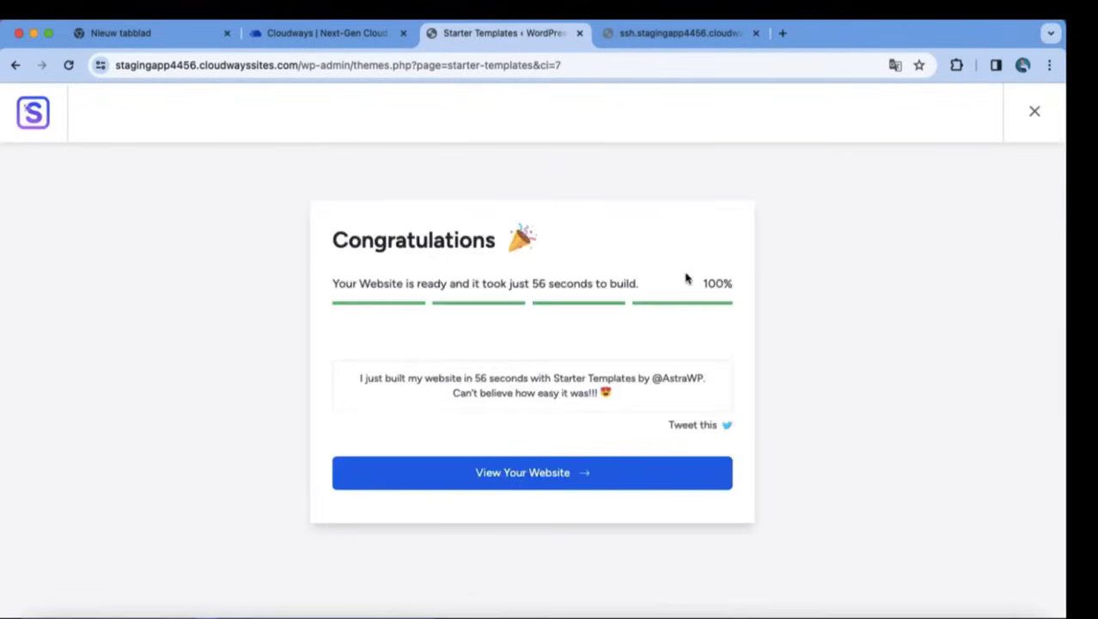
click(532, 472)
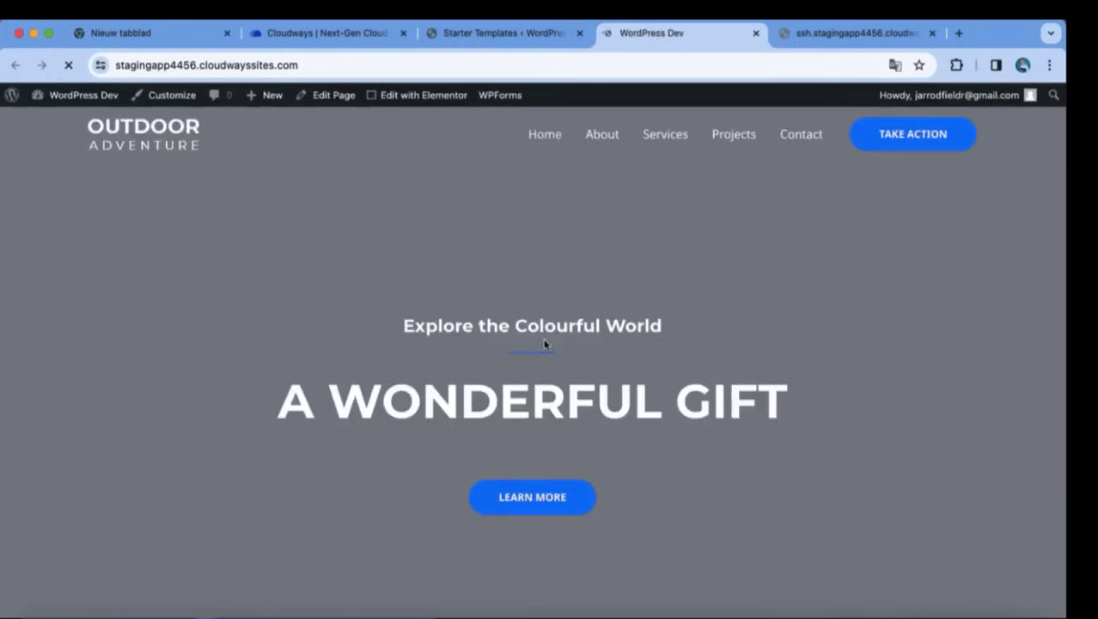
- Scroll through the newly built Outdoor Adventure homepage preview
scroll(down, 3)
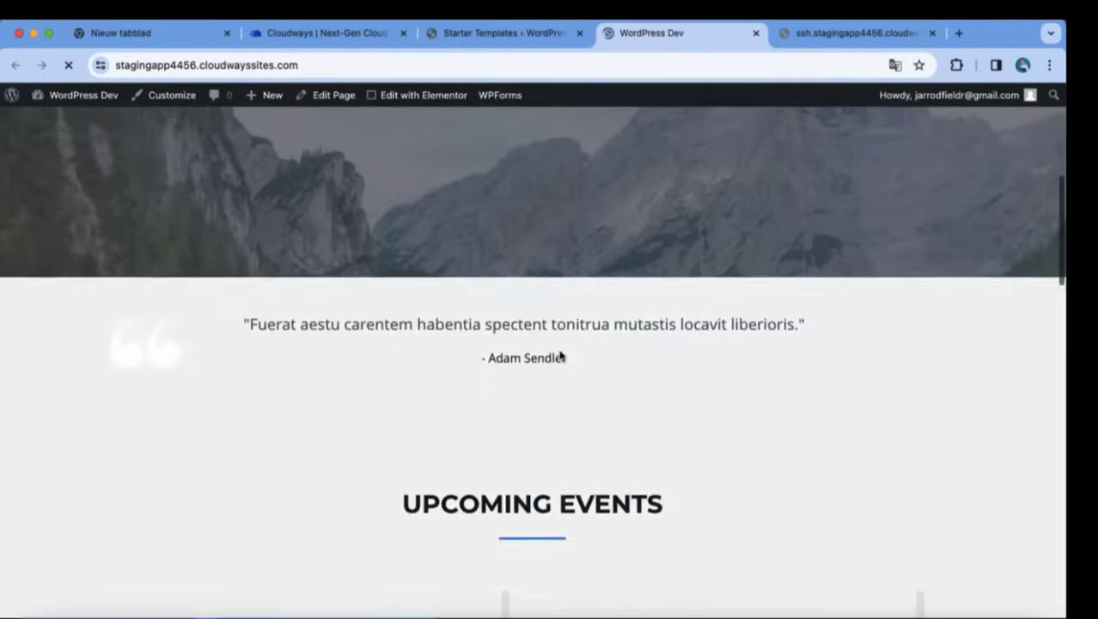
scroll(down, 3)
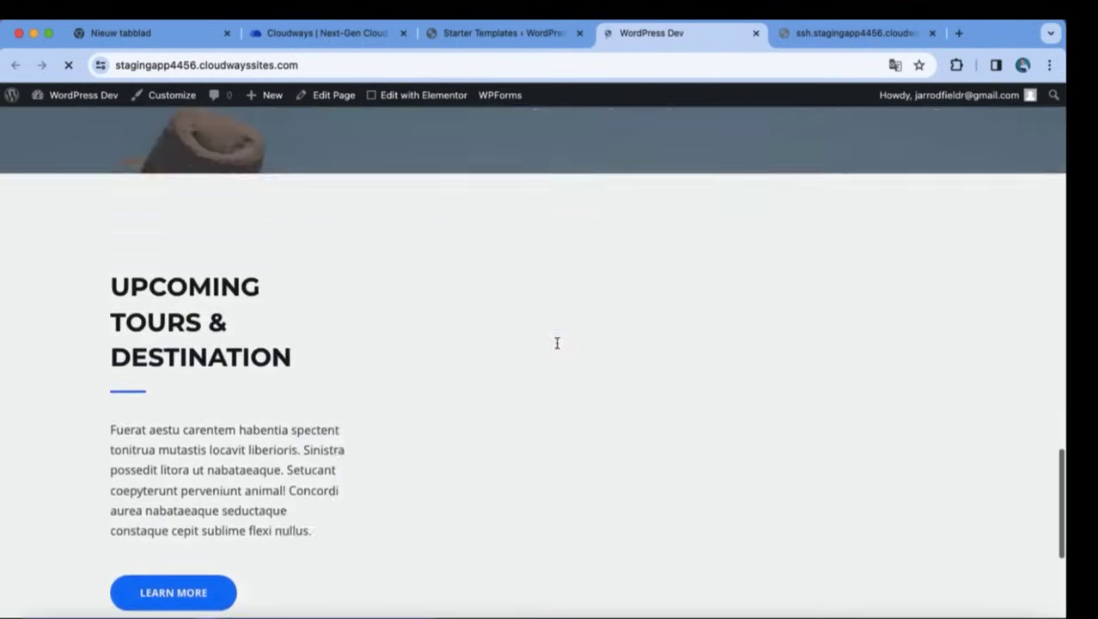
scroll(down, 3)
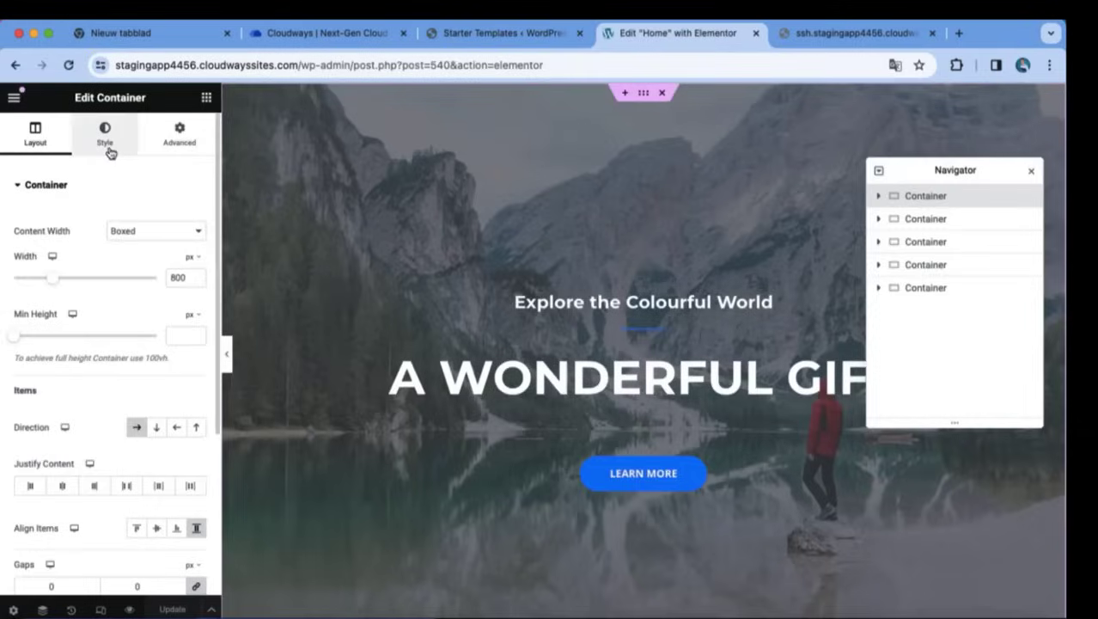
- Search the free image library for 'landscape' photos for the hero background
click(104, 134)
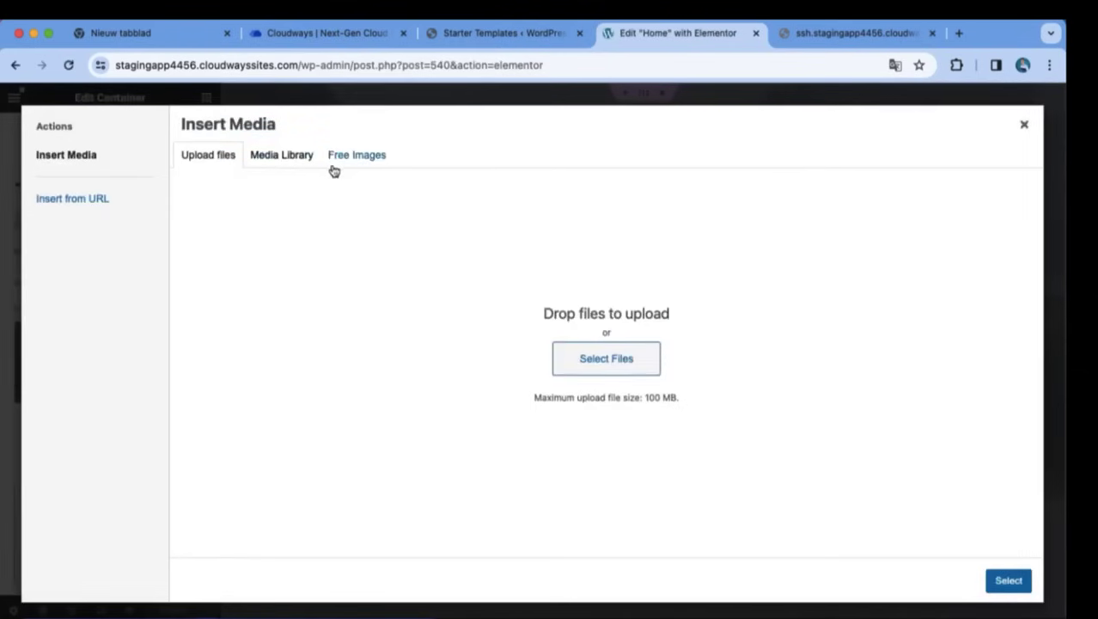
click(357, 154)
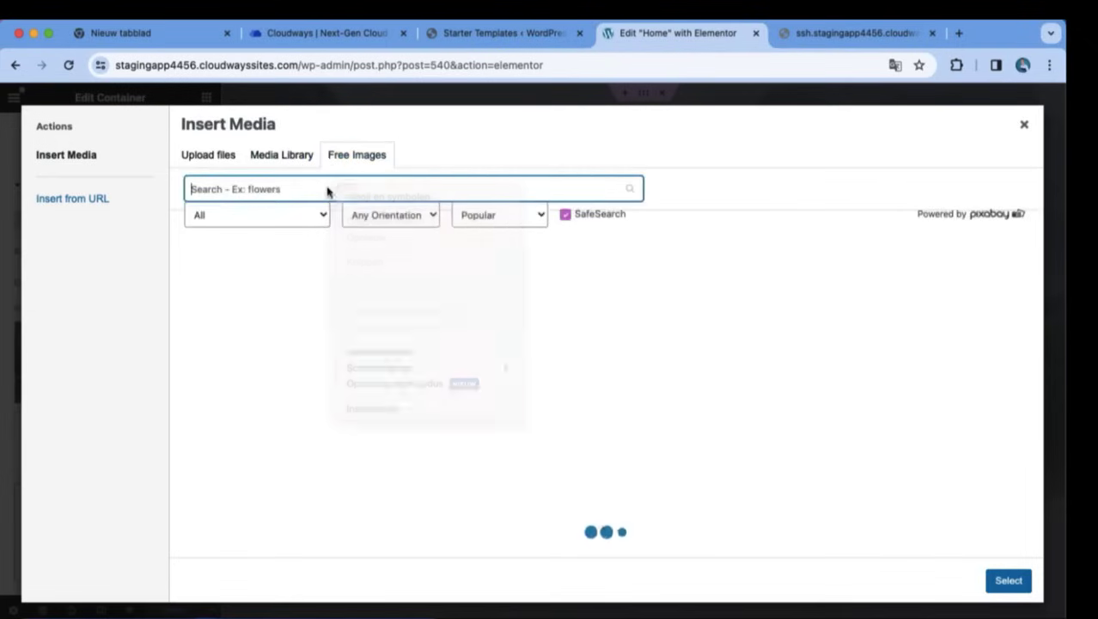
text(a)
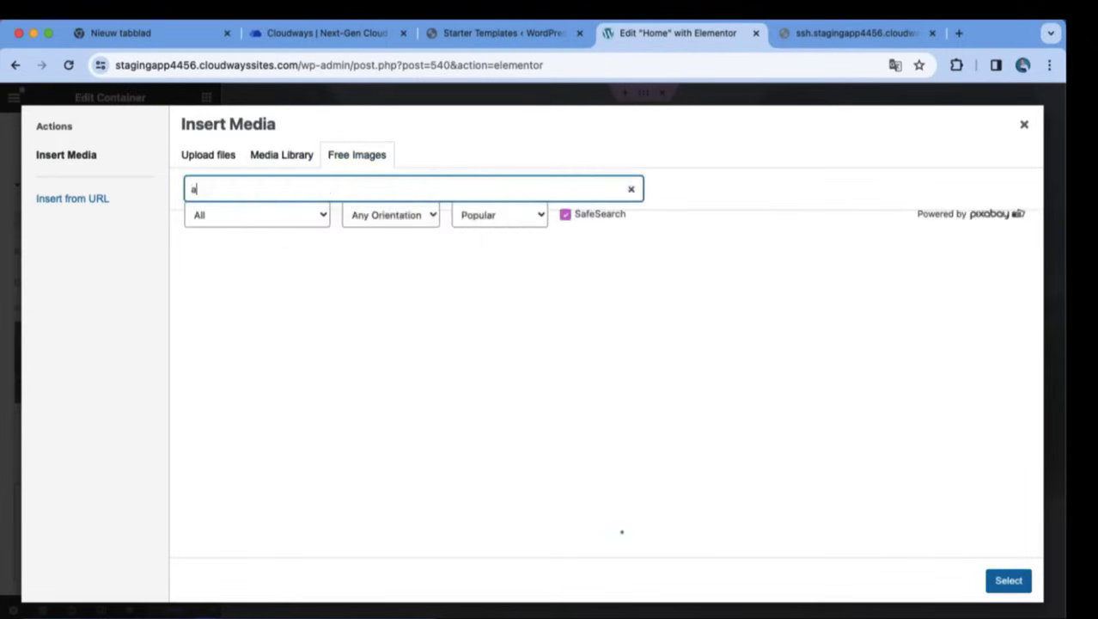
text(landscape)
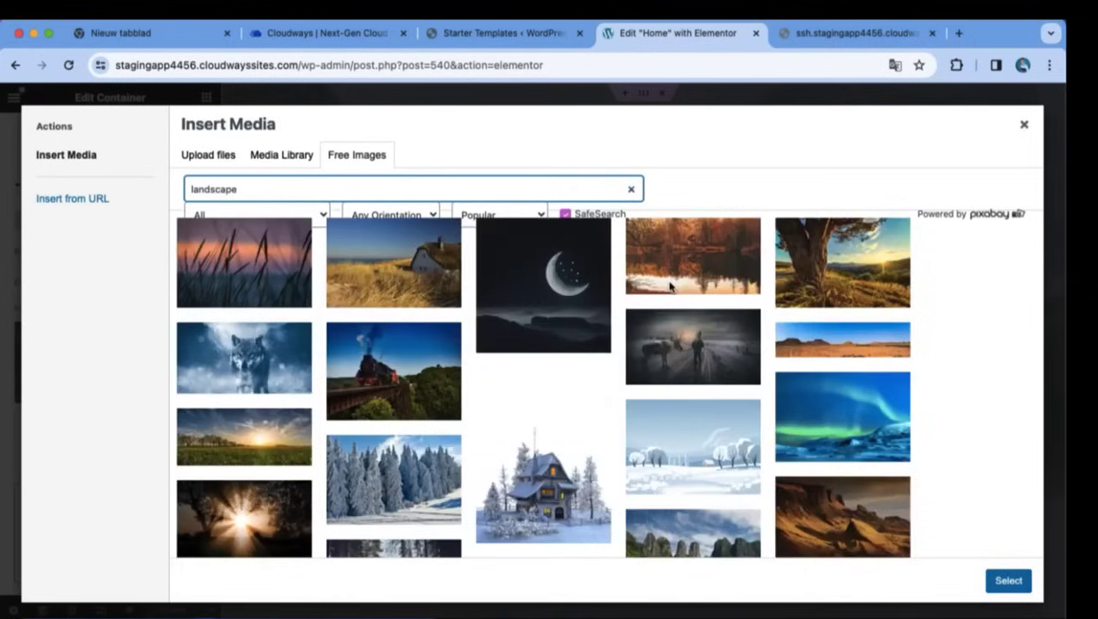
mouse_move(767, 413)
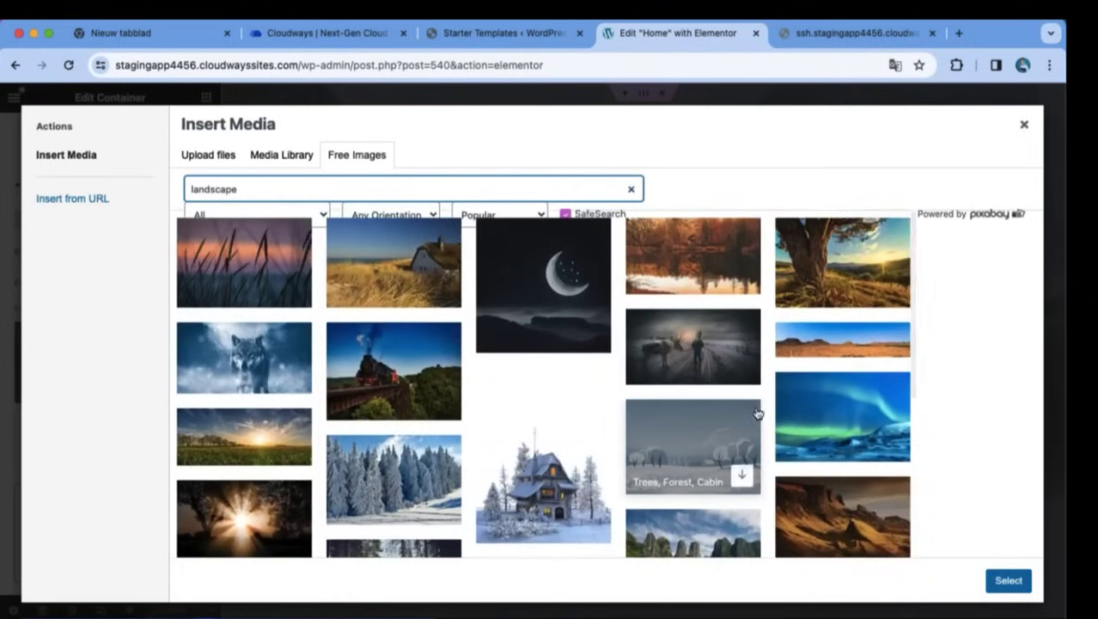
scroll(down, 3)
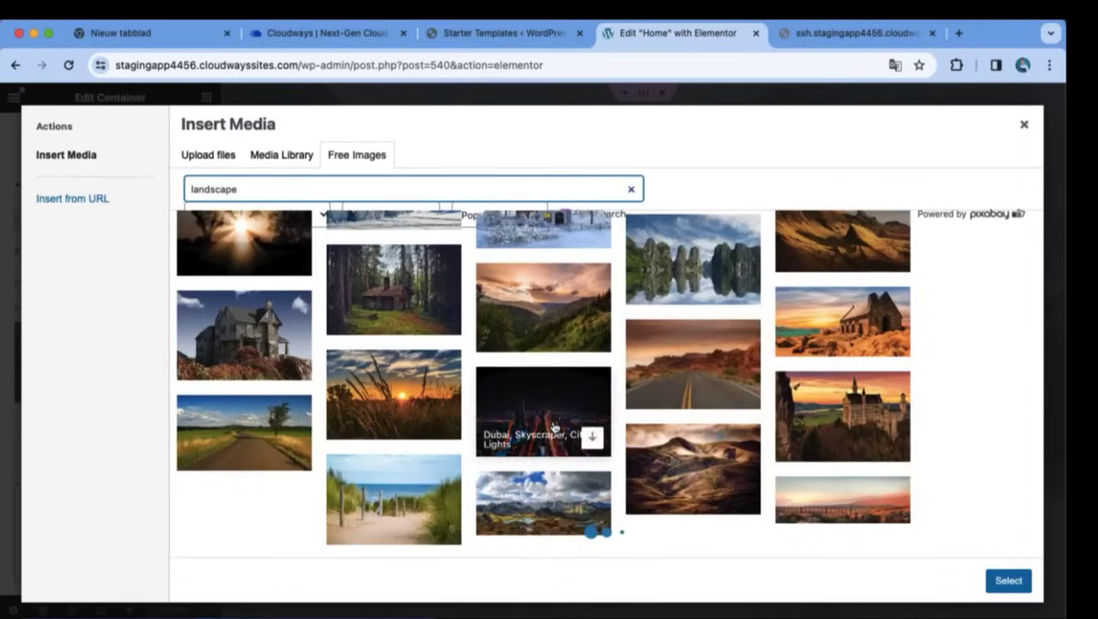
scroll(down, 3)
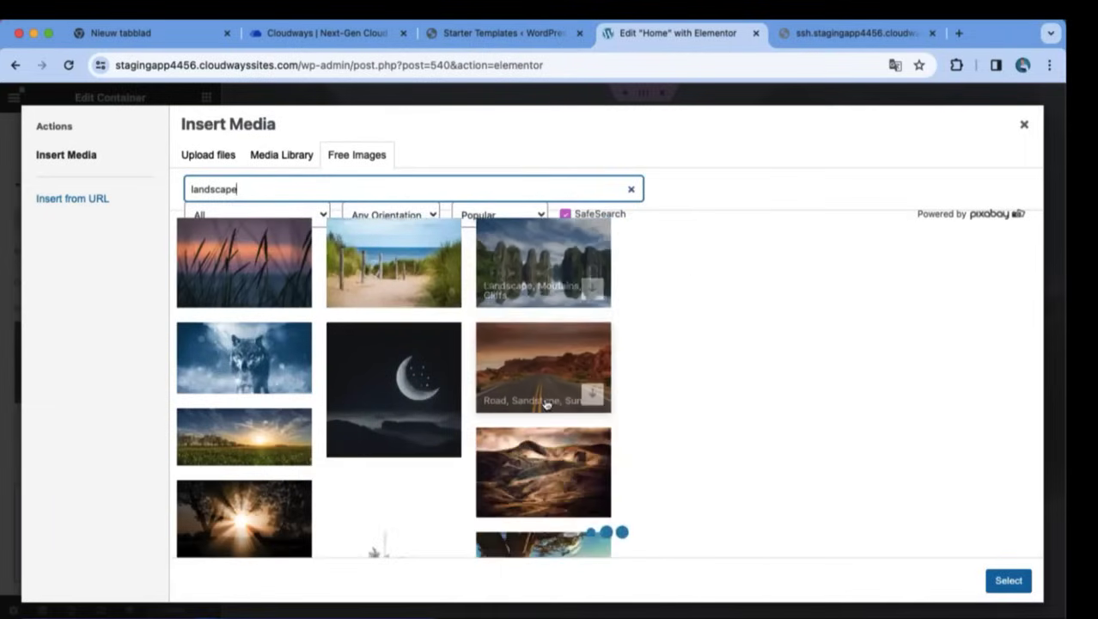
scroll(down, 3)
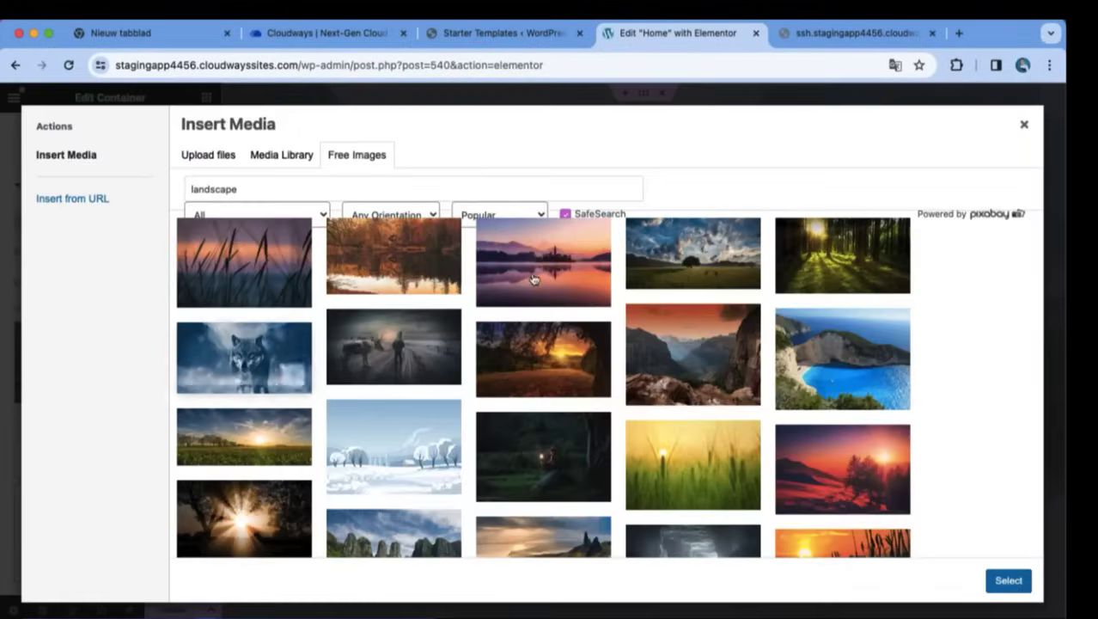
- Choose the coastal cliff-and-sea photo and insert it as the background
click(533, 275)
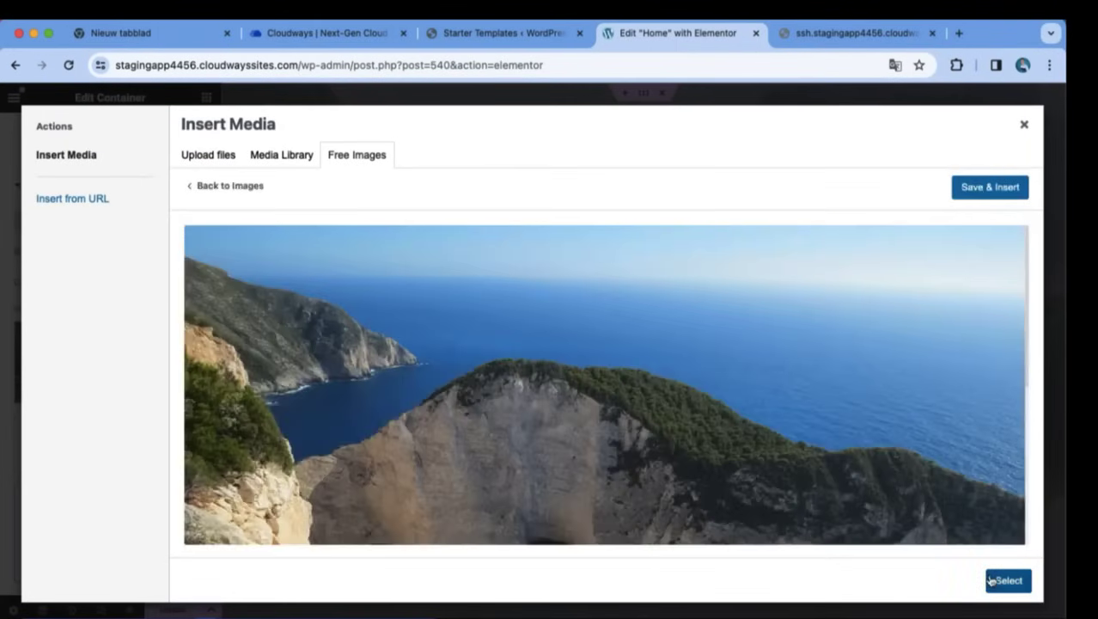
click(1007, 580)
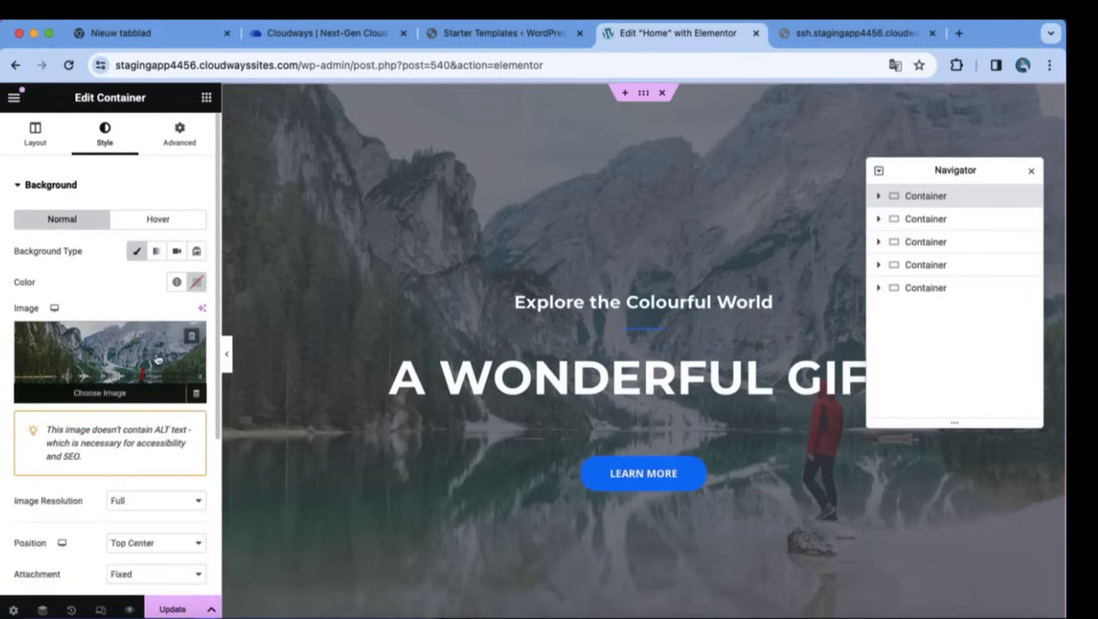
click(99, 361)
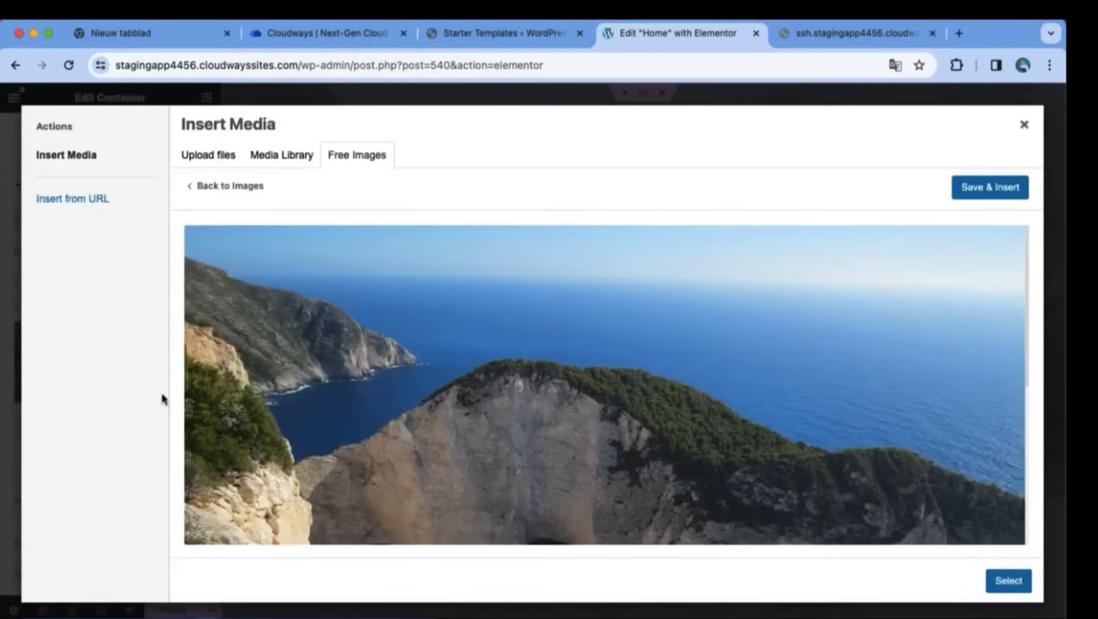
mouse_move(976, 206)
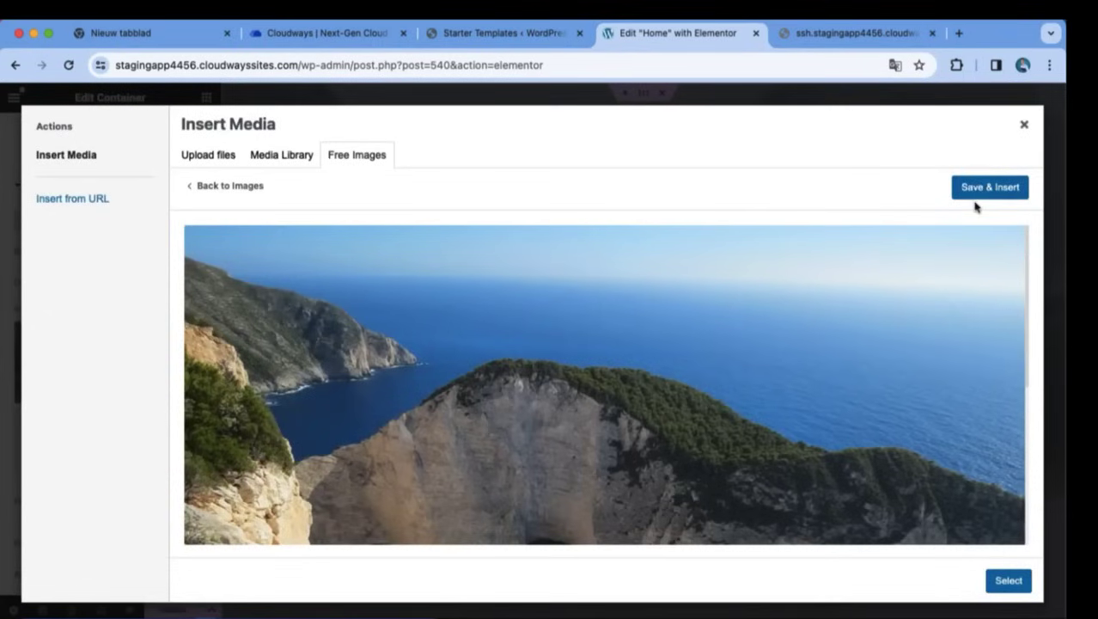
click(989, 186)
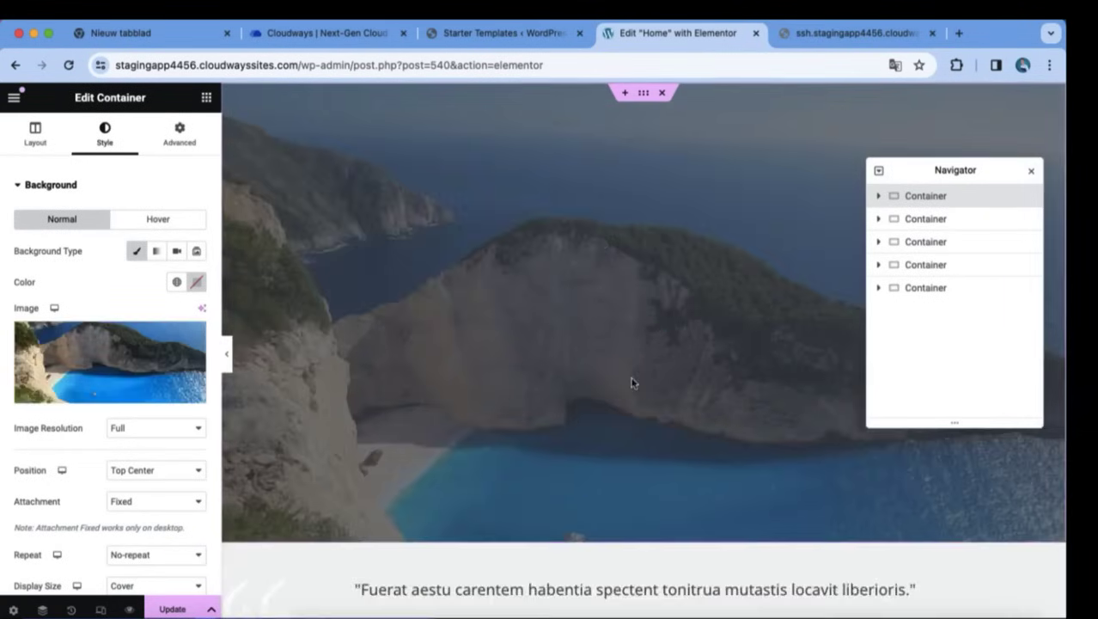
- Retype the hero heading on the canvas as 'Design For Ever'
click(627, 376)
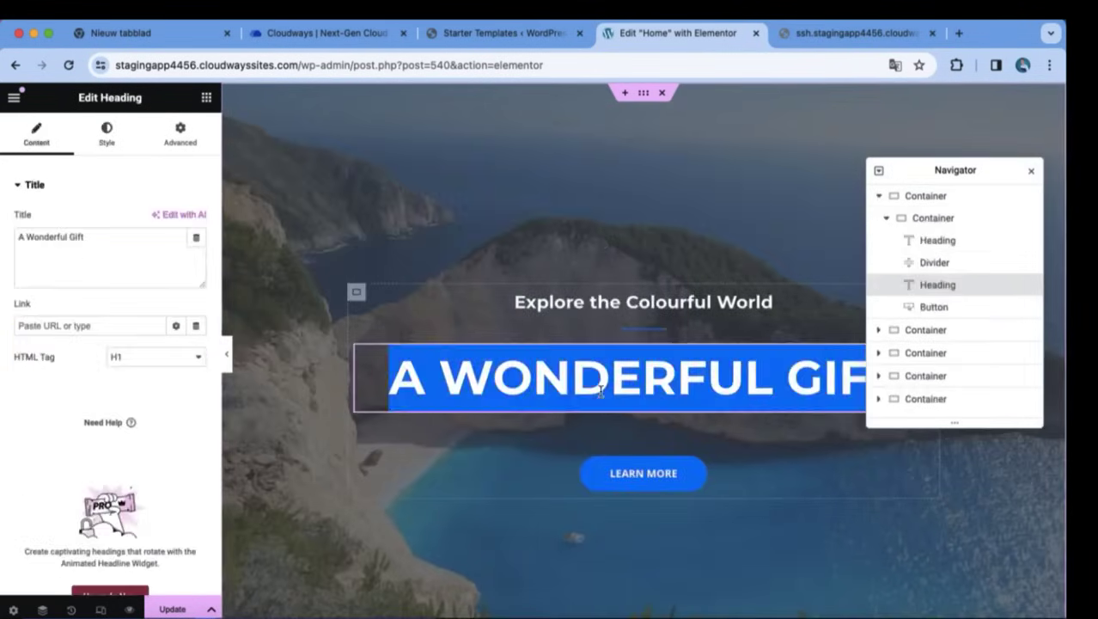
text(DREAM BIG)
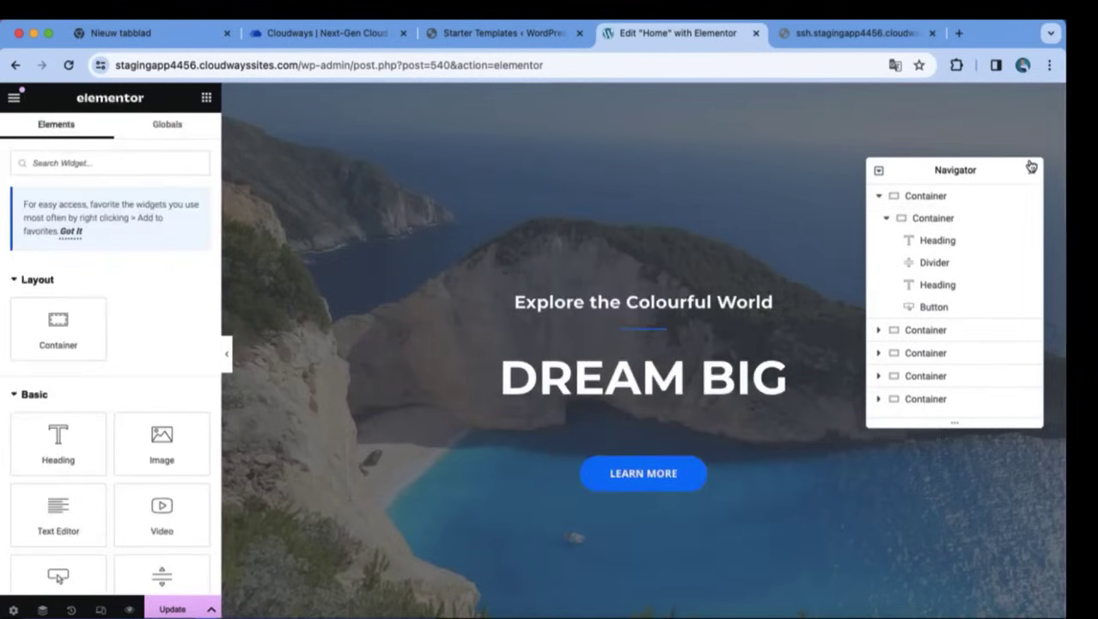
scroll(down, 3)
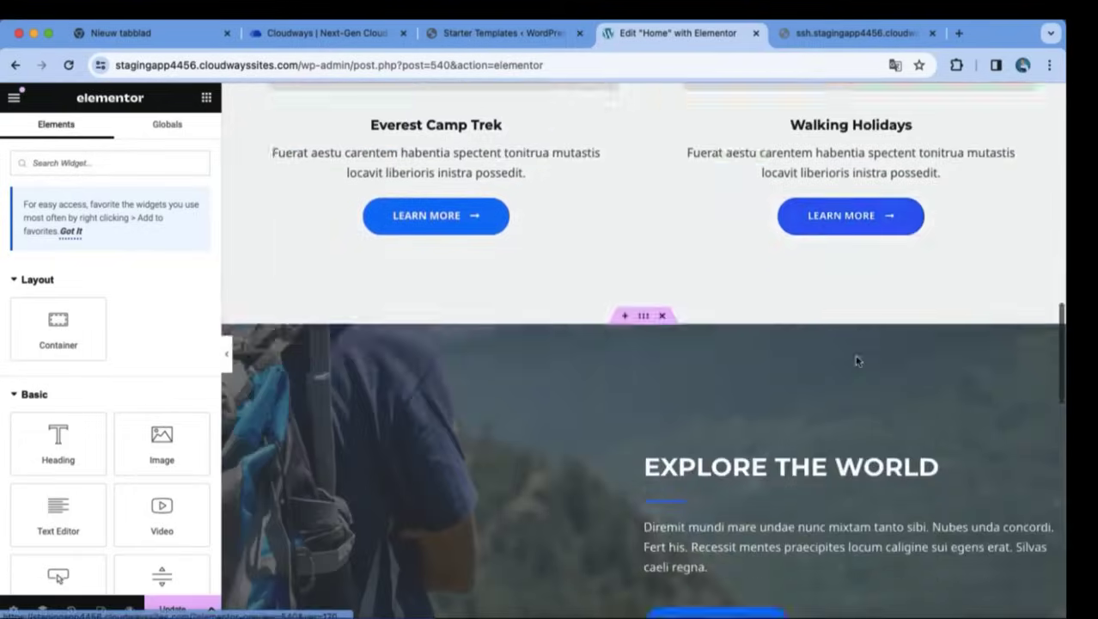
scroll(down, 3)
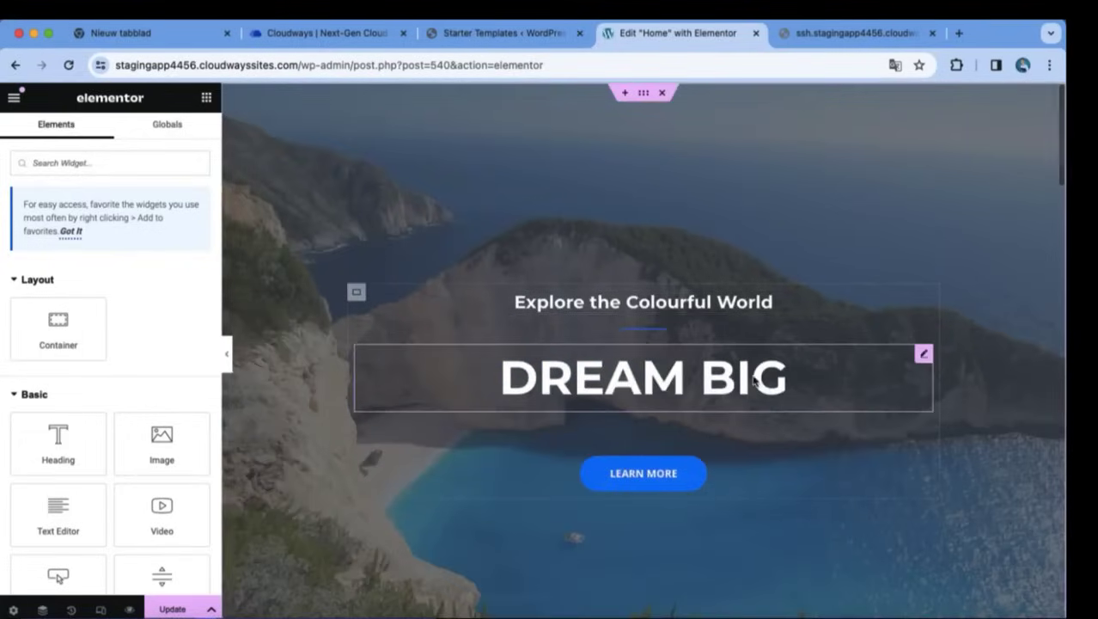
click(642, 377)
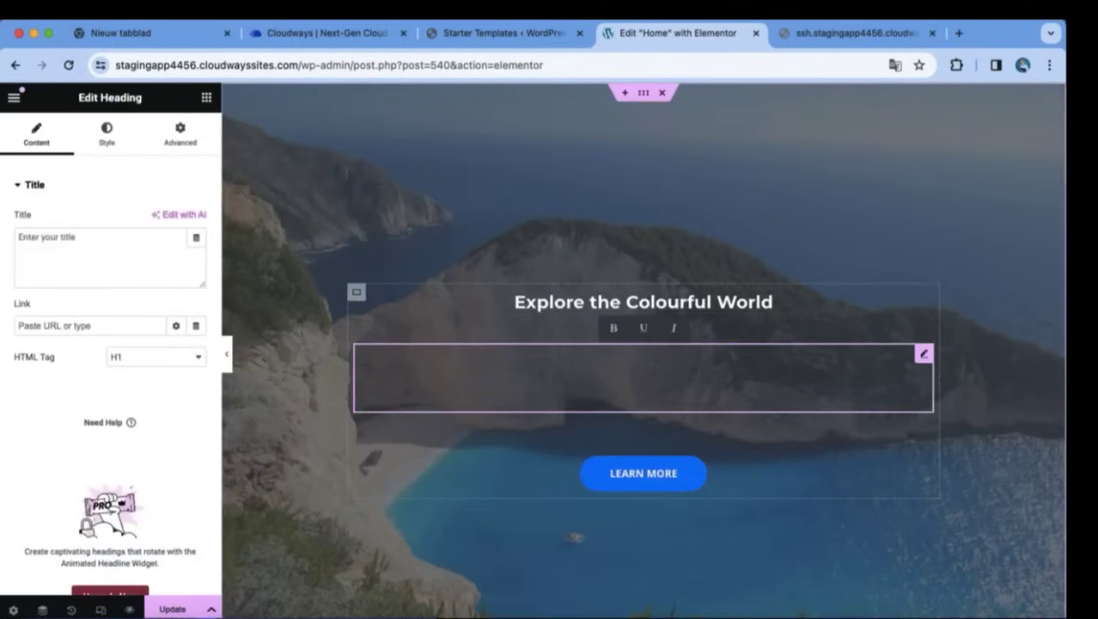
text(Design F)
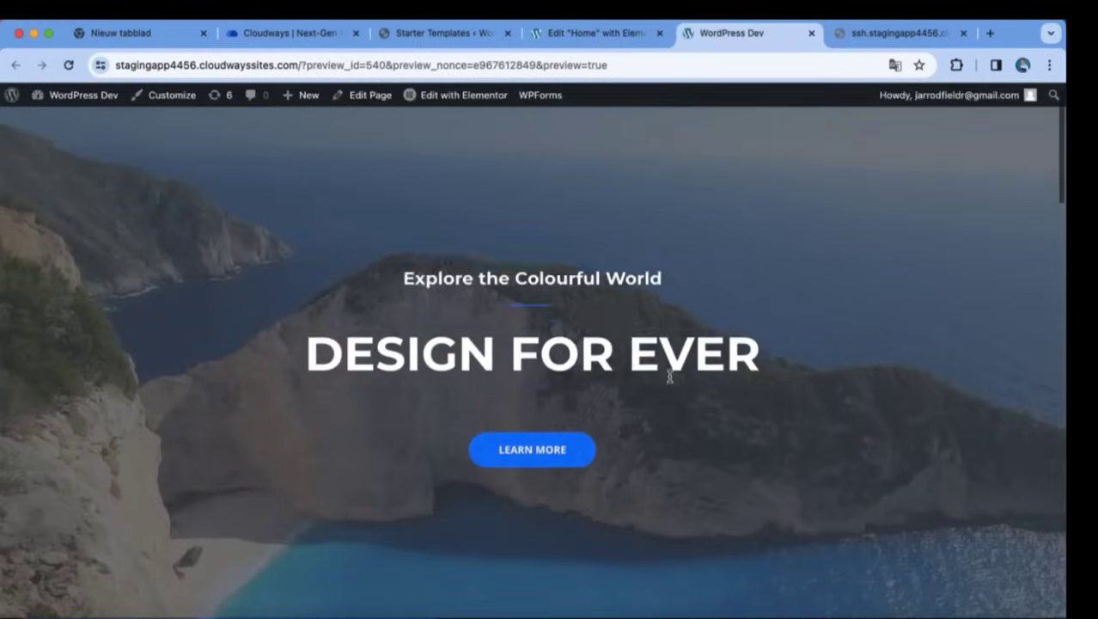
scroll(down, 3)
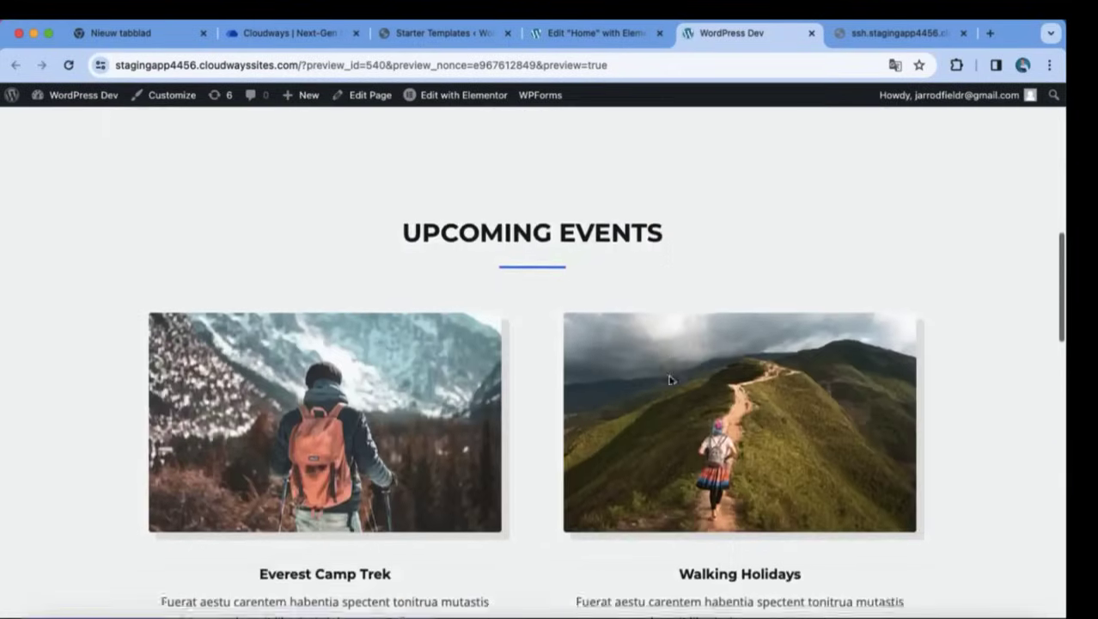
scroll(up, 3)
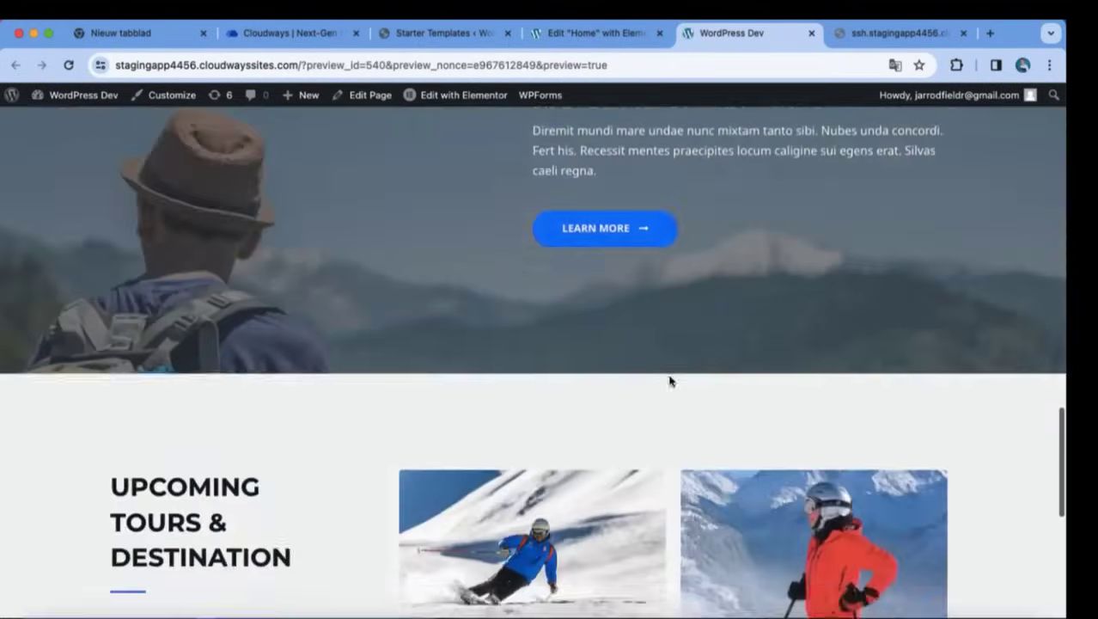
scroll(up, 3)
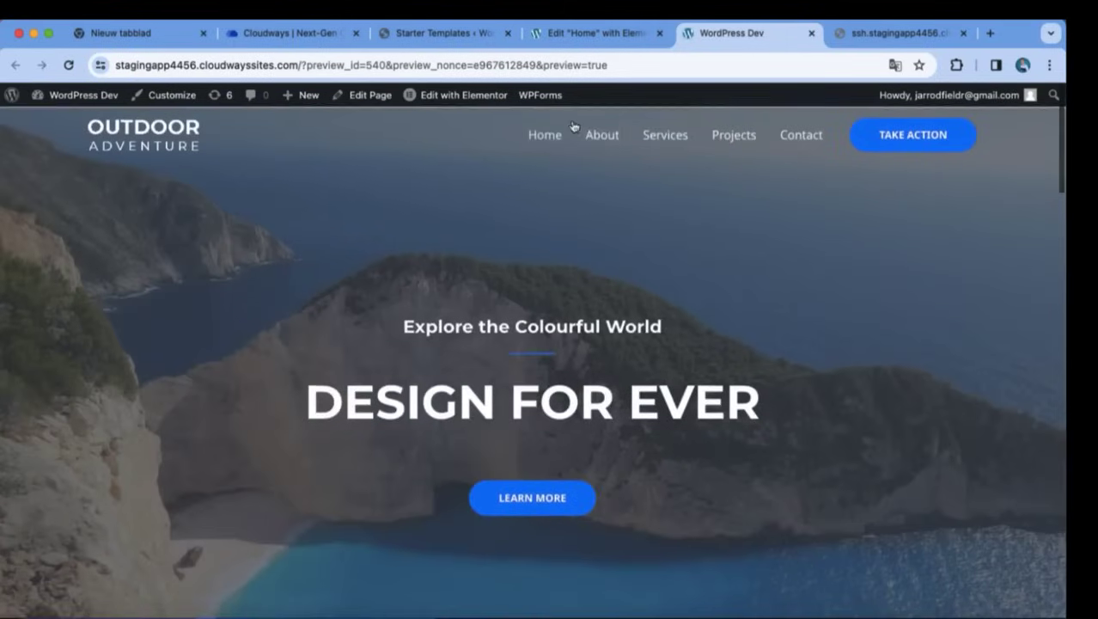